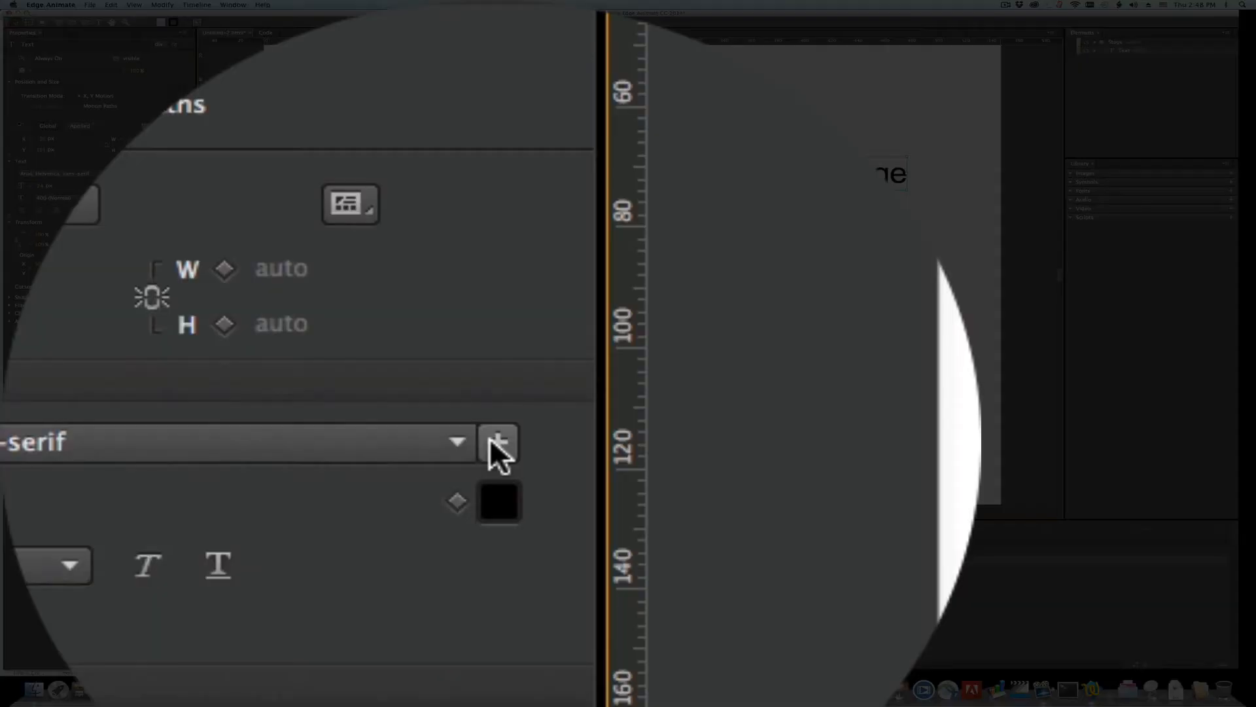
Step: Browse and close the web fonts library, then save the project as TLG.html in a new TLG folder
left_click(499, 443)
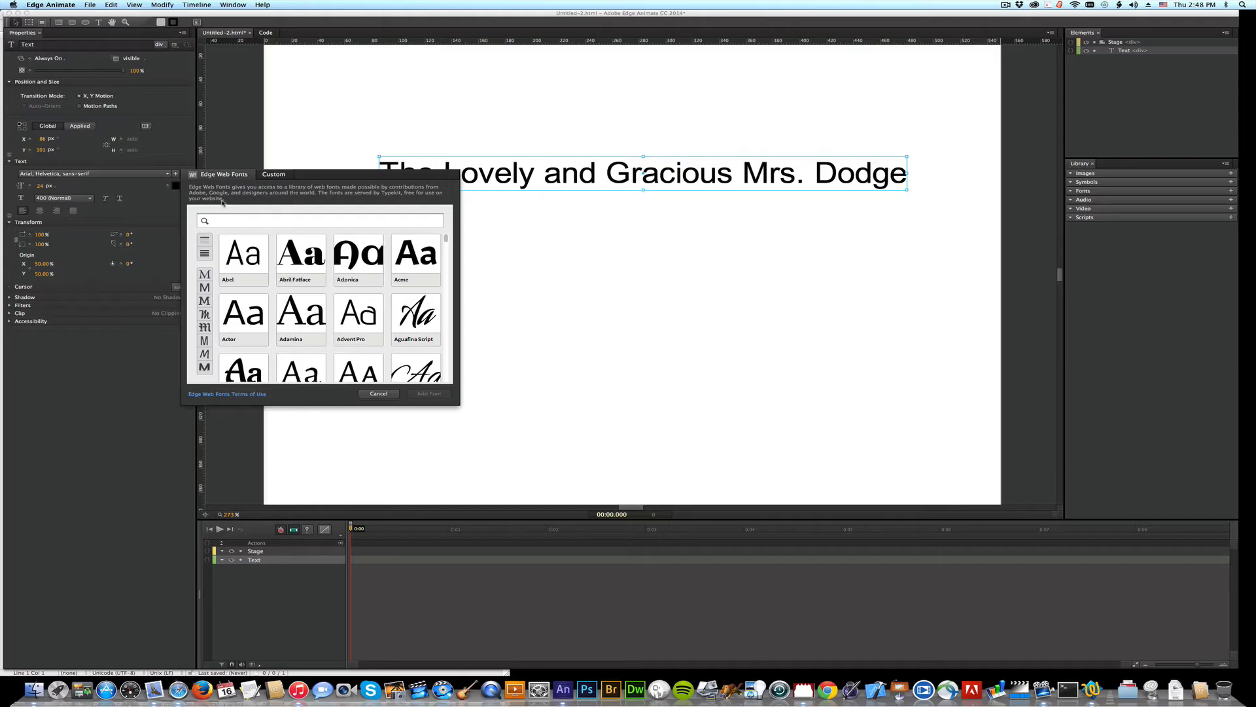
left_click(378, 393)
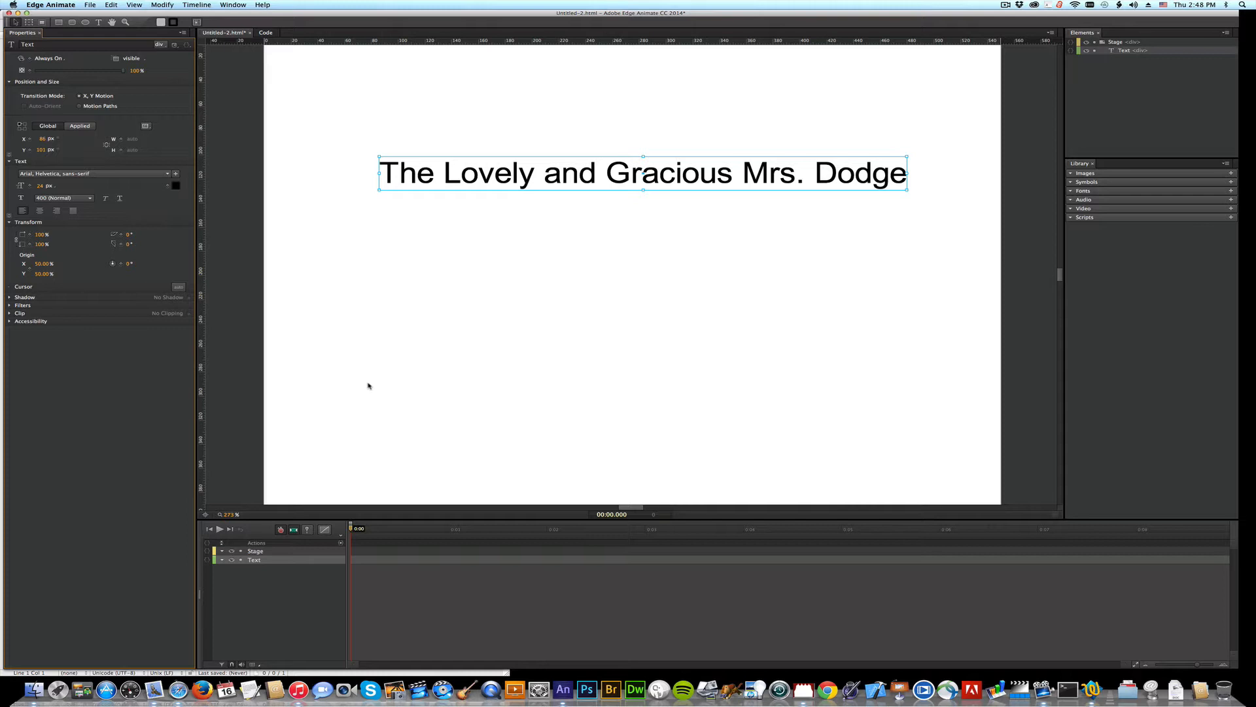
mouse_move(337, 224)
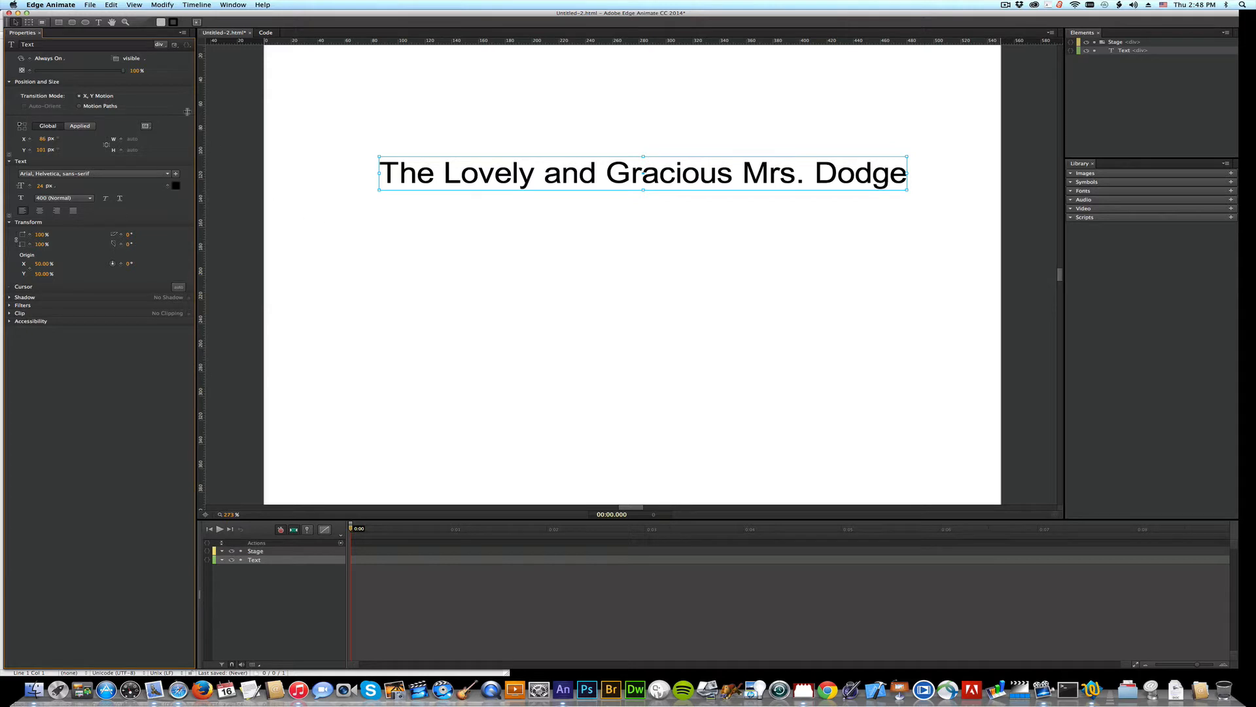
left_click(90, 5)
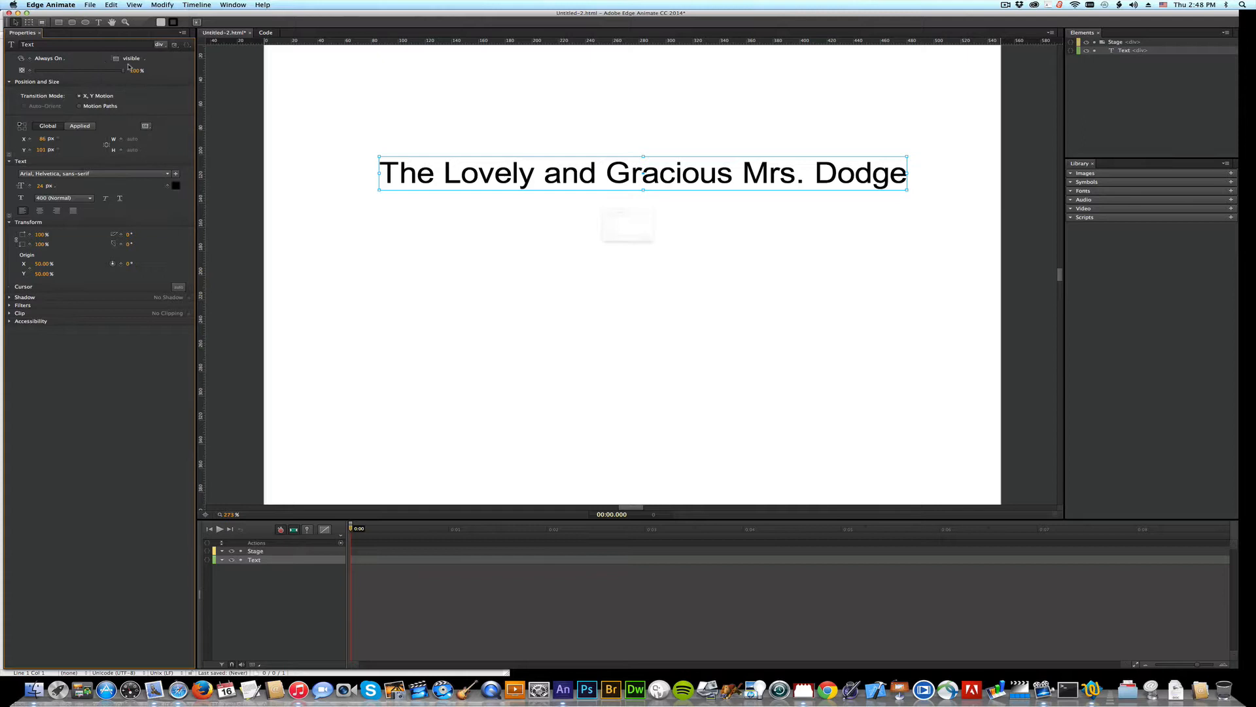
key("cmd+s")
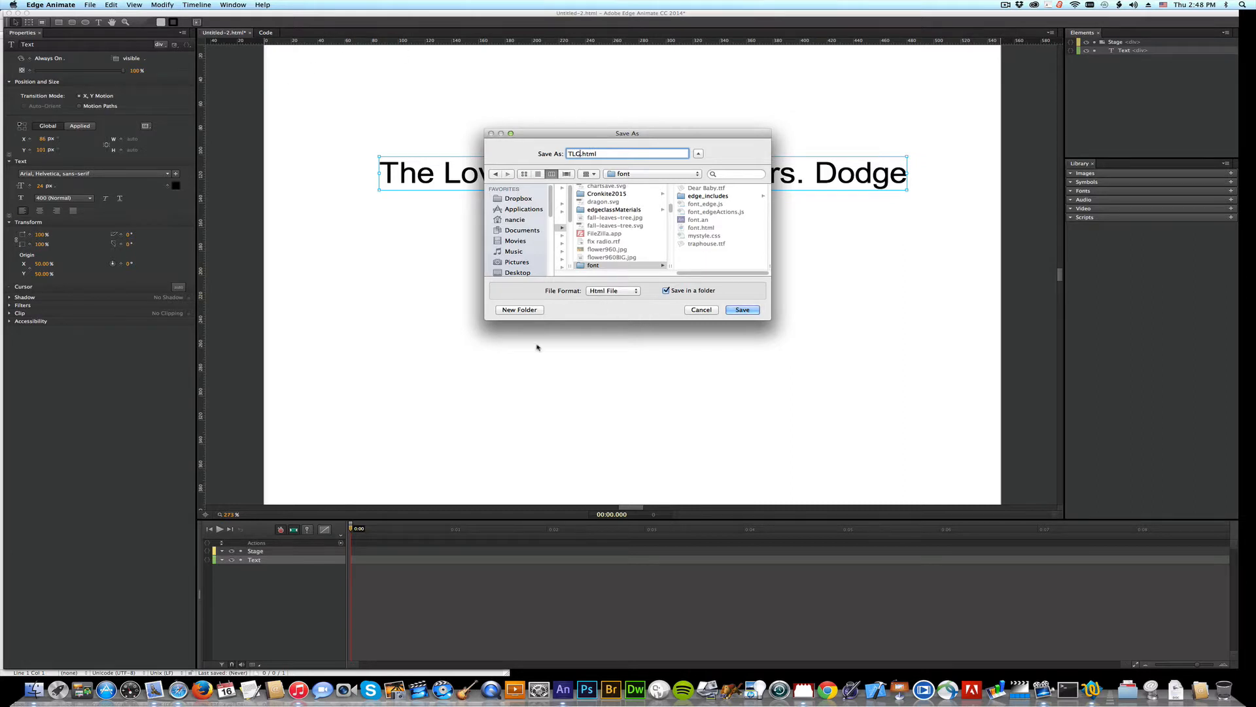
left_click(519, 310)
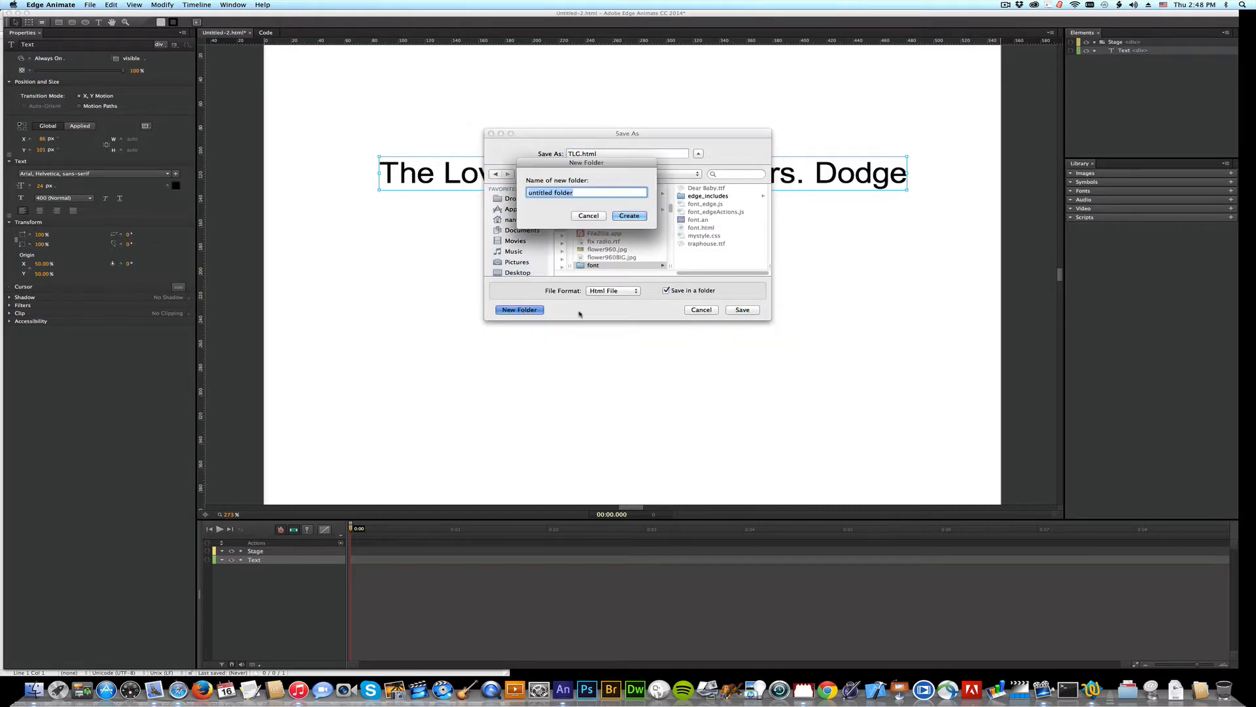
type("1")
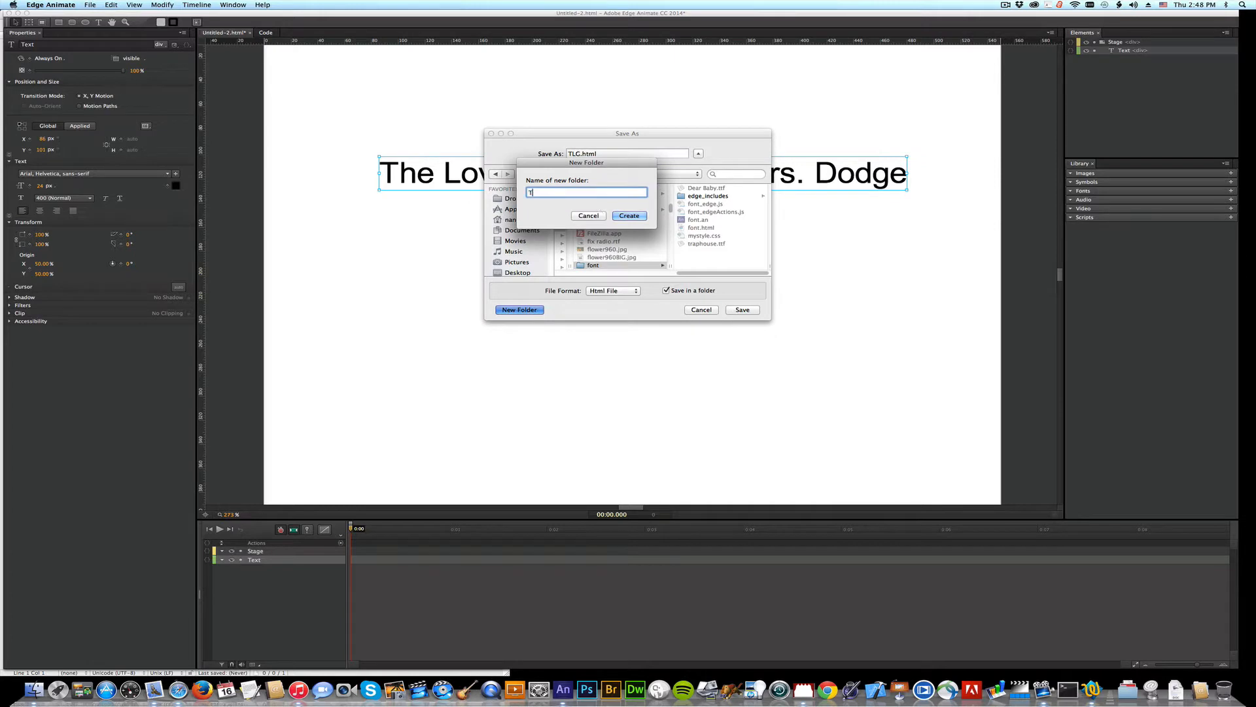
type("TLG")
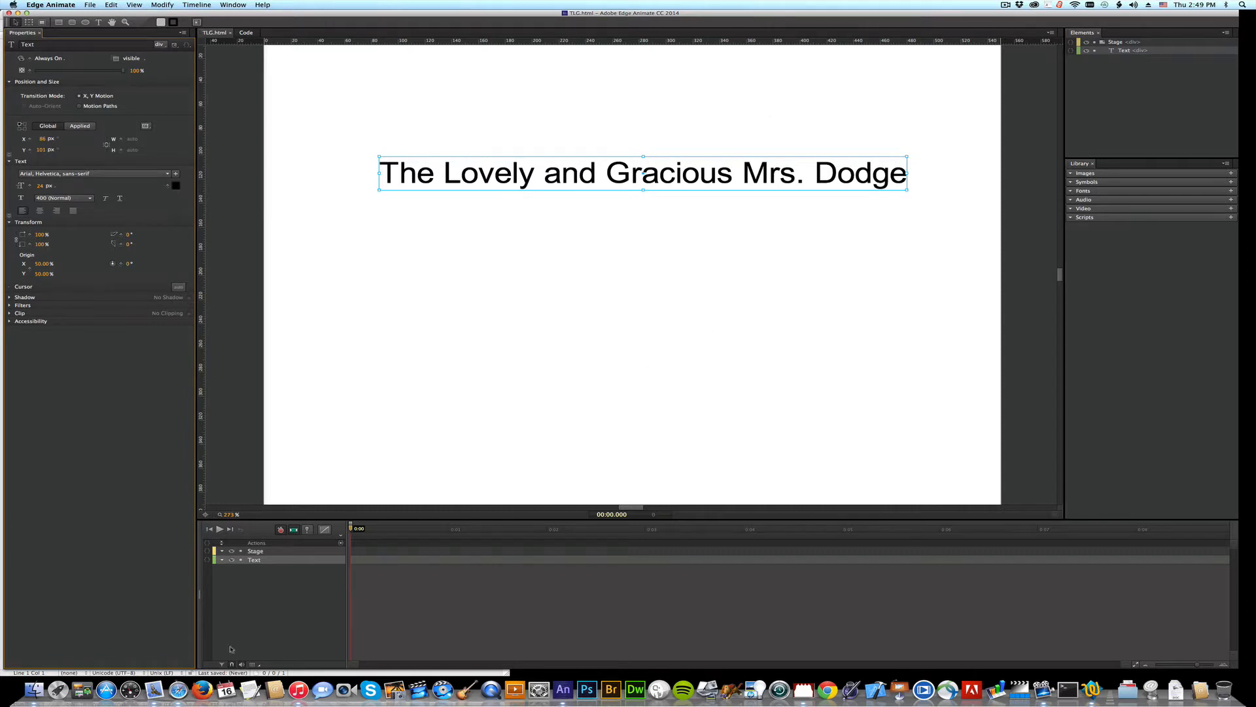
Step: Switch to Safari, reposition its window and go to dafont.com
left_click(171, 688)
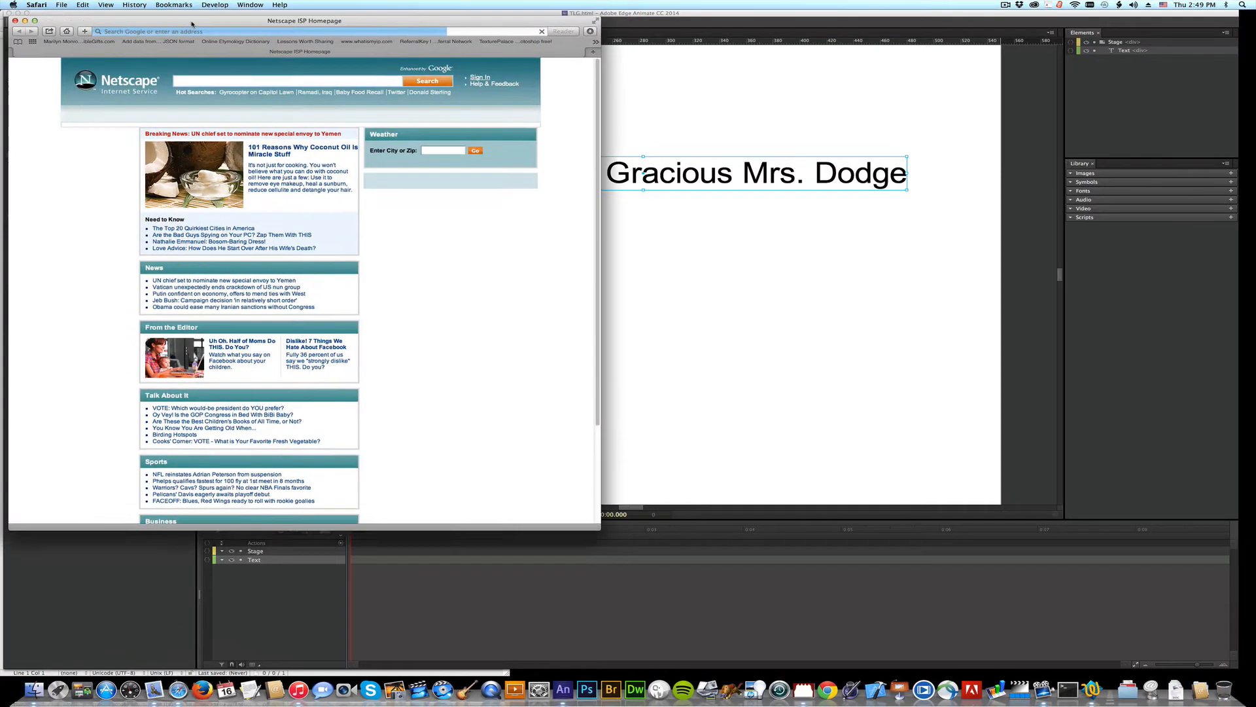
left_click_drag(304, 21, 408, 60)
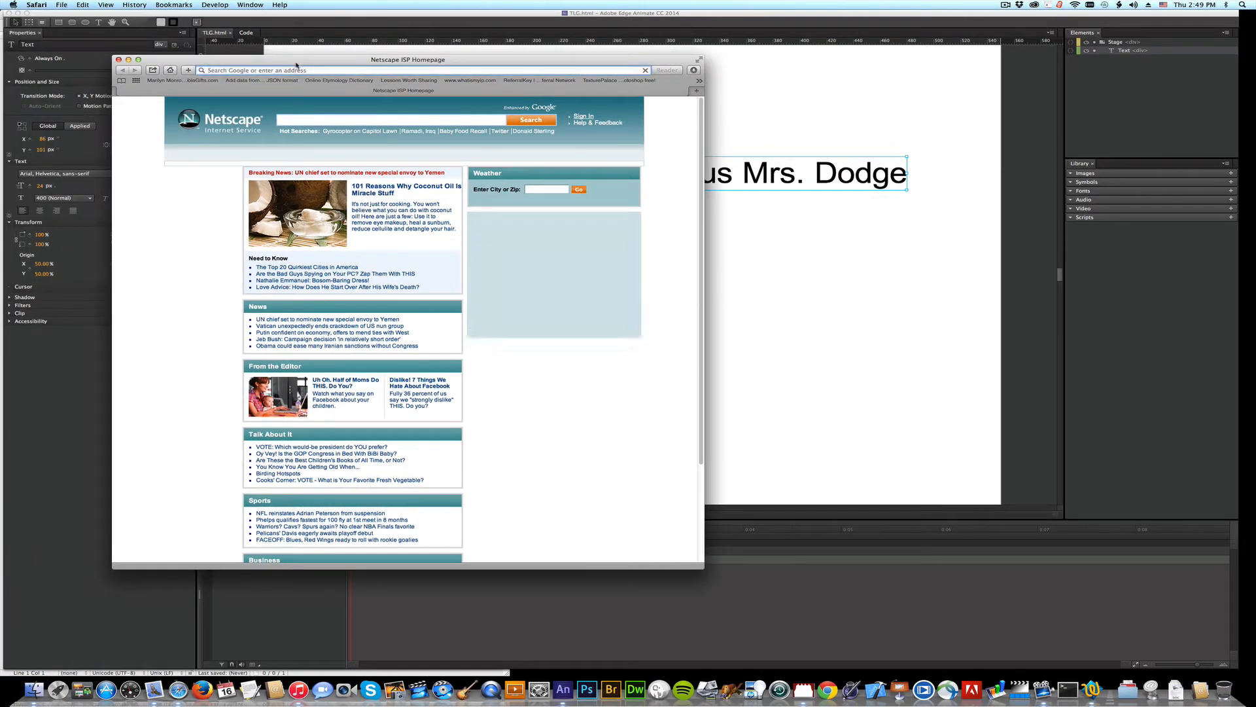
type("dafont.com")
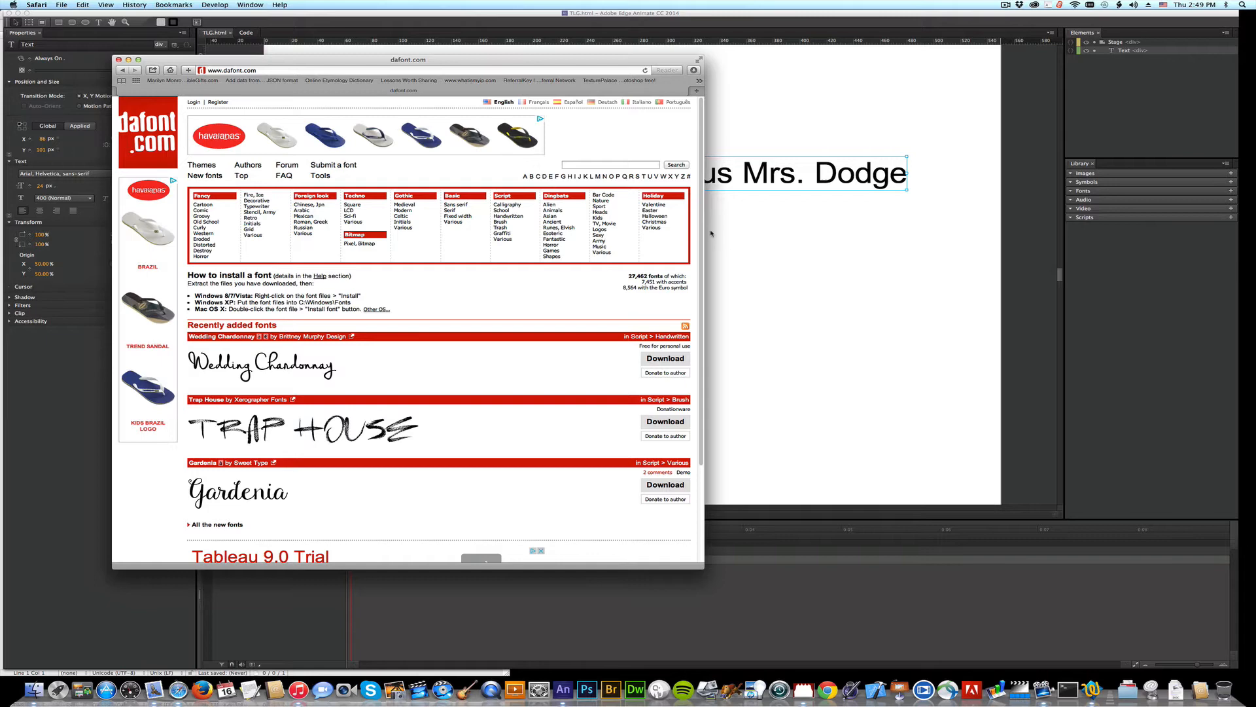
Step: Scroll to Brazil Food 3, download it and reveal the downloaded file
scroll("down", 3)
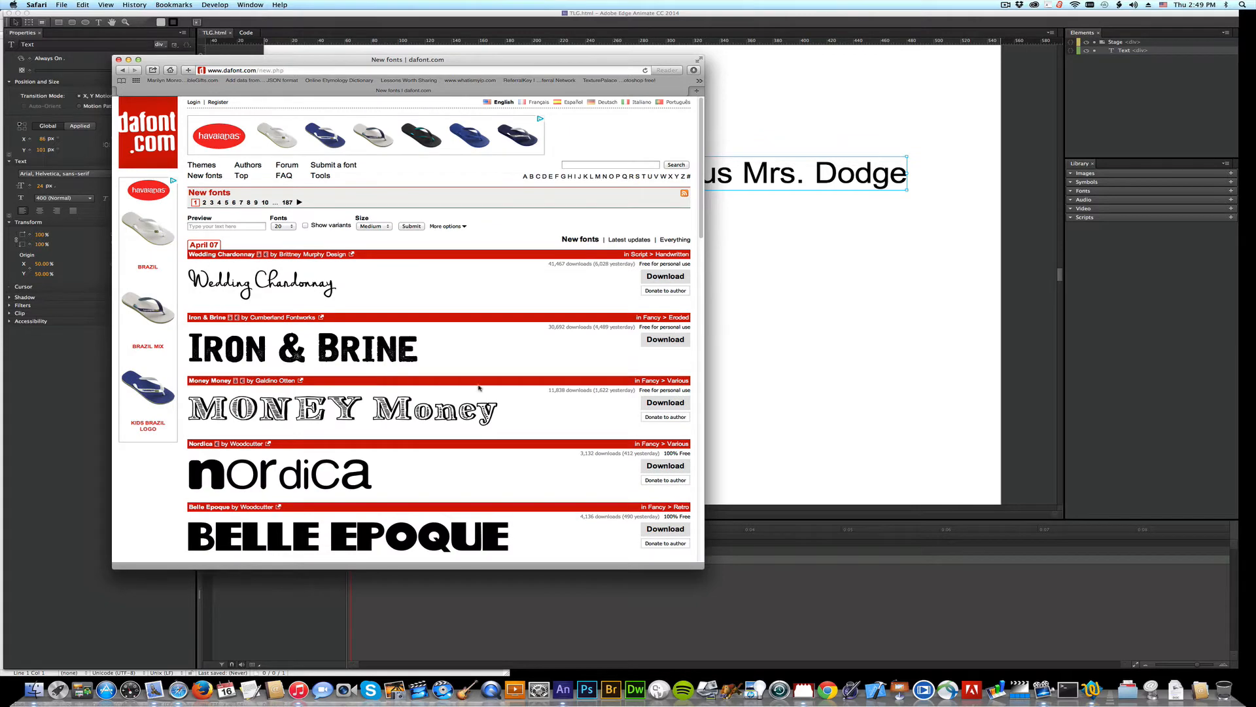
scroll("down", 3)
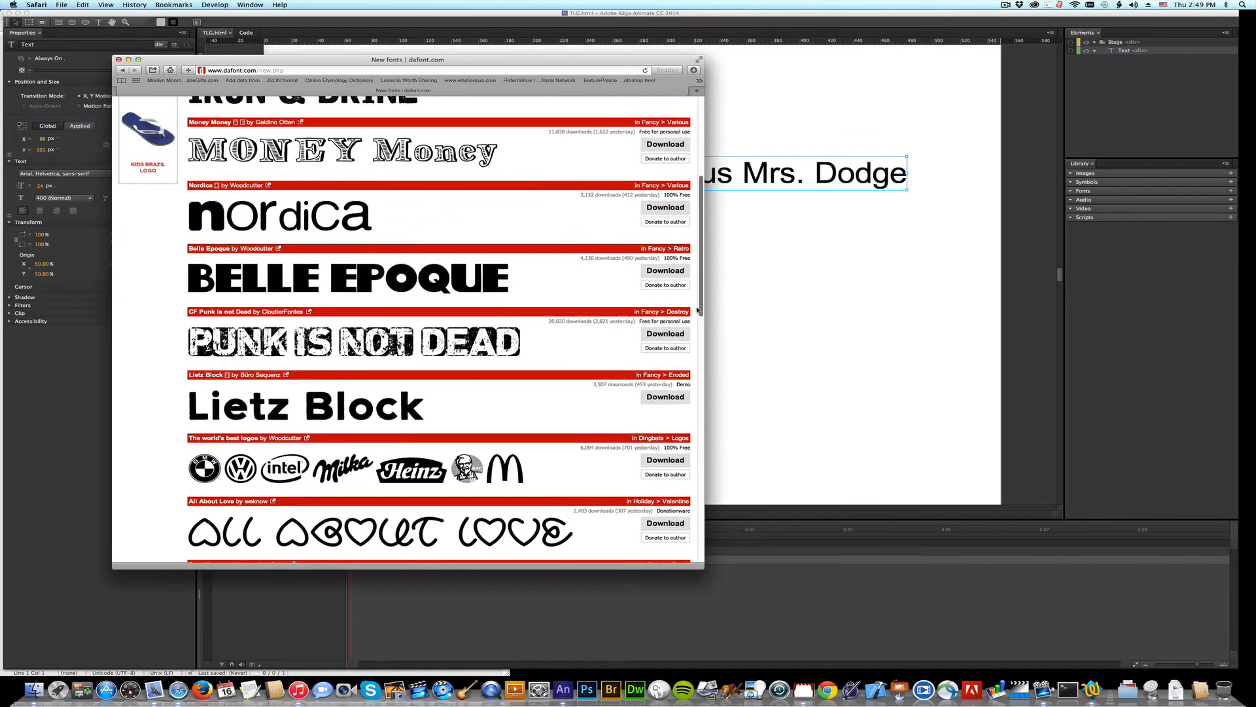
scroll("down", 3)
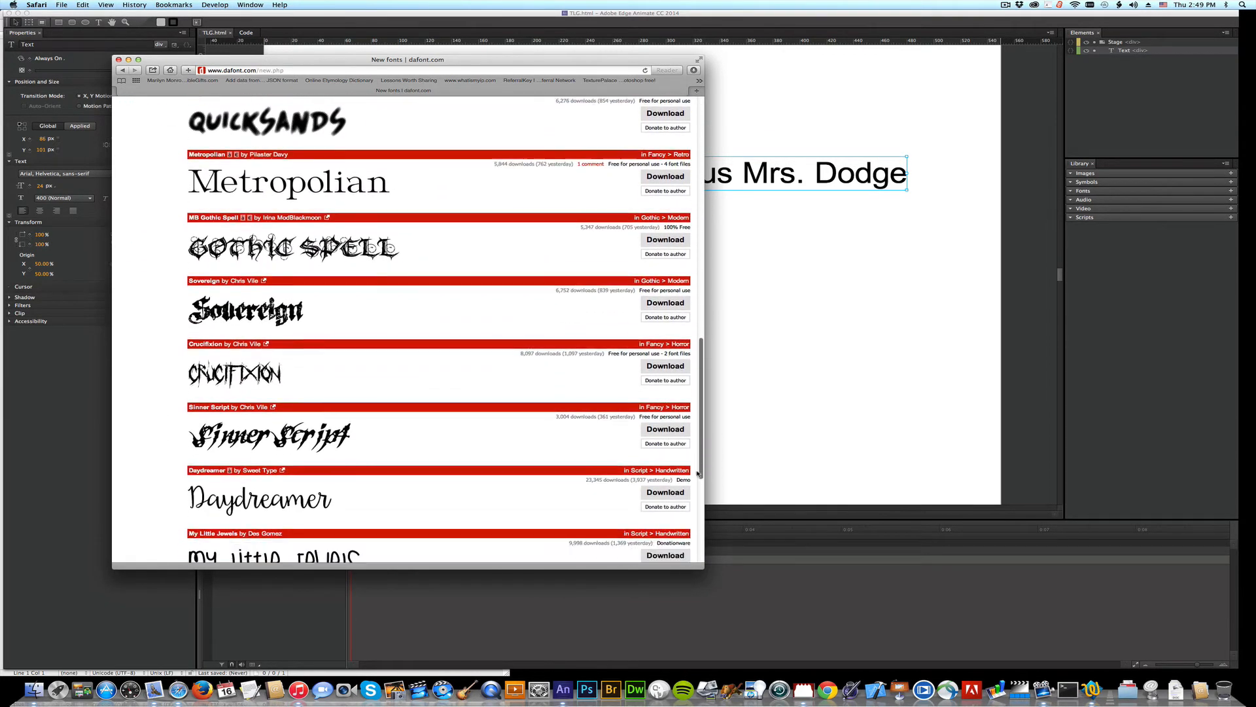
scroll("down", 3)
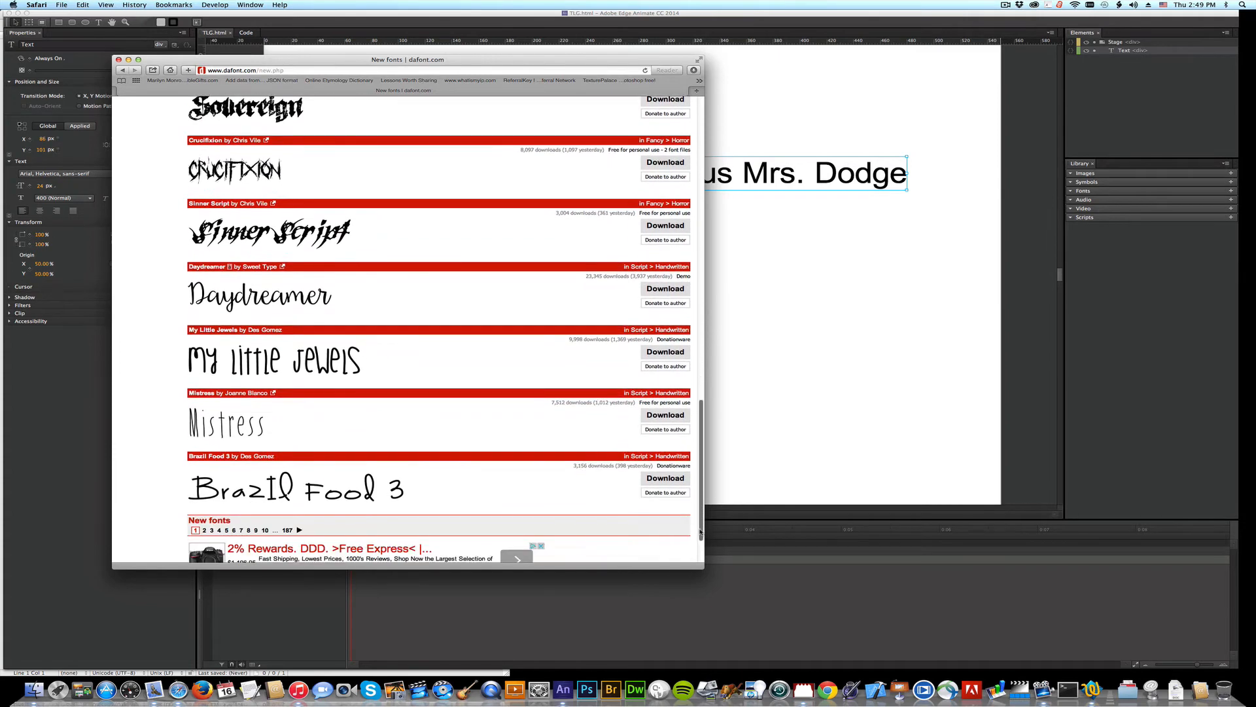
mouse_move(561, 401)
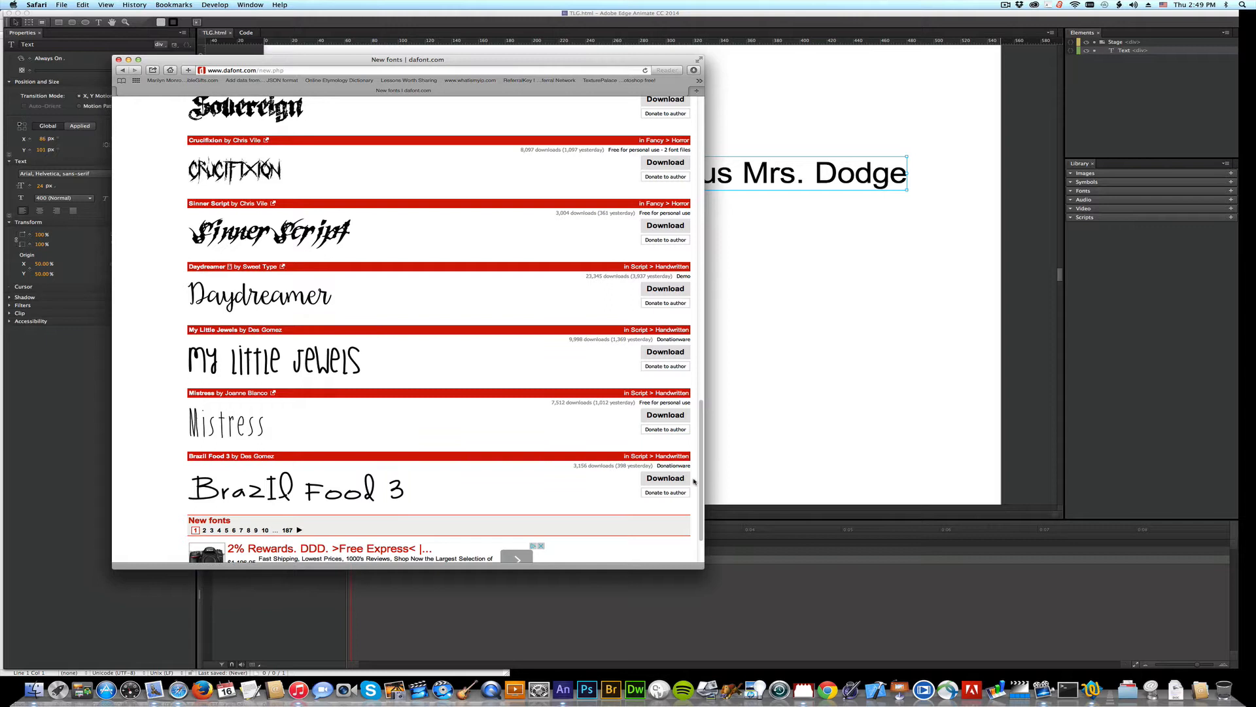
left_click(665, 478)
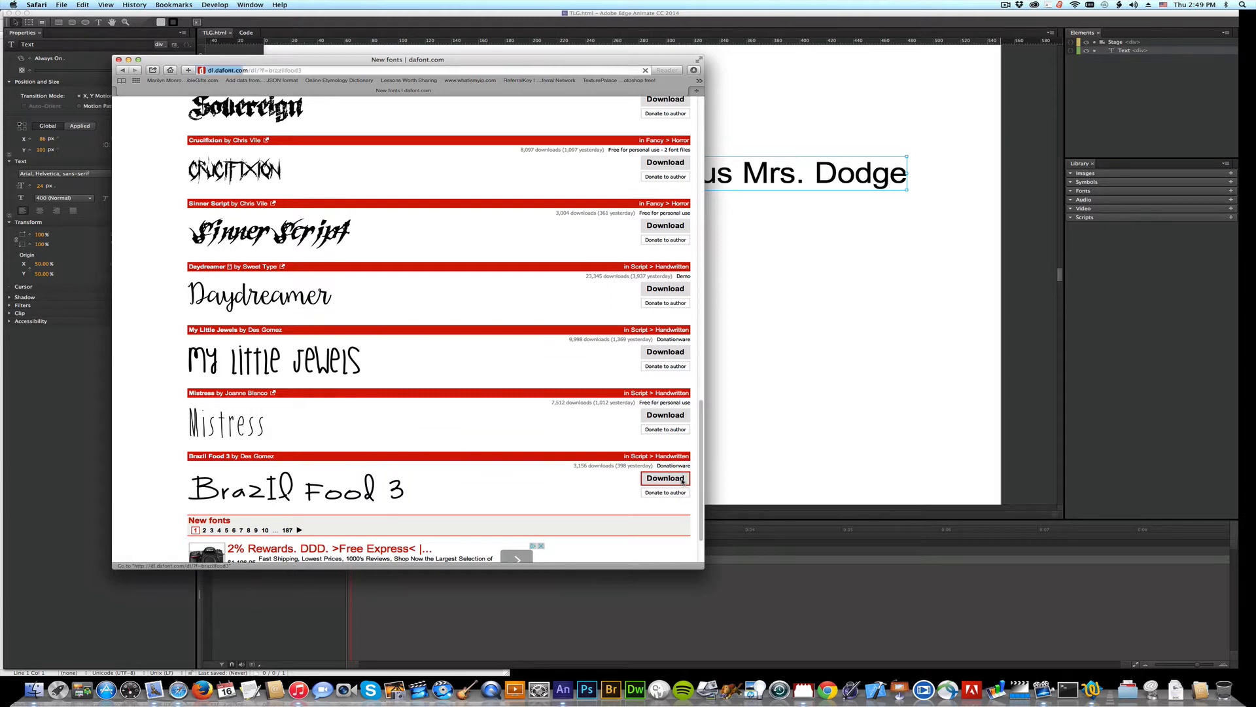
left_click(664, 478)
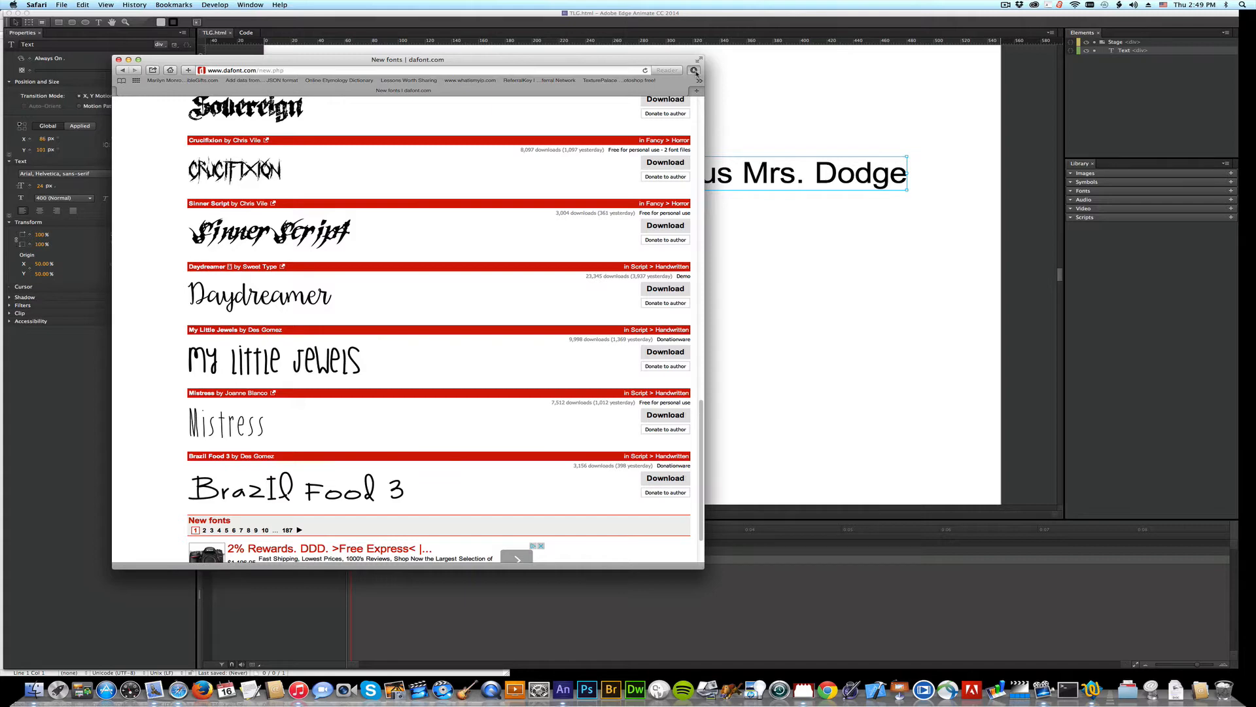
left_click(694, 70)
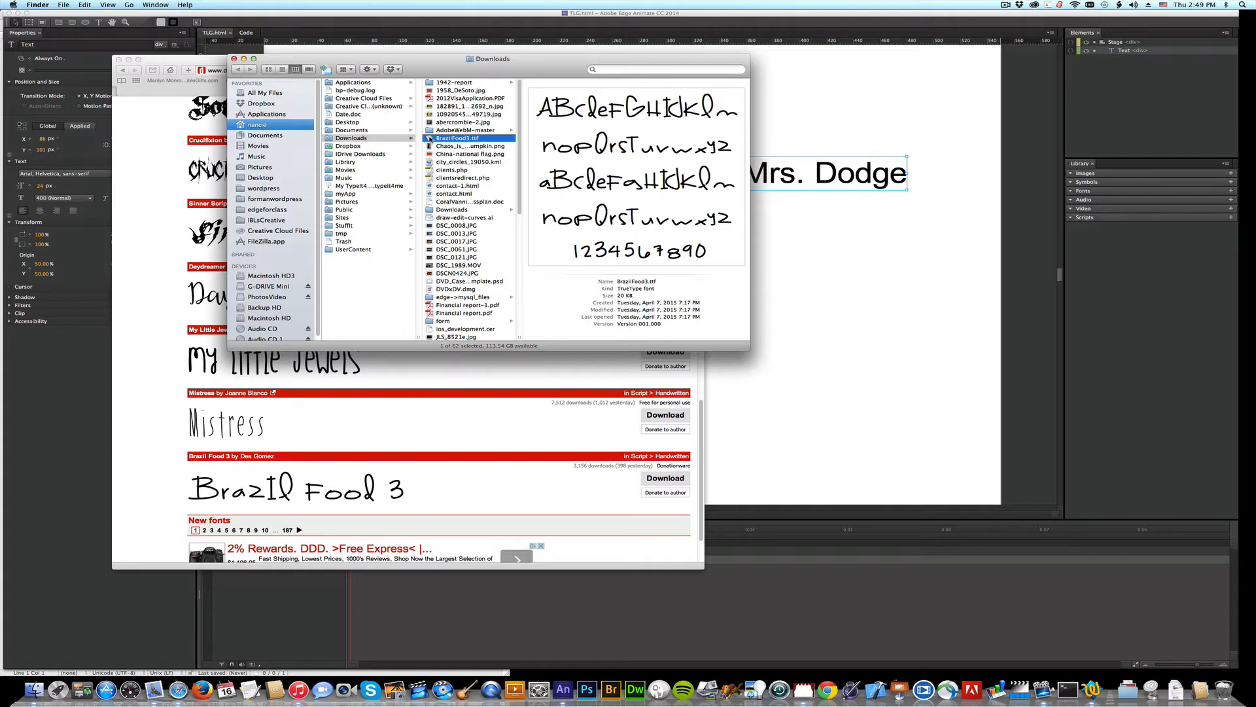
Step: In Finder, go through Desktop > font into the TLG project folder
left_click(348, 121)
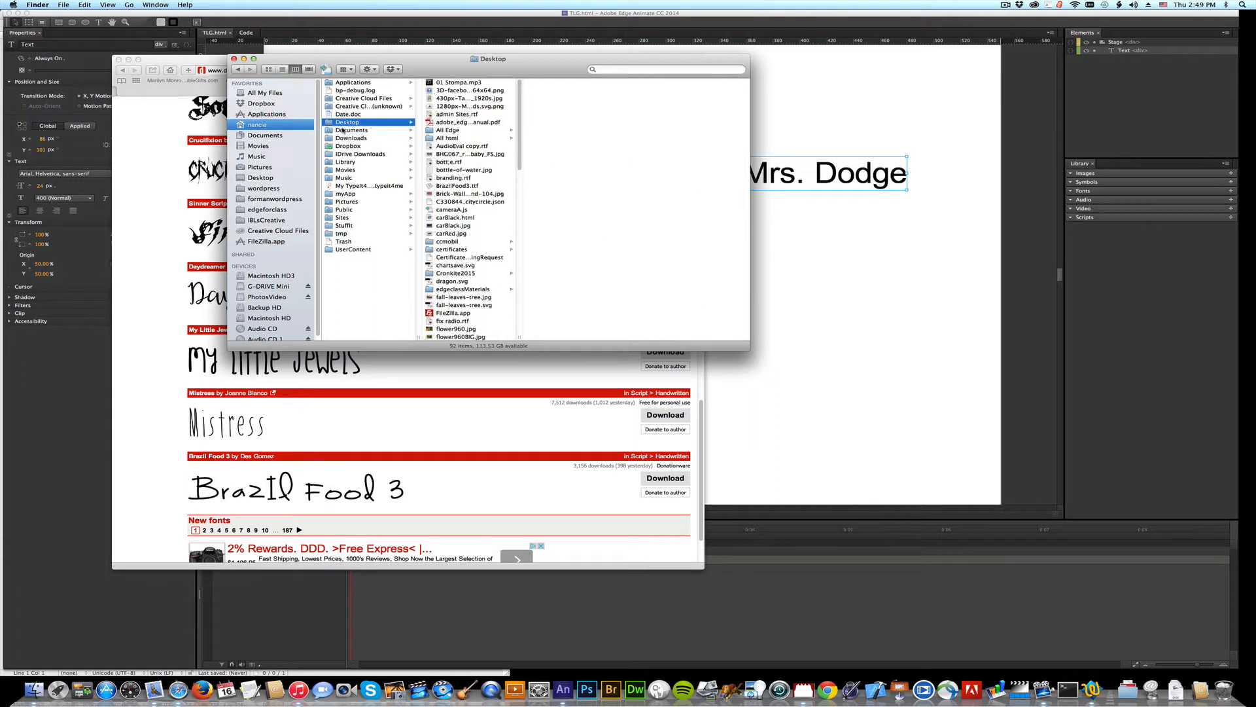
scroll("down", 3)
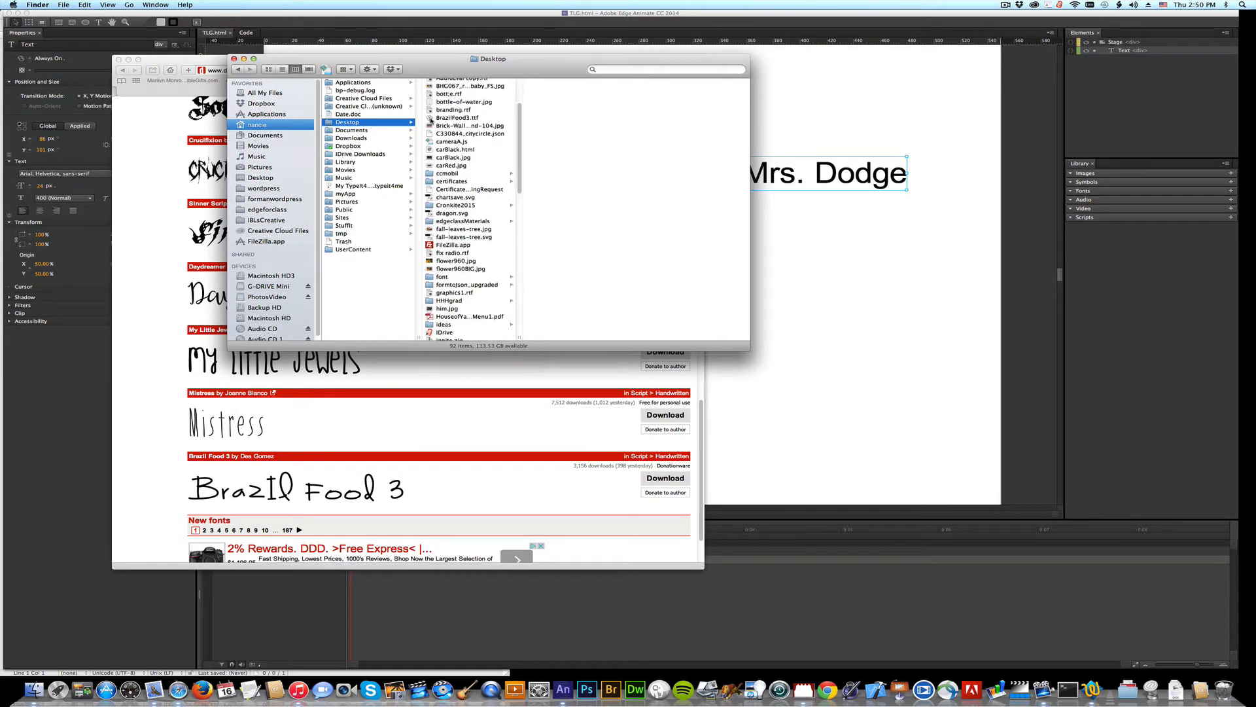
left_click(467, 326)
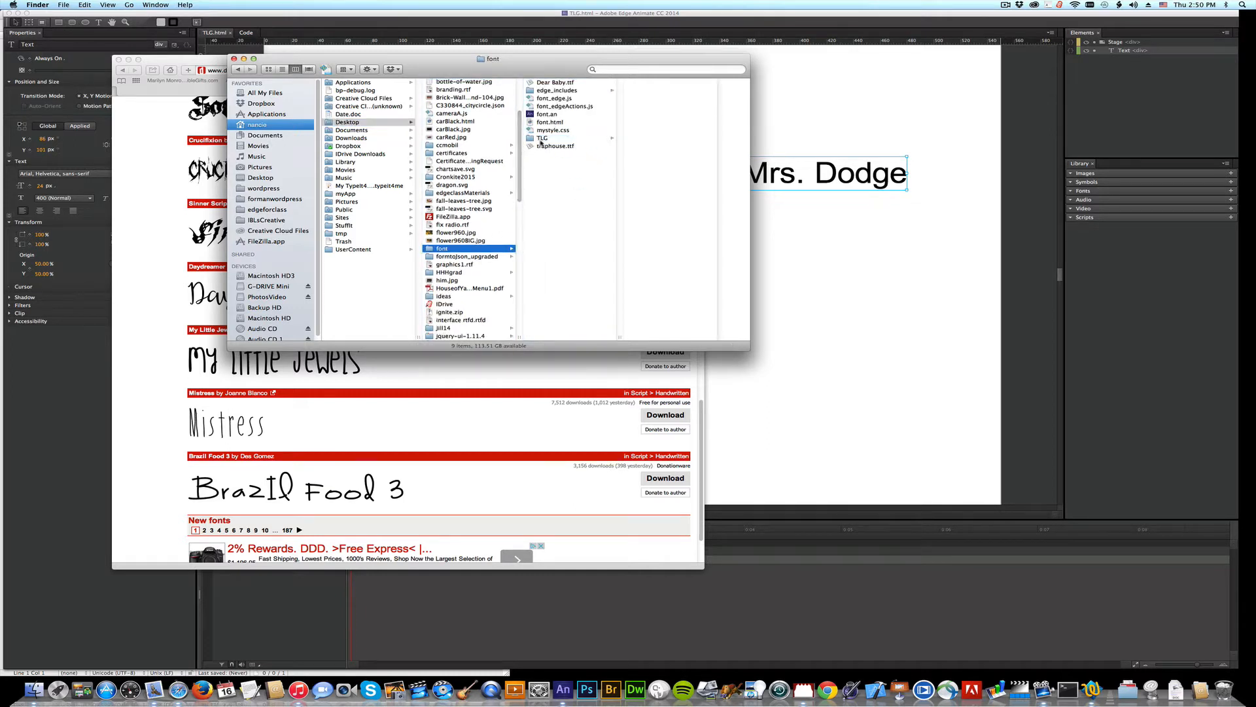
left_click(541, 138)
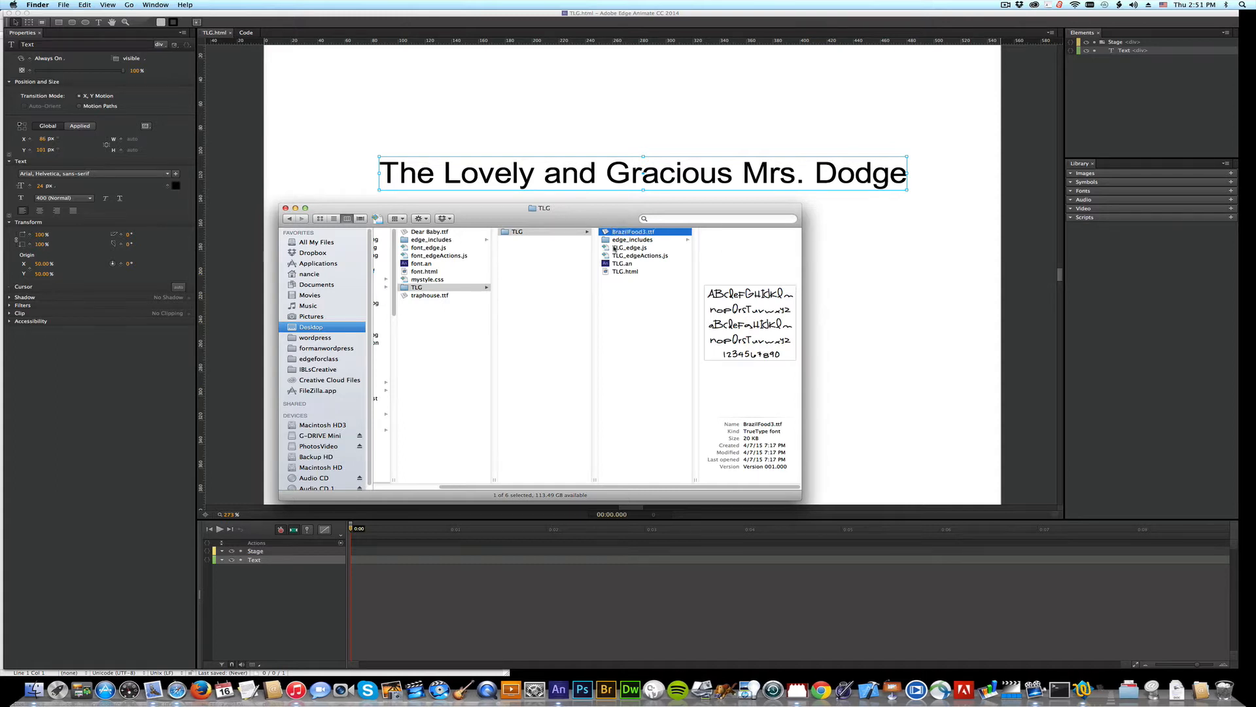
left_click(295, 207)
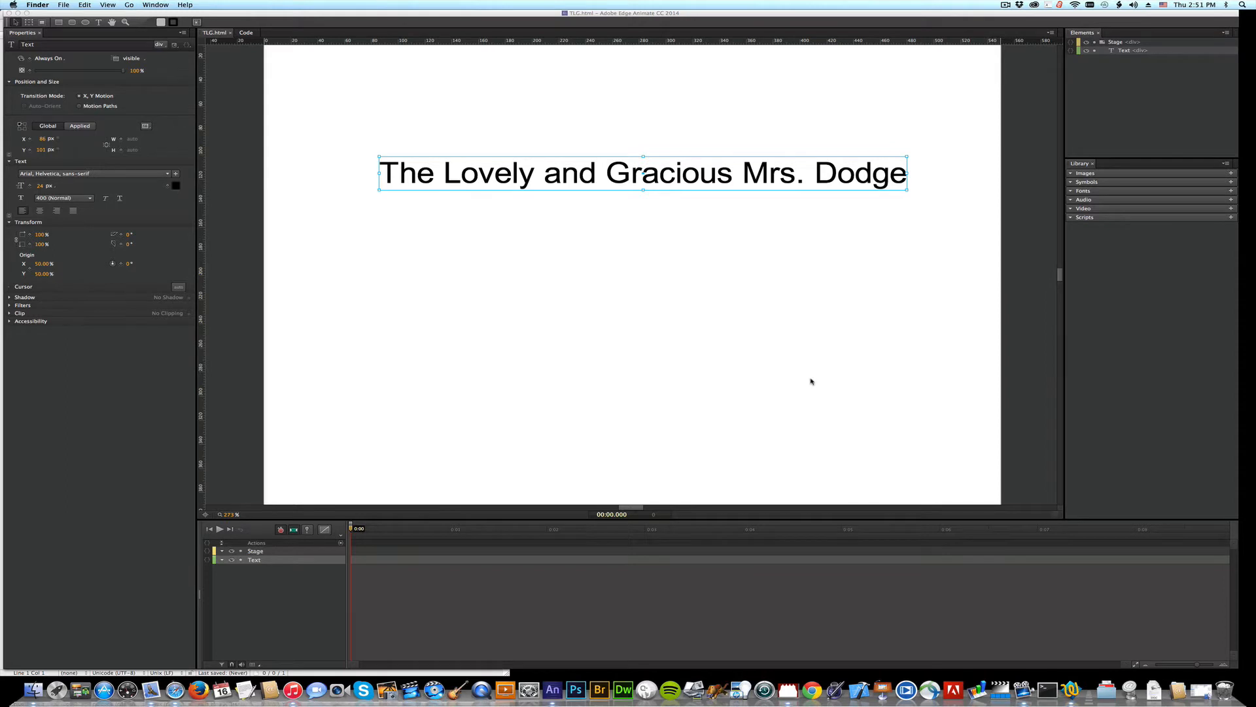
mouse_move(807, 380)
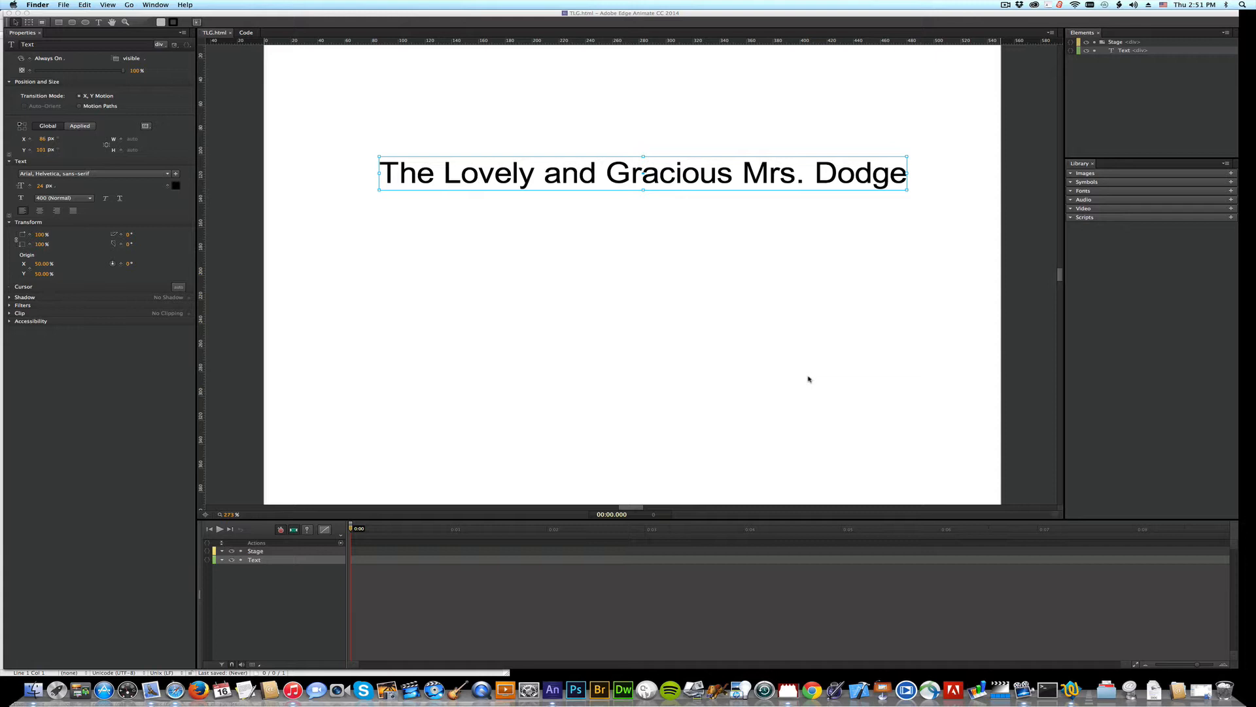
mouse_move(913, 592)
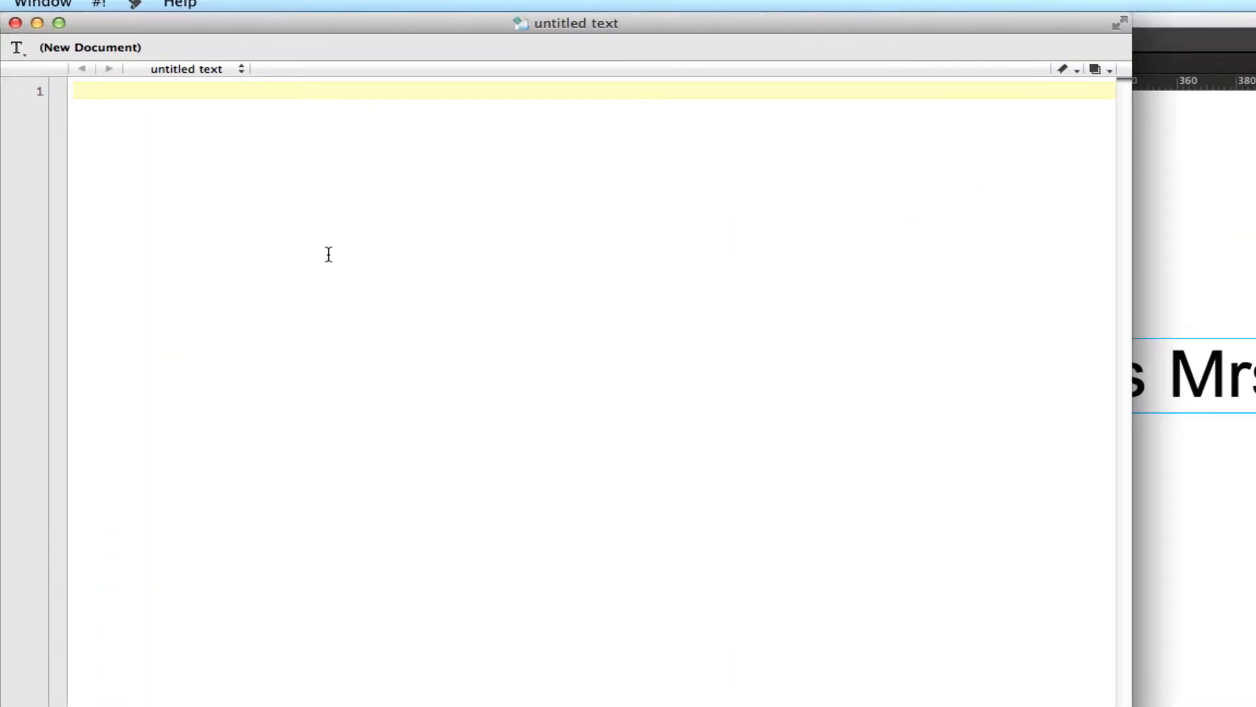
type("@")
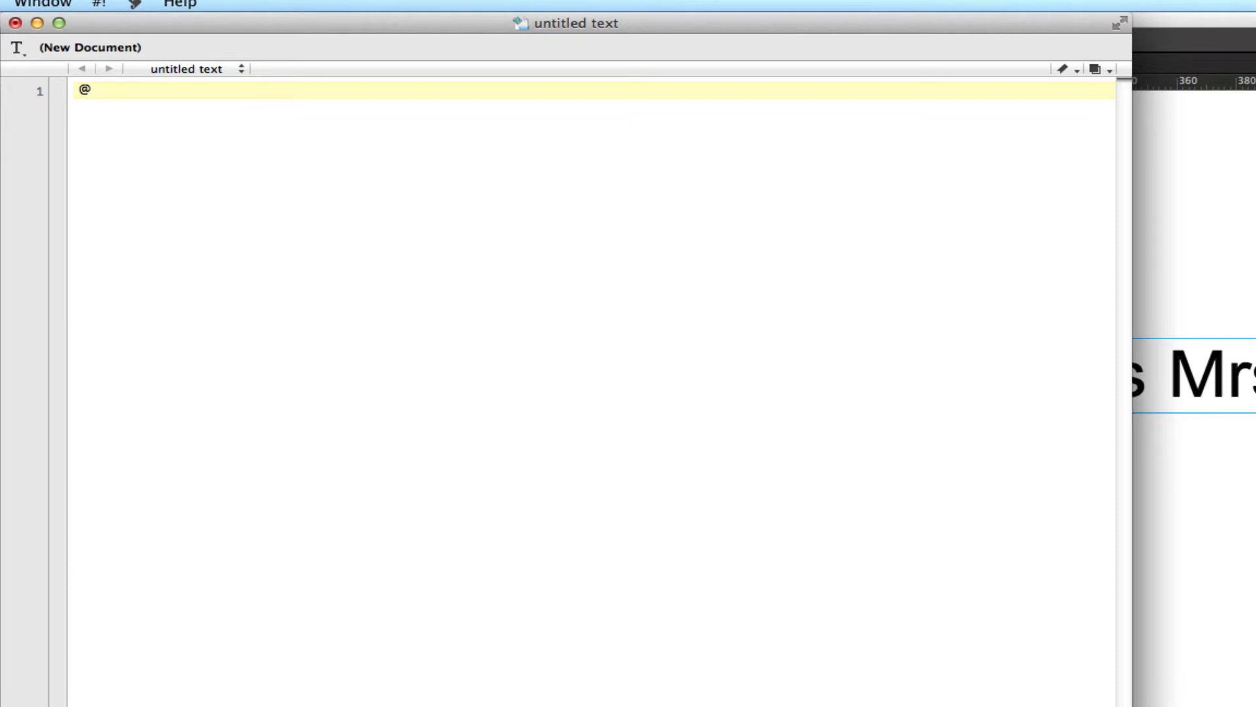
type("font-")
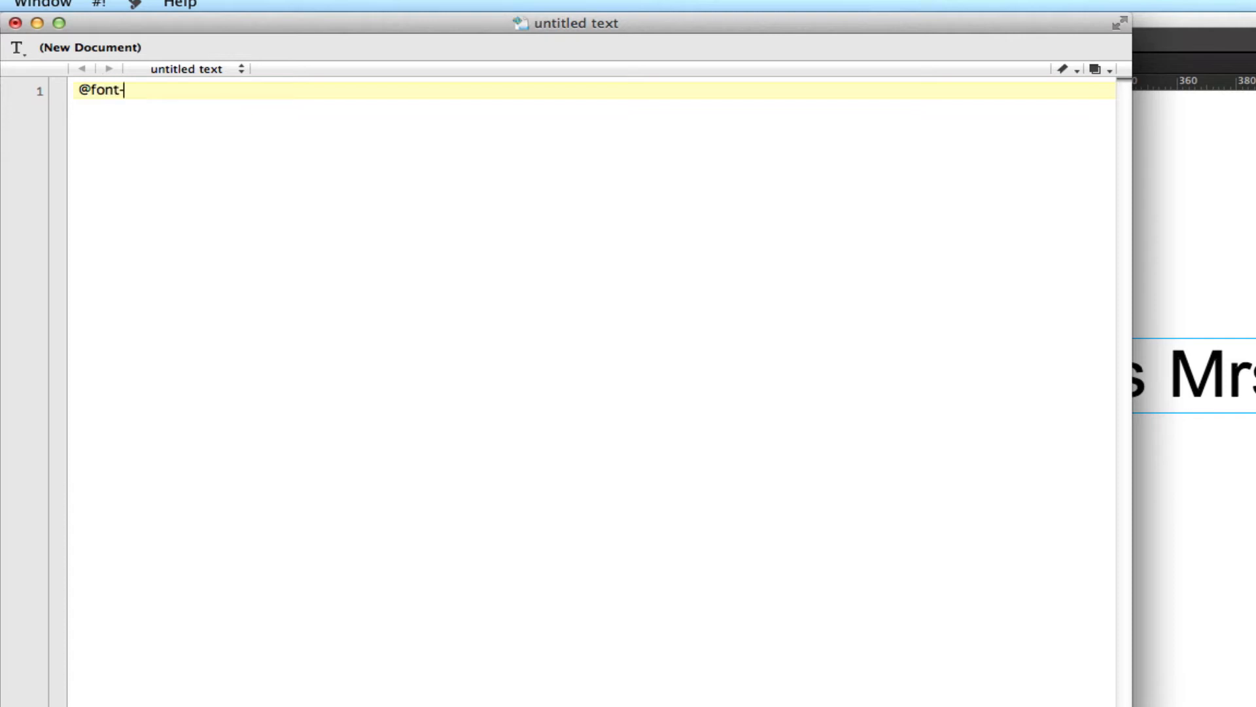
type("face")
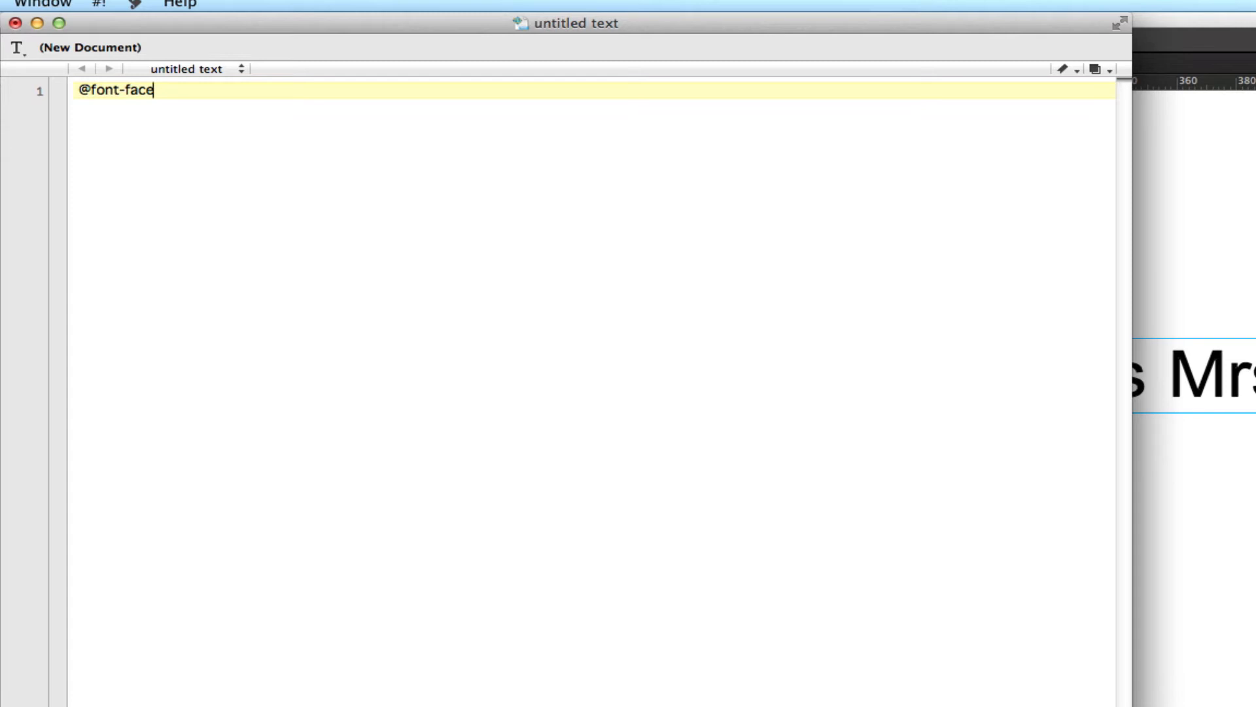
type("{")
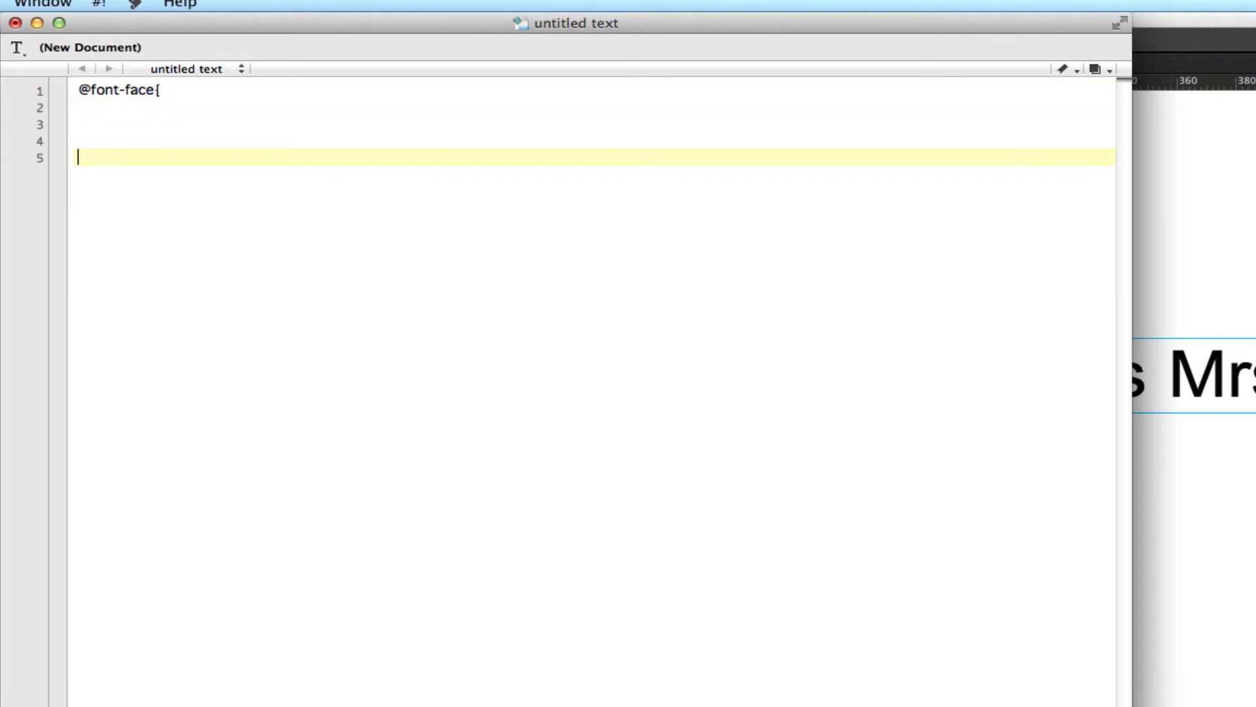
type("}")
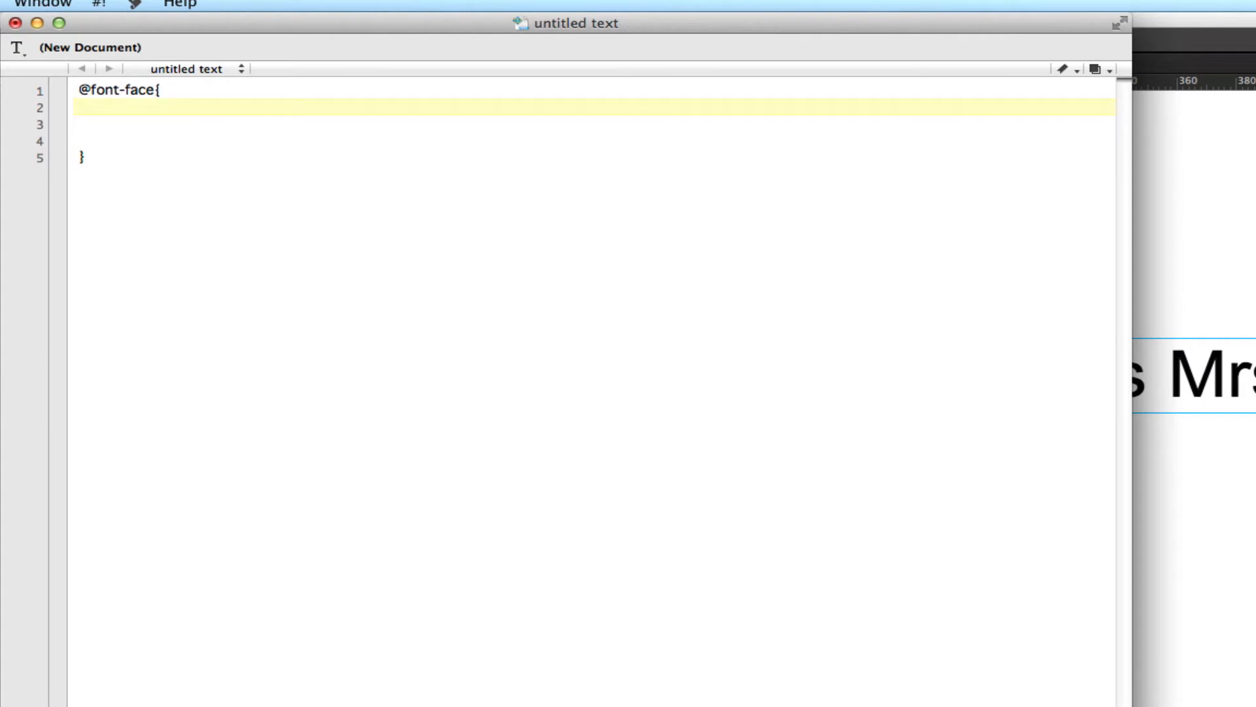
type("font-")
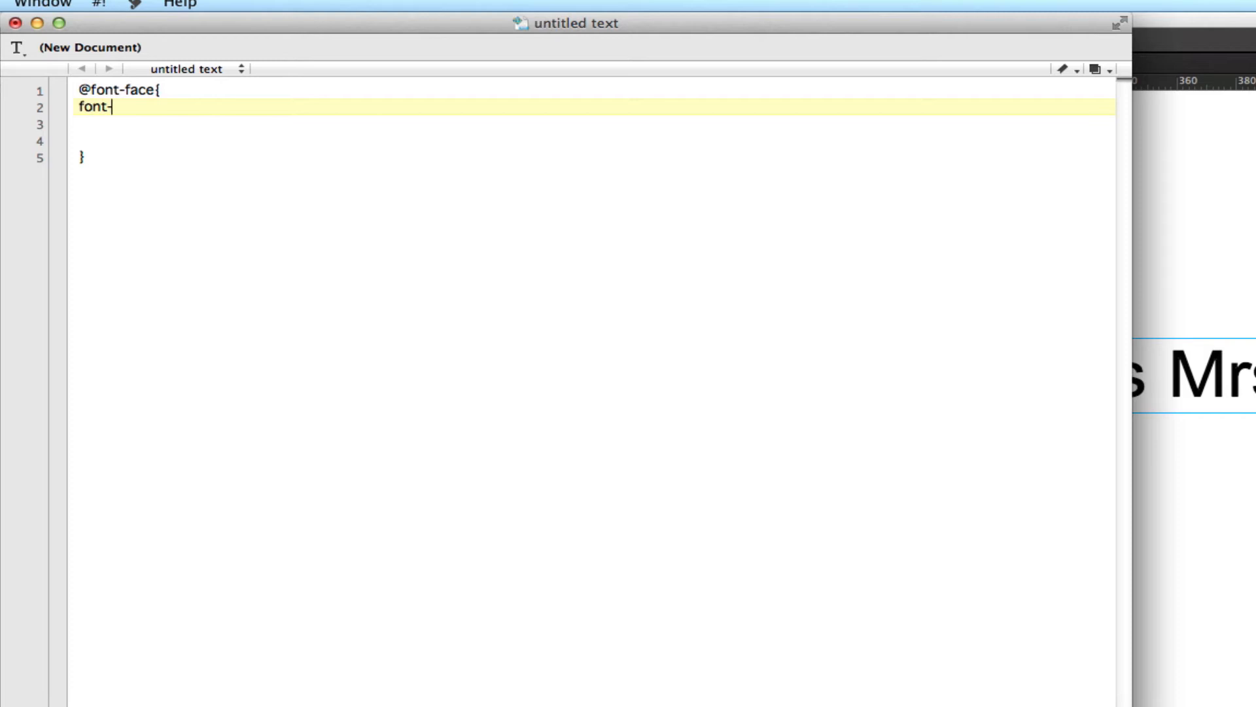
type("family")
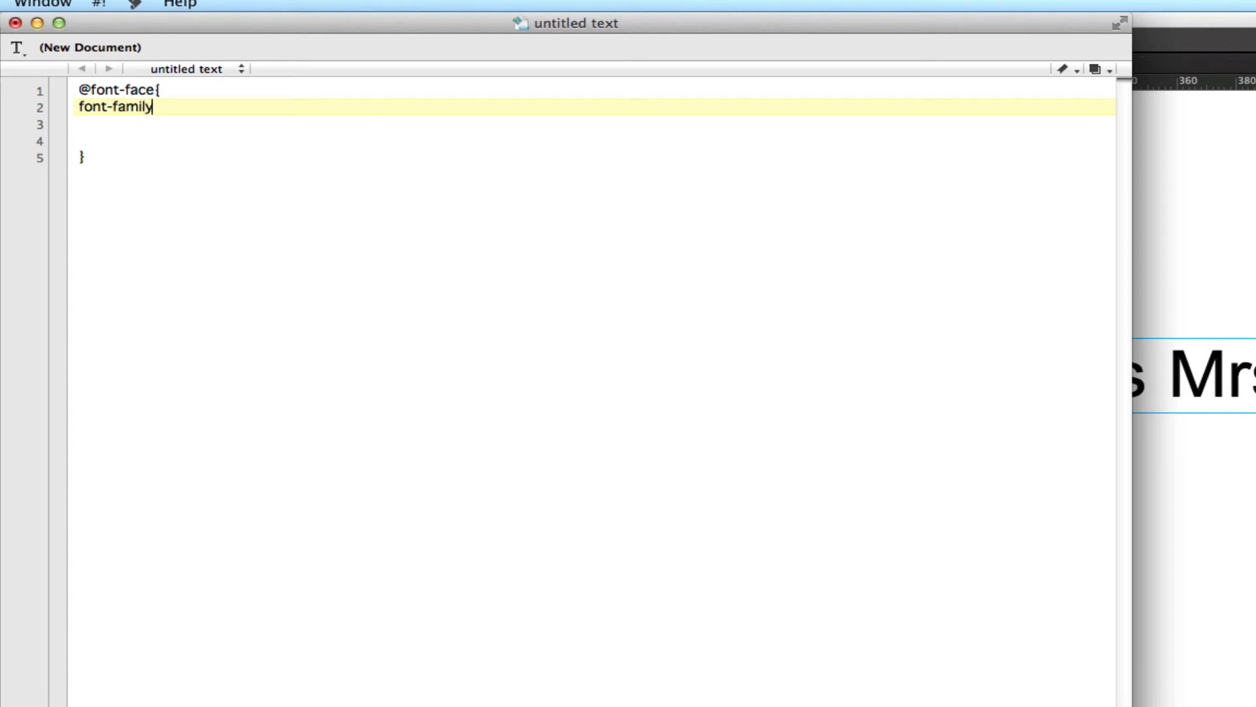
type(":")
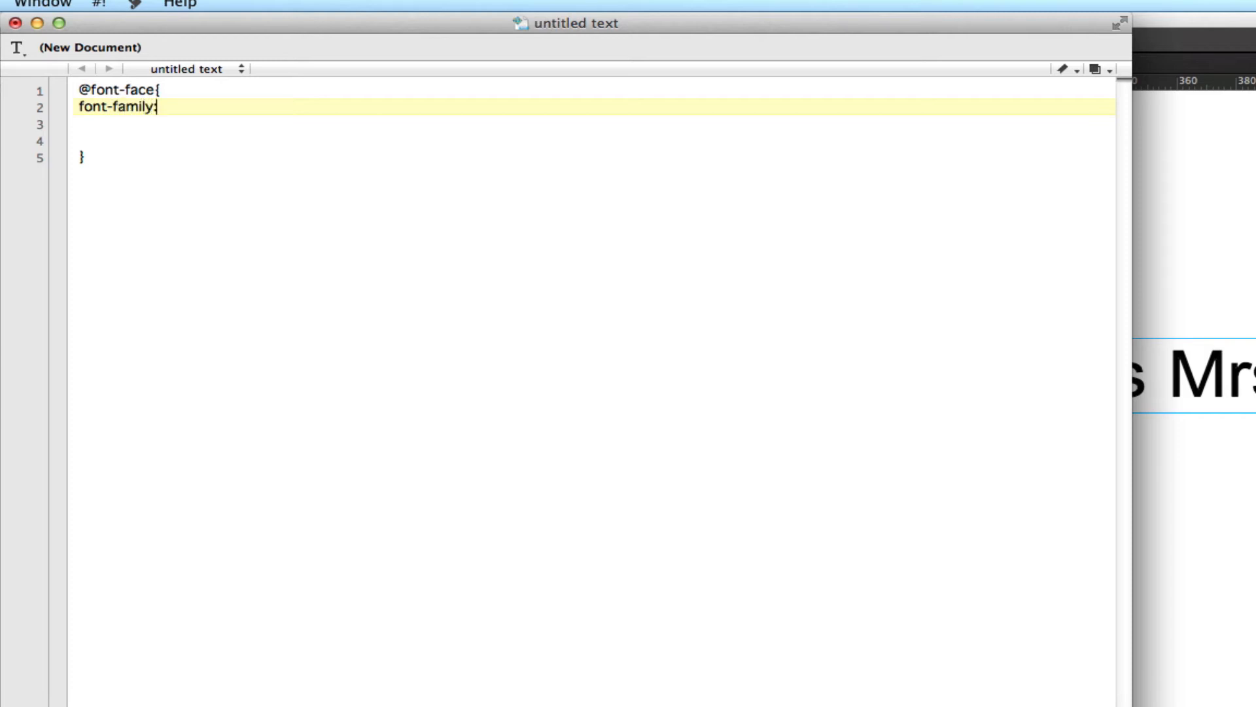
type("\"BrazilFood3.ttf")
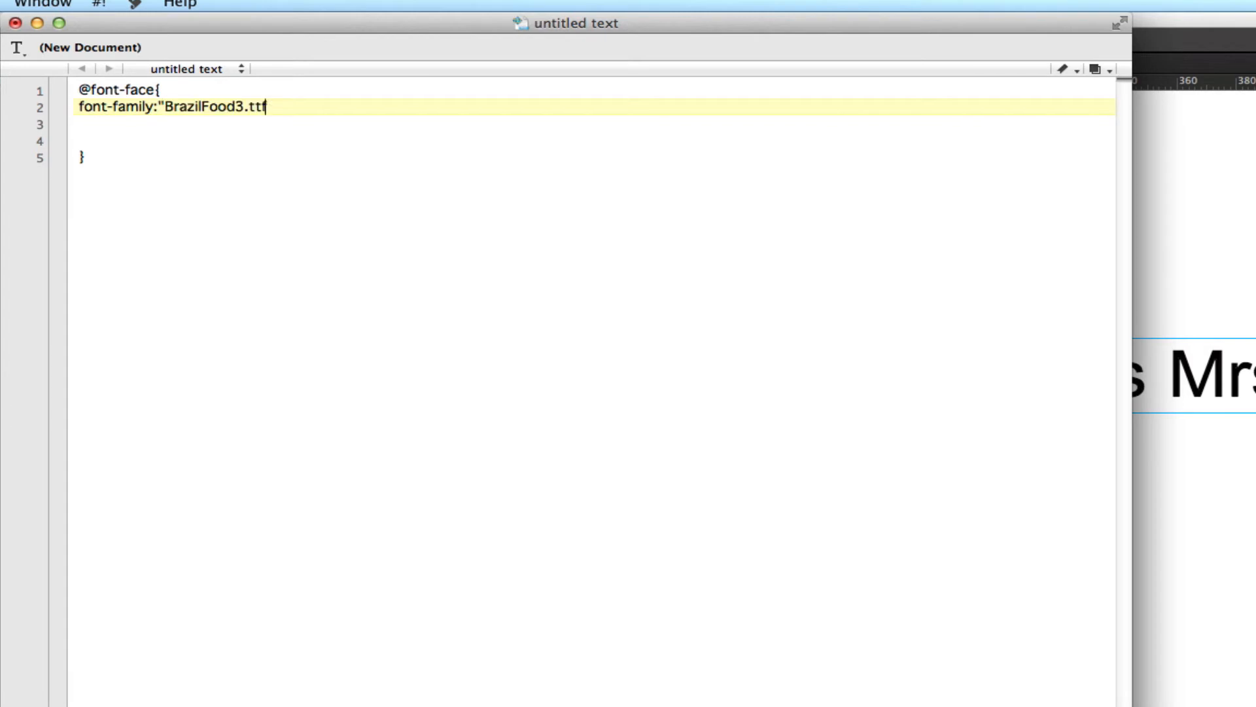
key("Backspace")
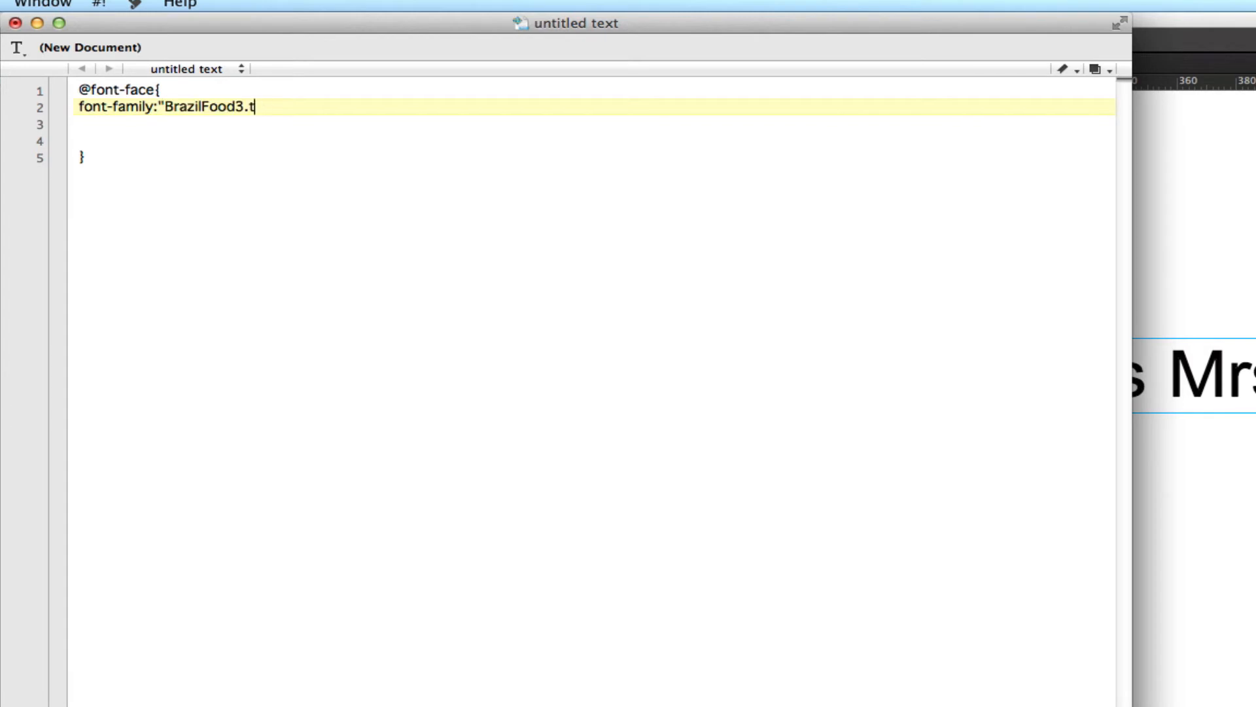
key("BackSpace")
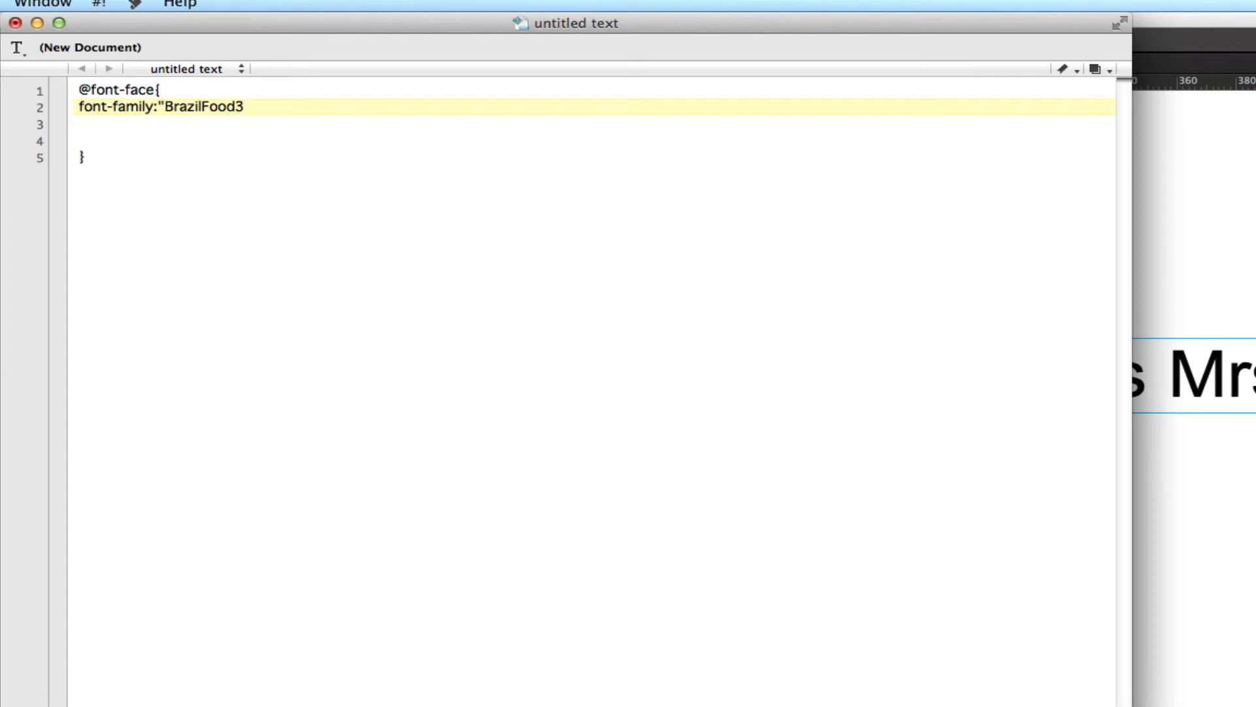
type("\";")
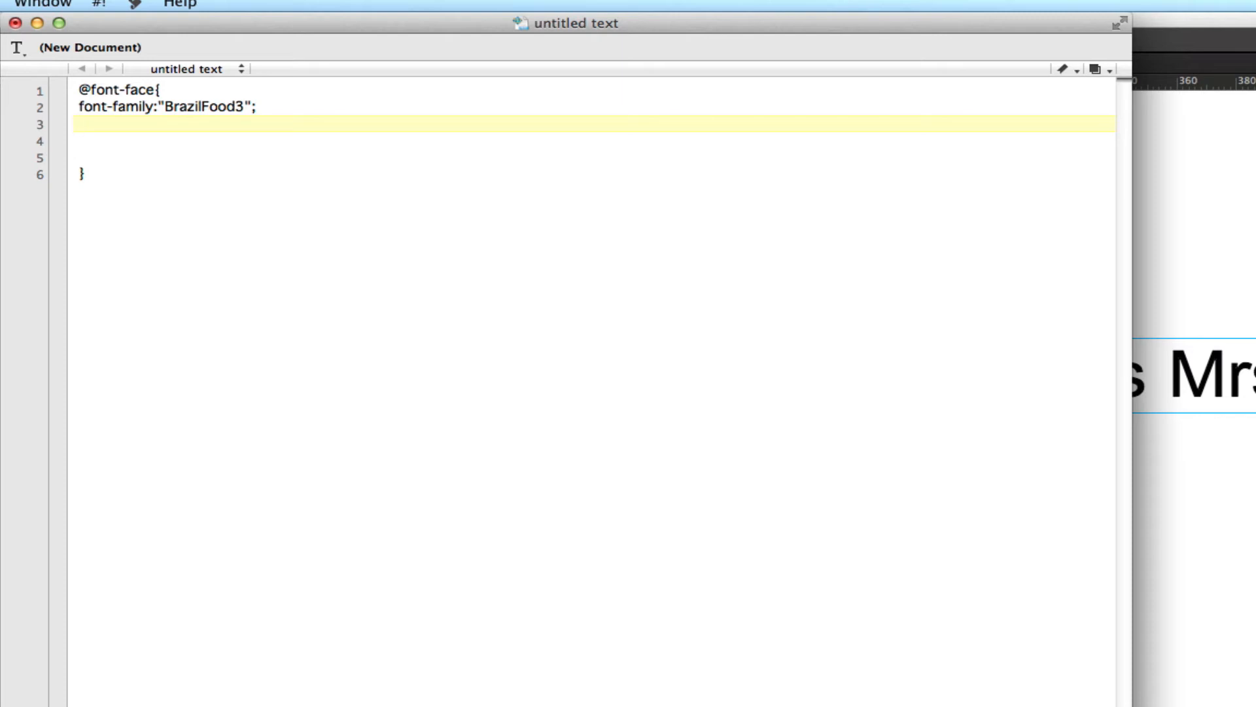
Step: Add src:url("BrazilFood3.ttf"); to the rule, fixing typos and quotes
type("src")
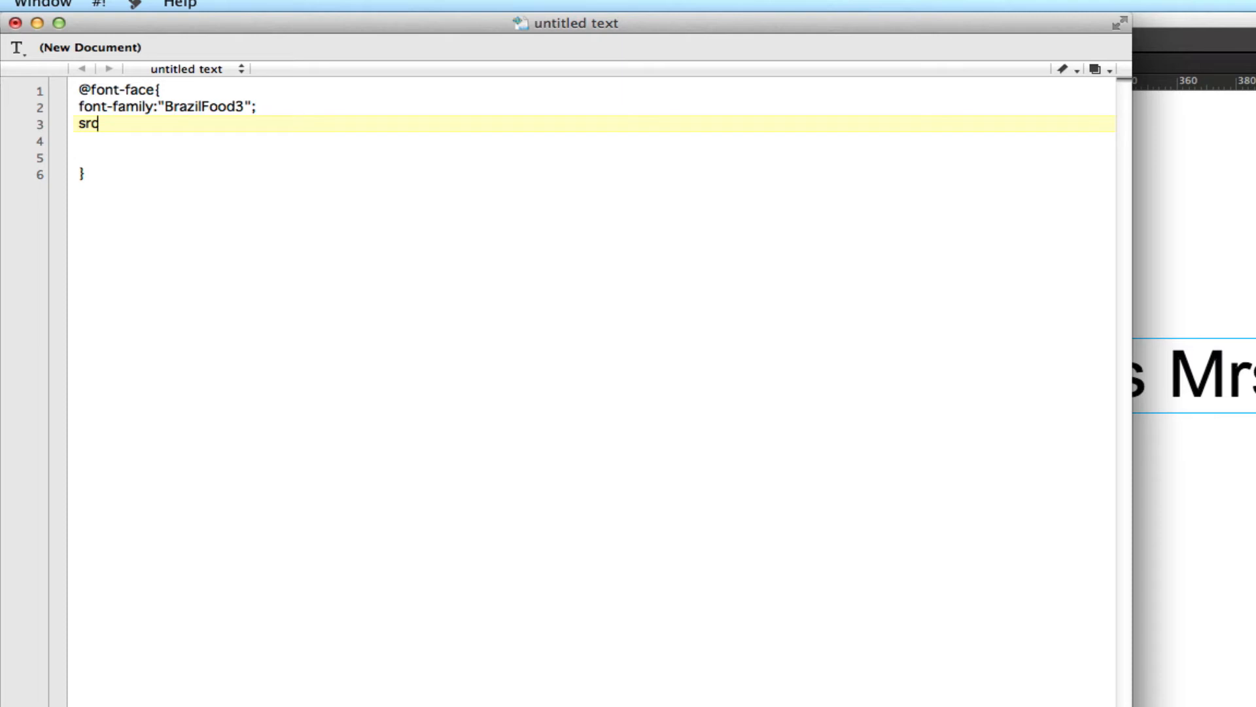
type(":")
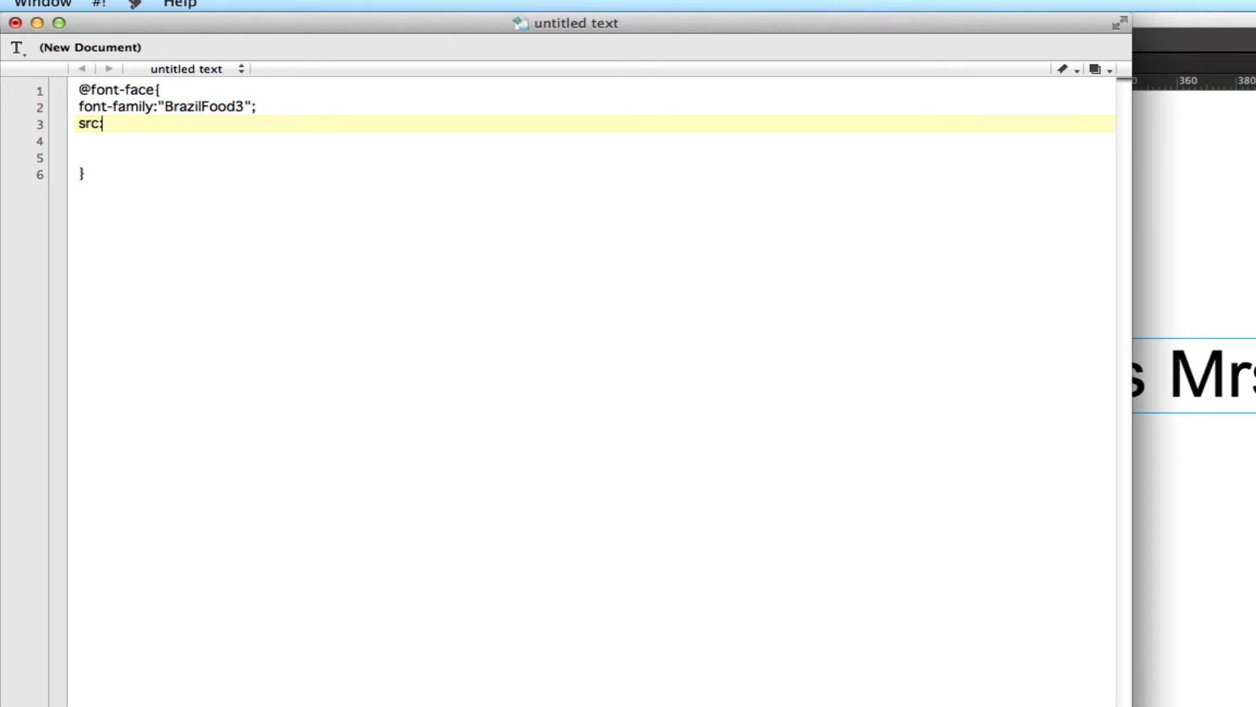
type("url")
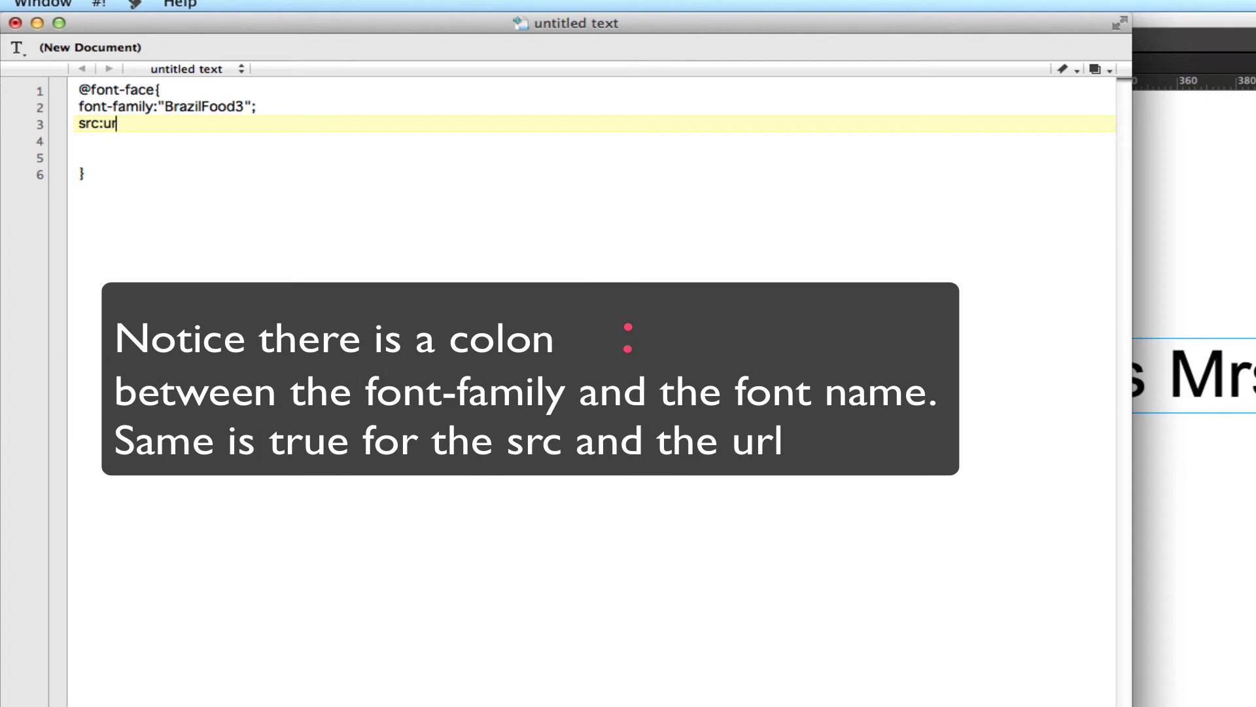
type("(")
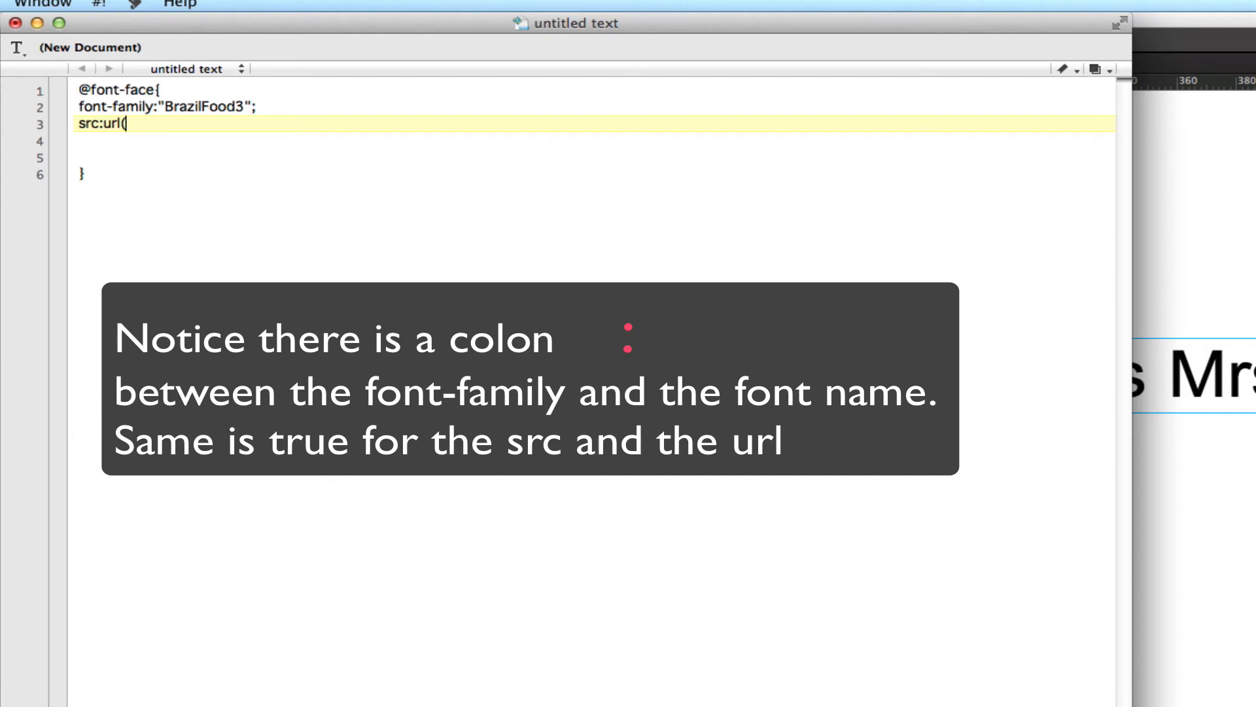
type("BrazilFood3.ttf")
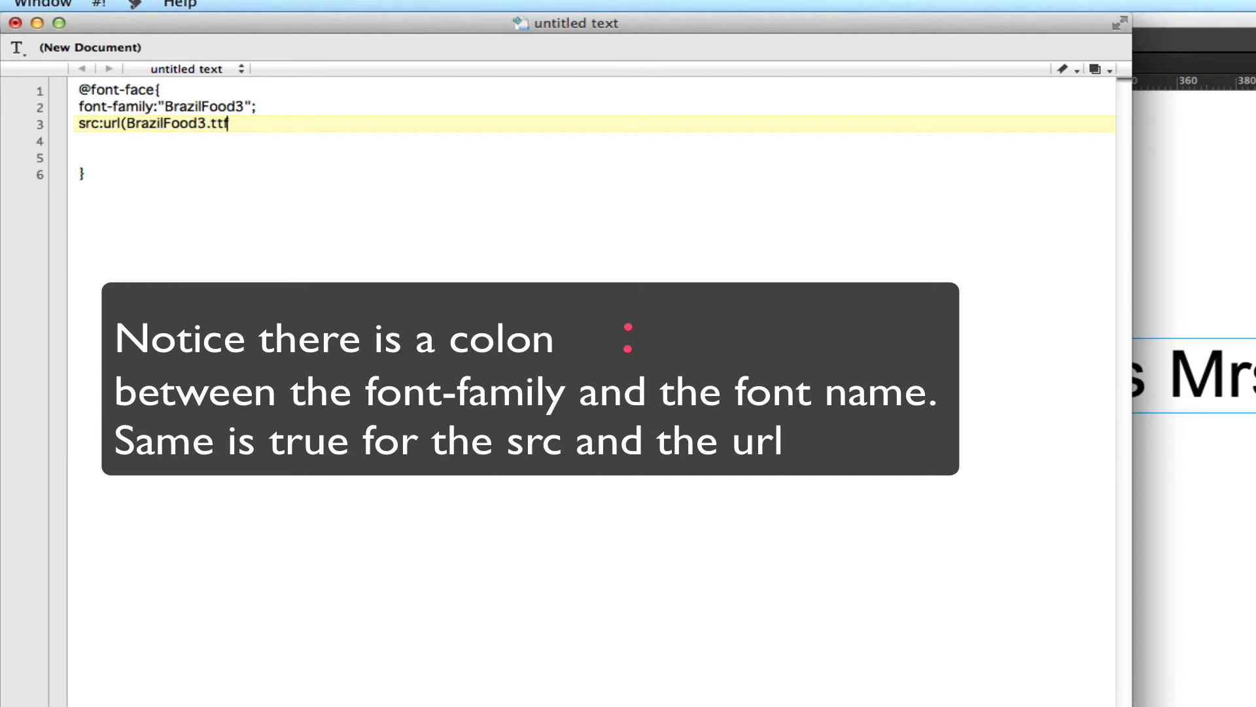
type("f")
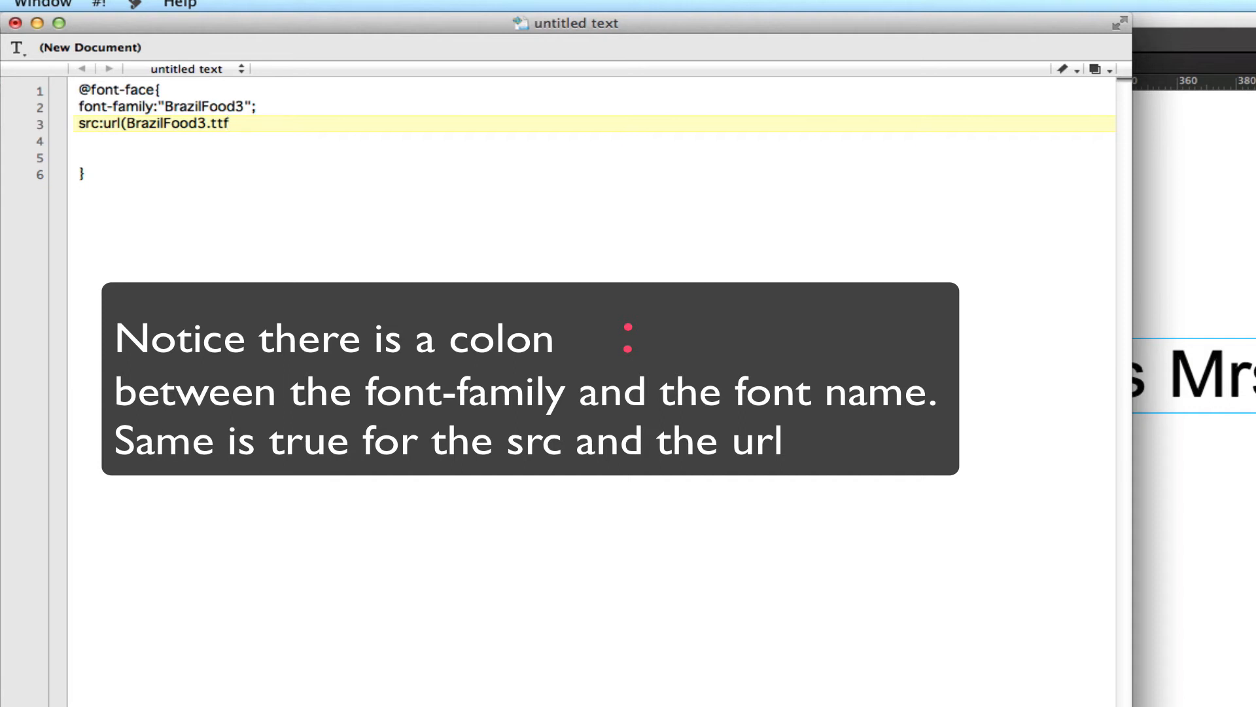
type(")")
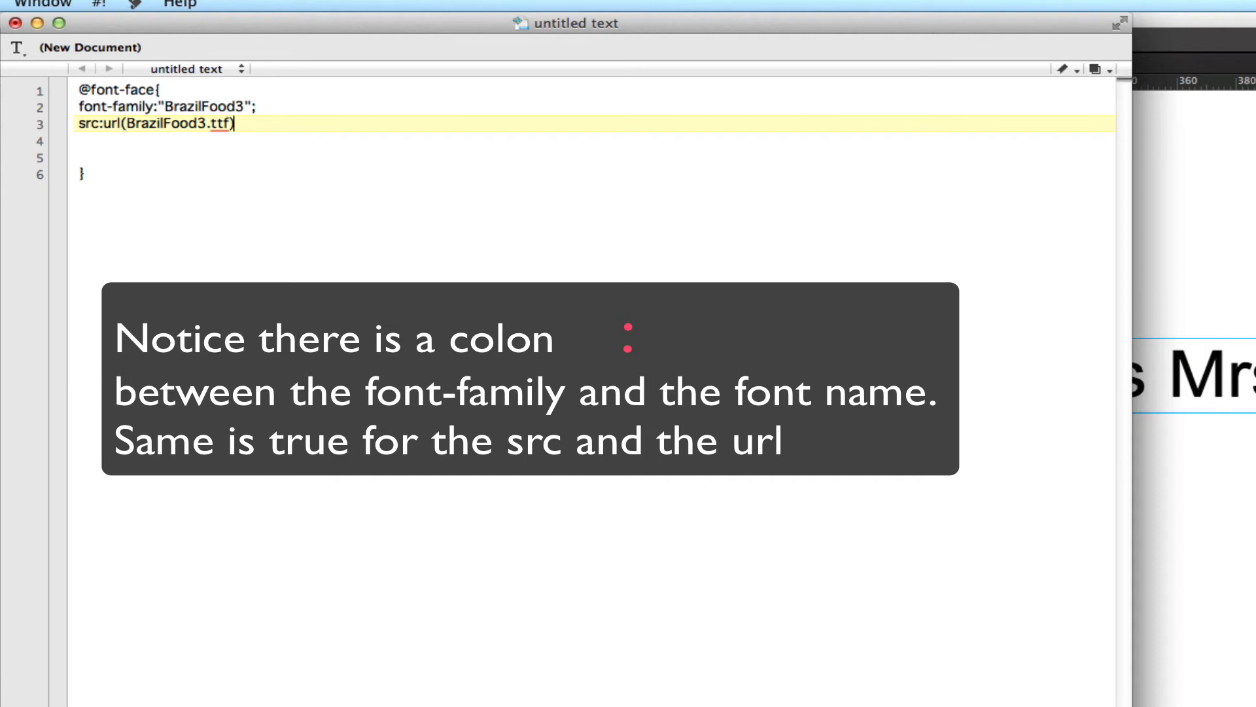
key("Backspace")
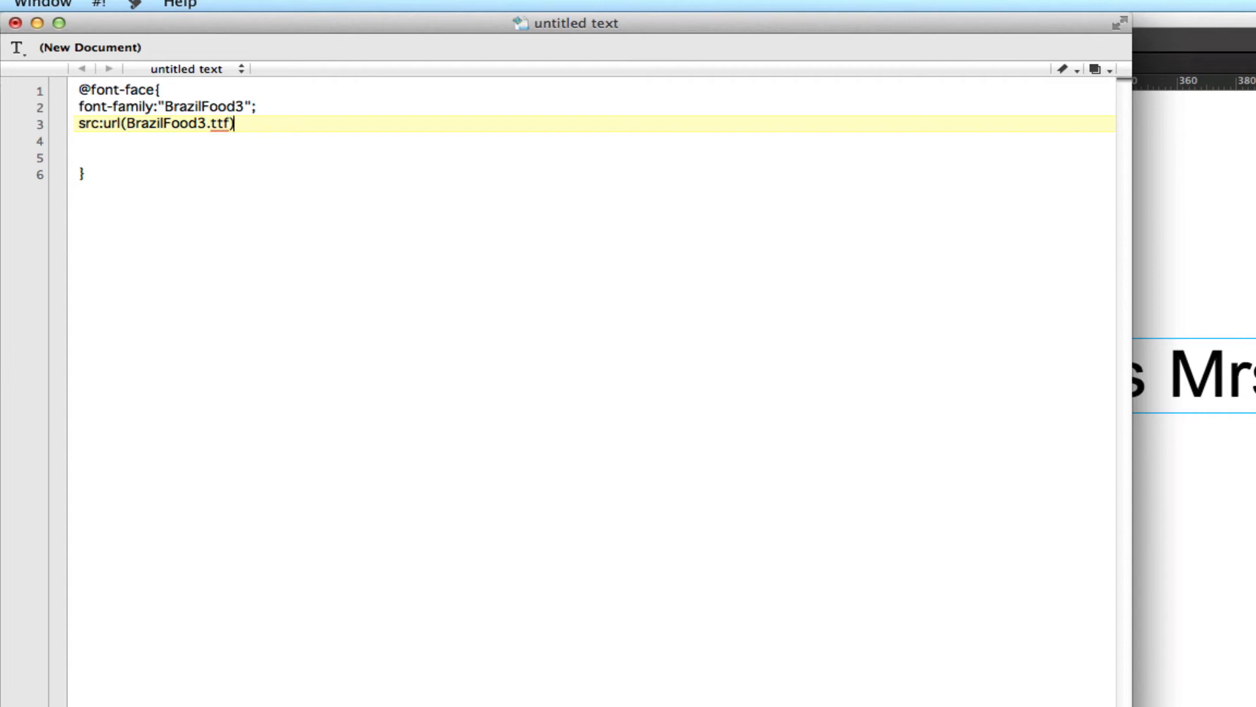
type(";")
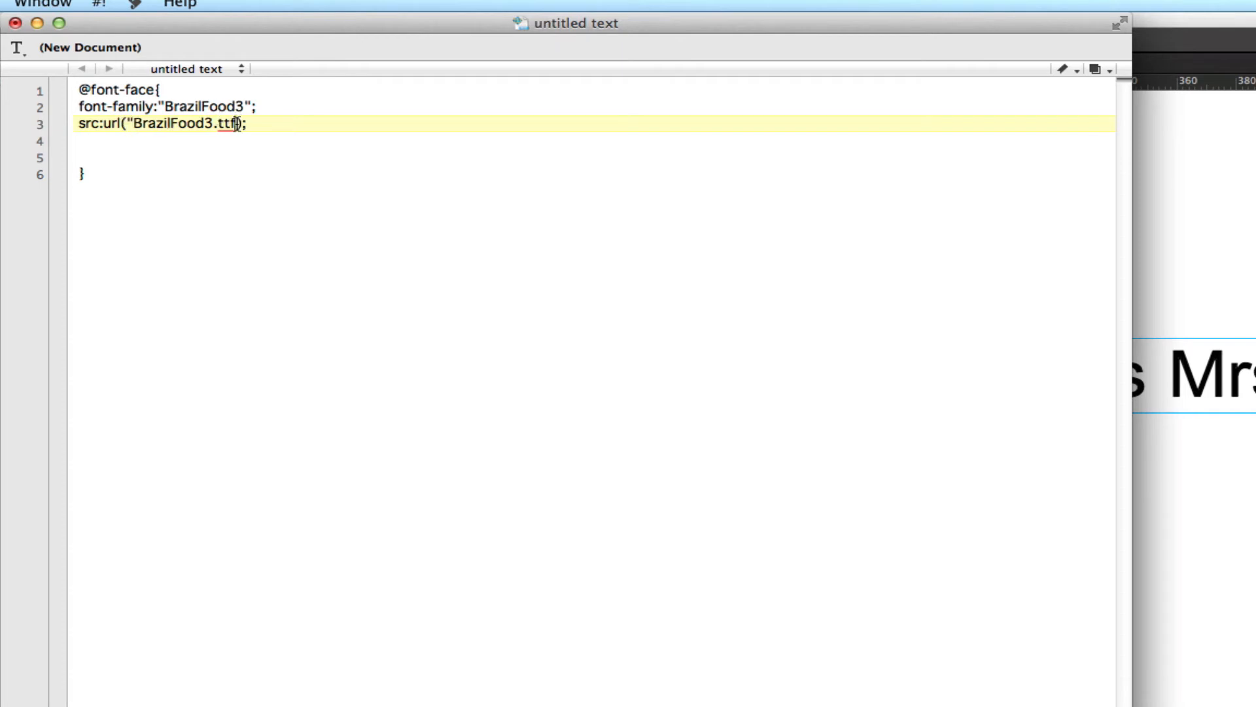
type("\"")
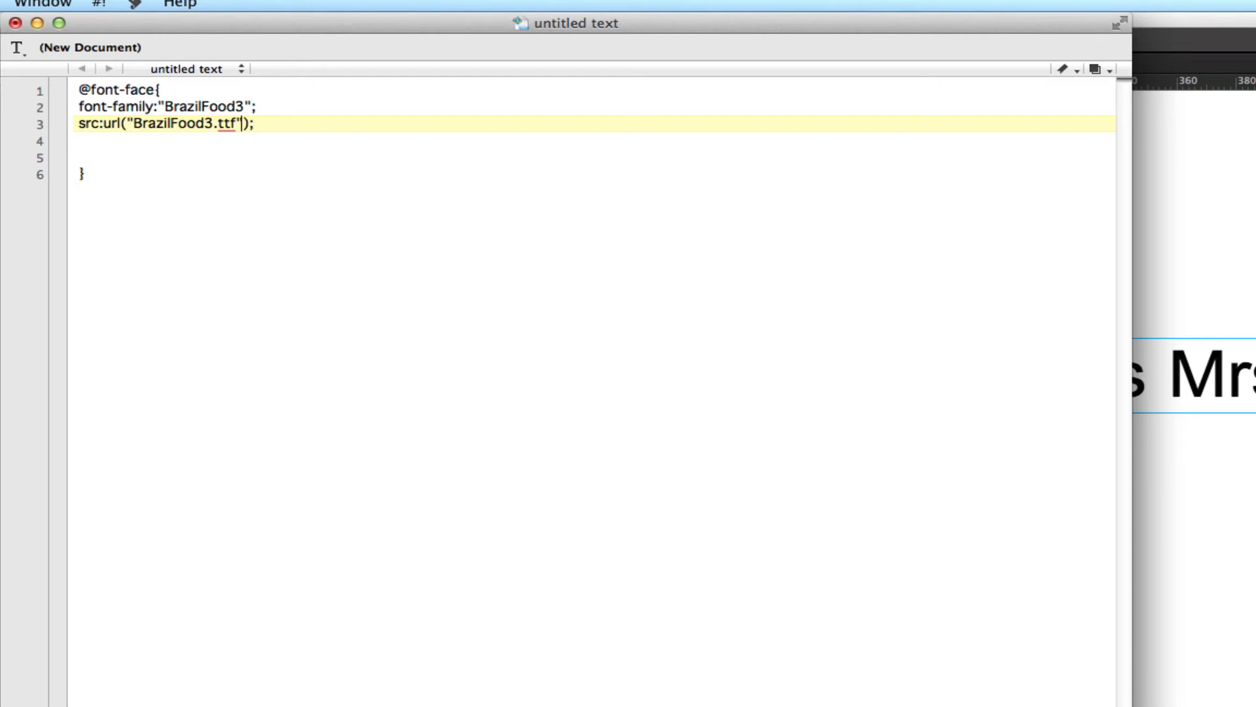
key("cmd+s")
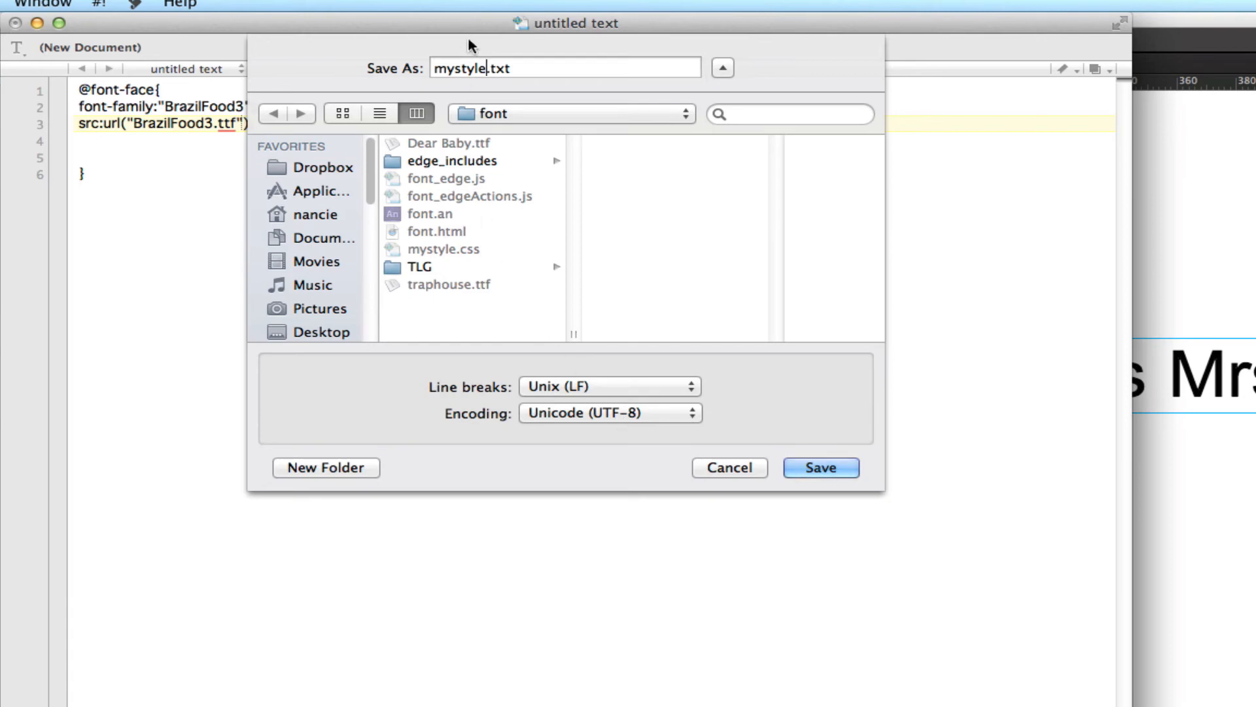
double_click(499, 68)
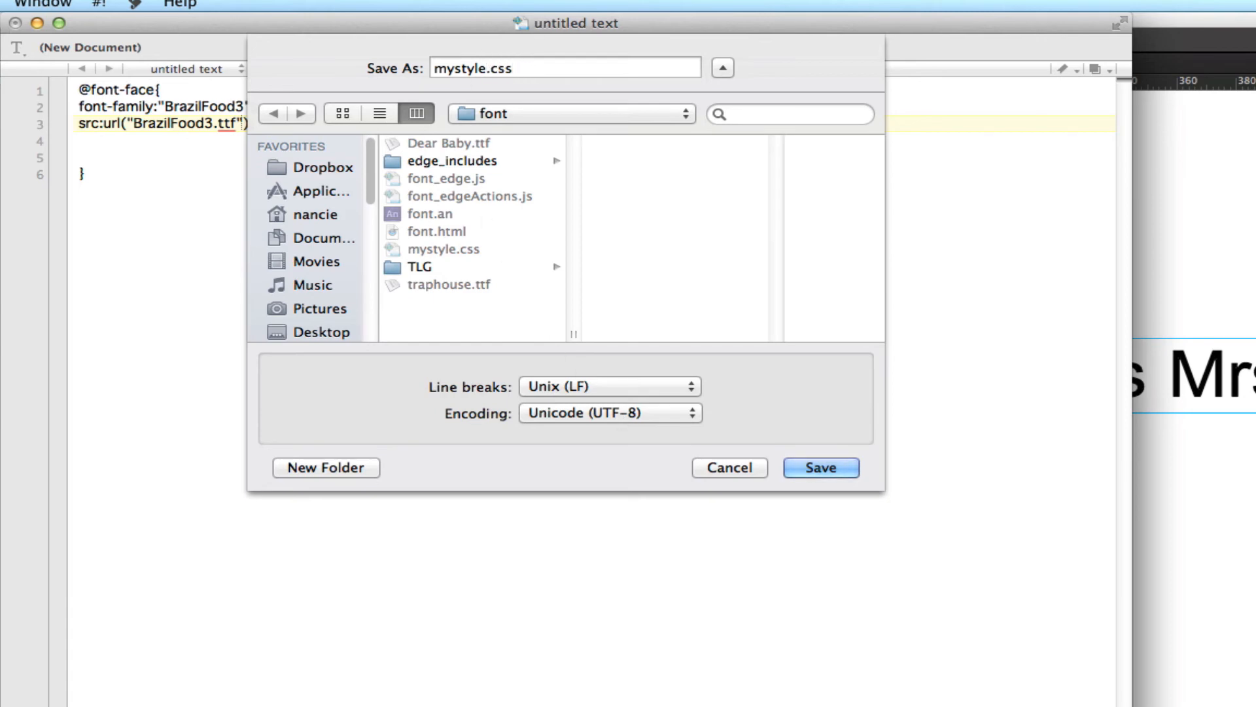
left_click(420, 266)
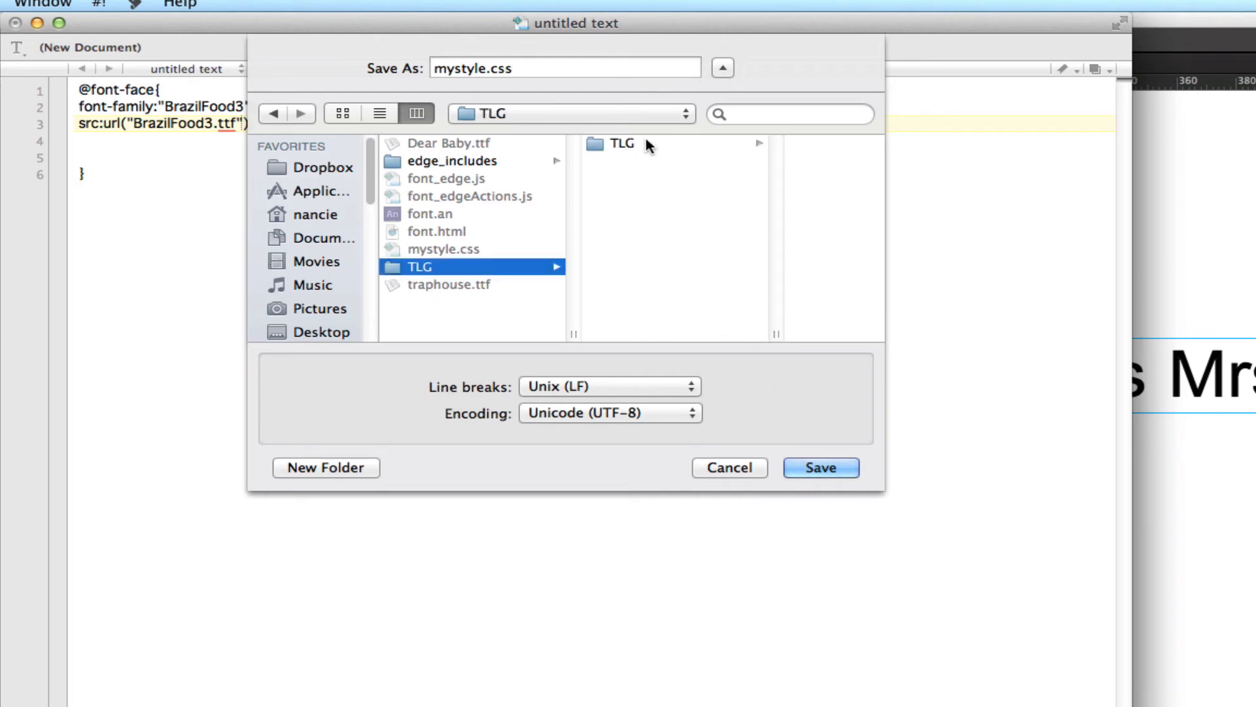
left_click(820, 467)
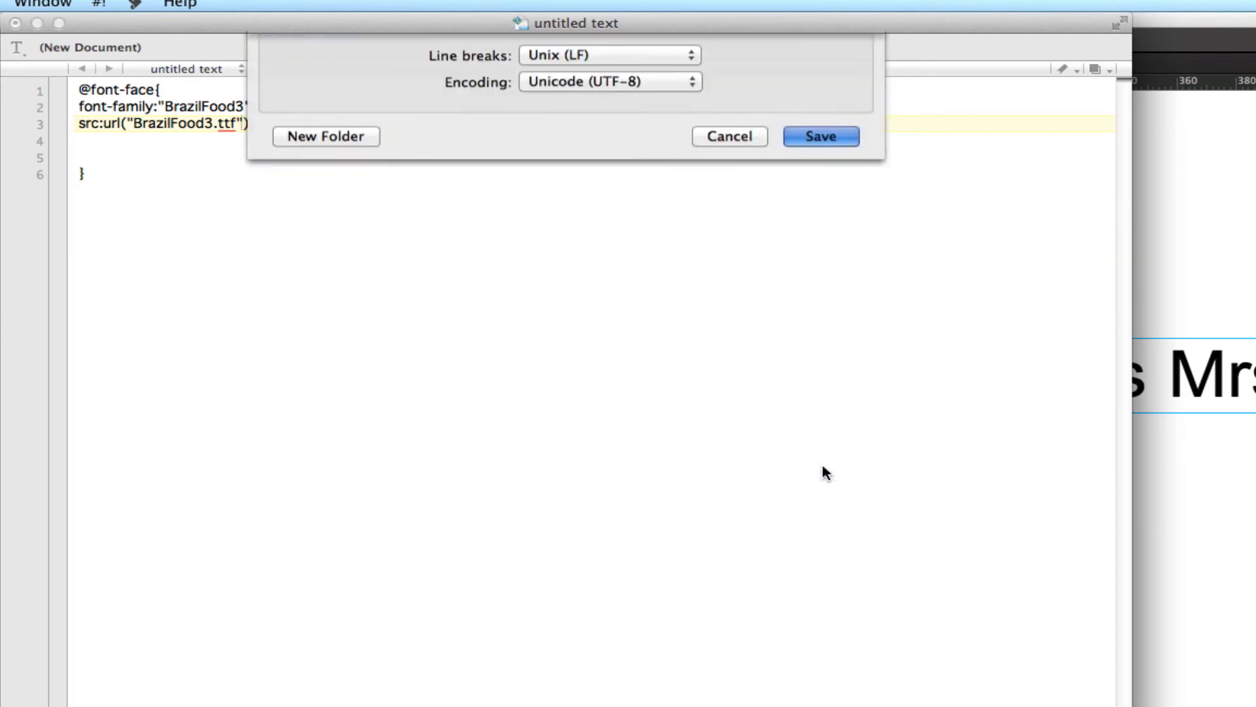
left_click(821, 136)
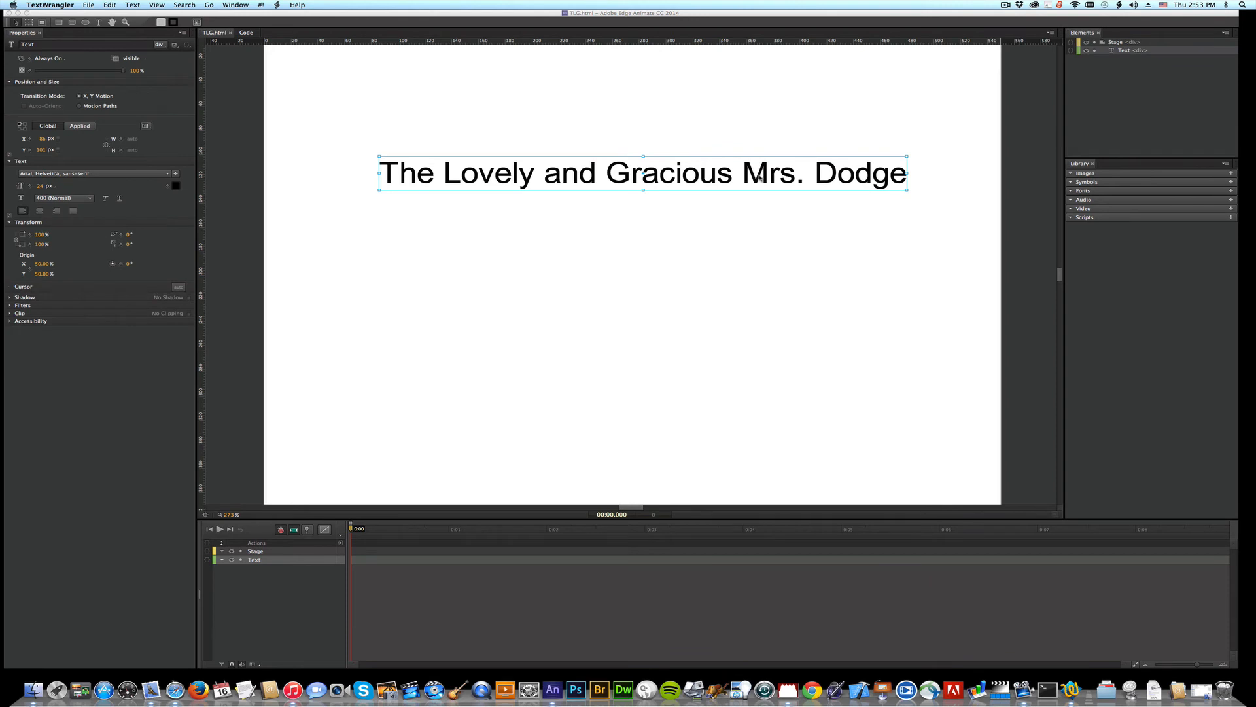
mouse_move(1236, 192)
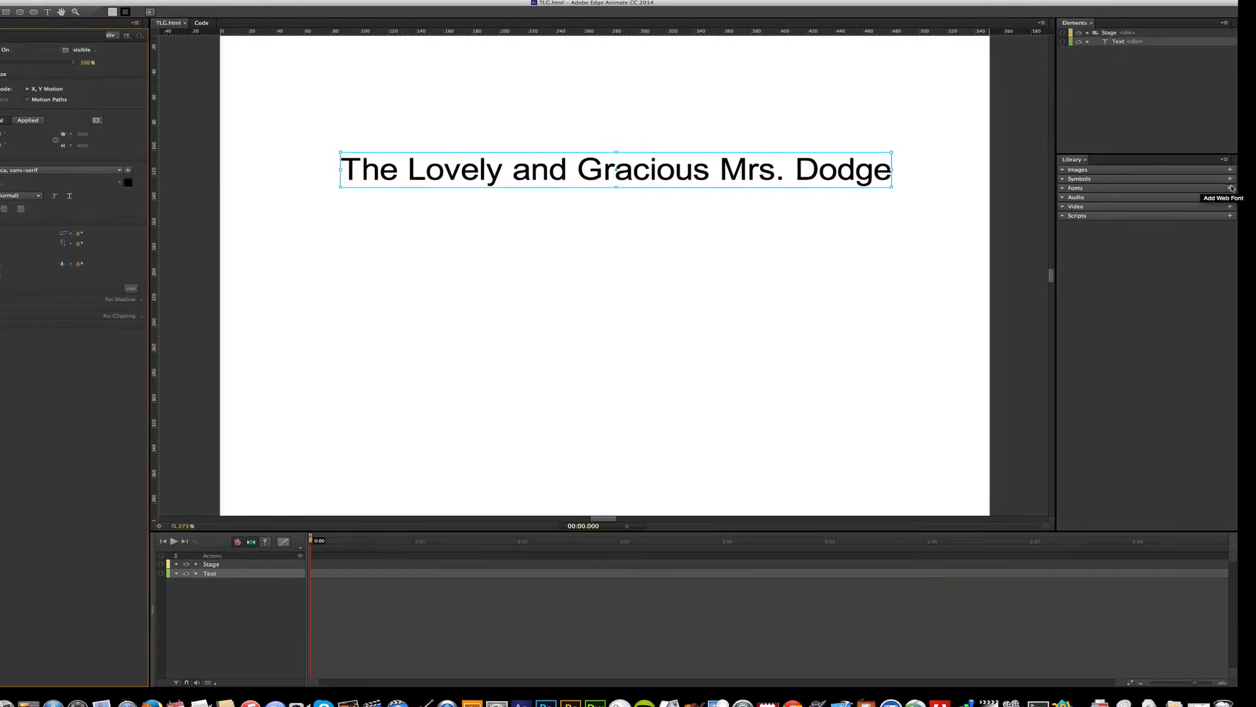
Step: Open Add Web Font with the + beside Fonts in the Library panel
left_click(1231, 188)
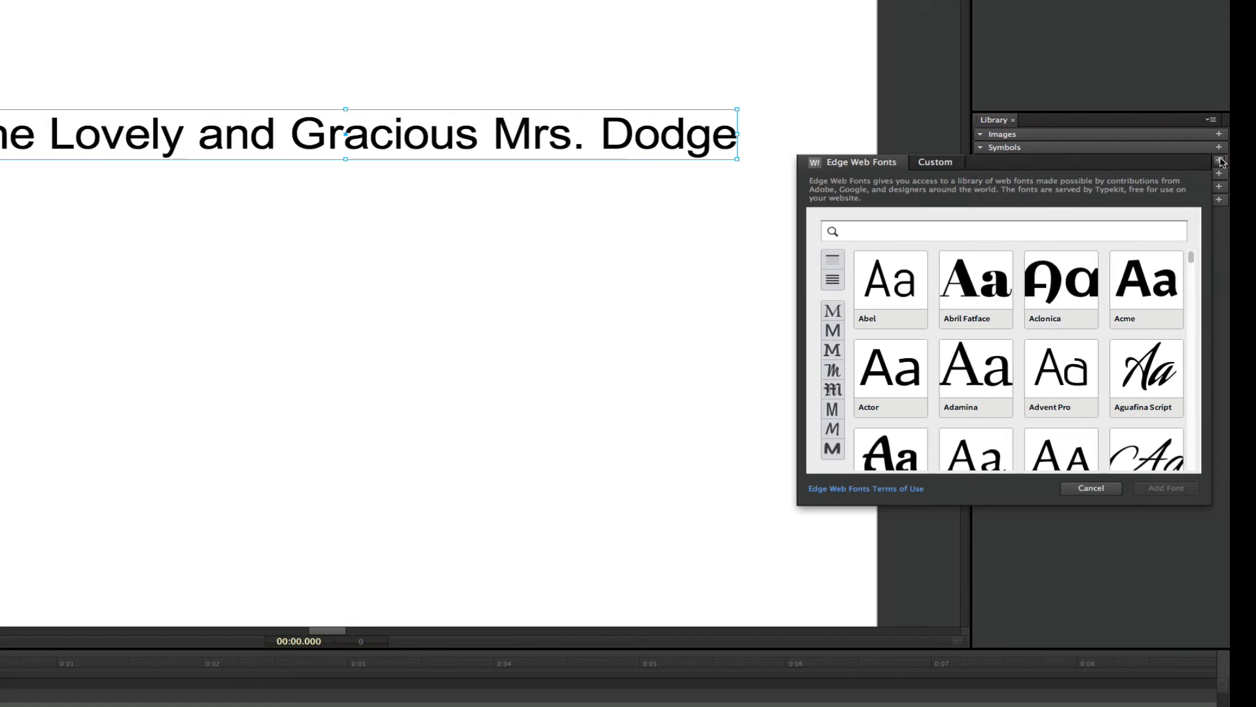
Step: On the Custom tab, enter BrazilFood3 as the font fallback list
left_click(934, 162)
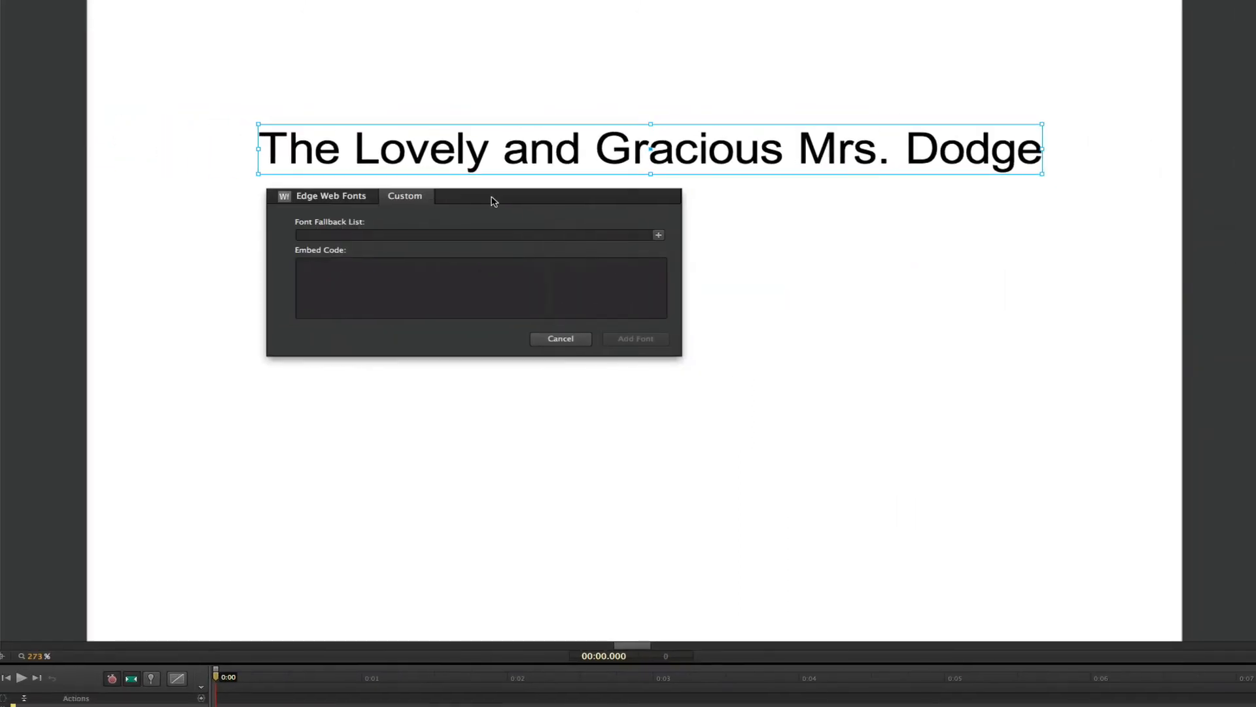
left_click(481, 289)
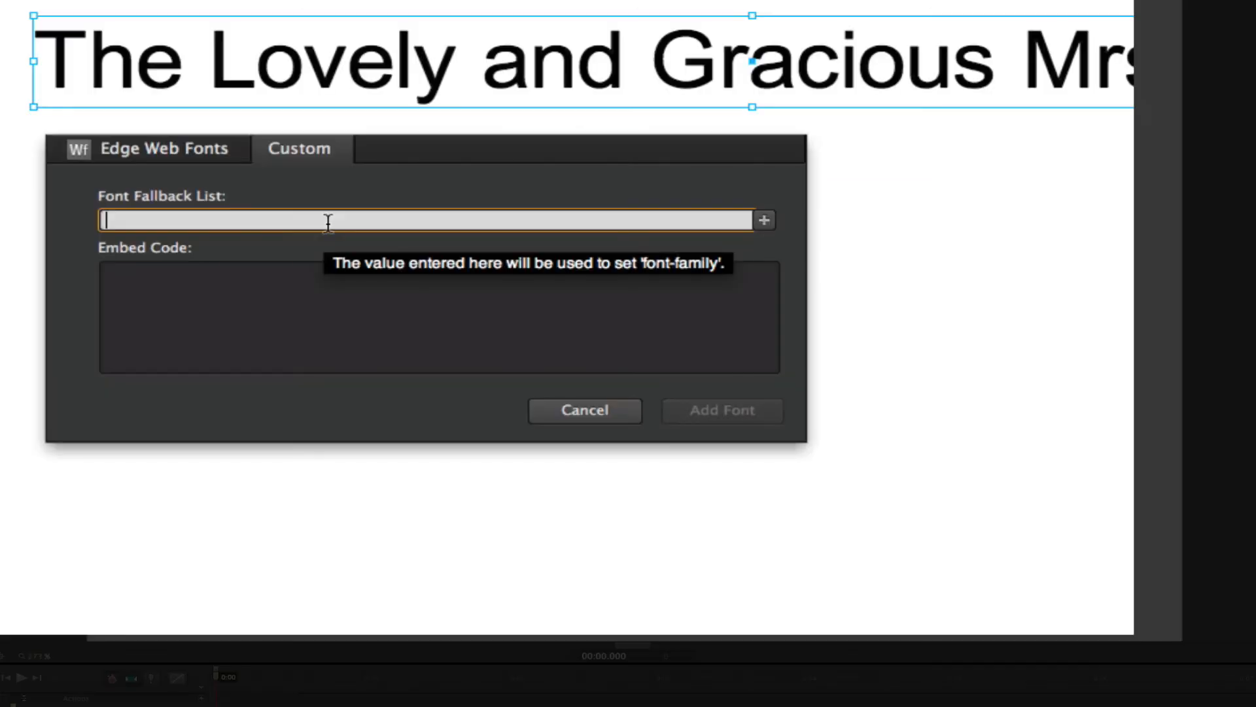
type("BrazilFood3.ttf")
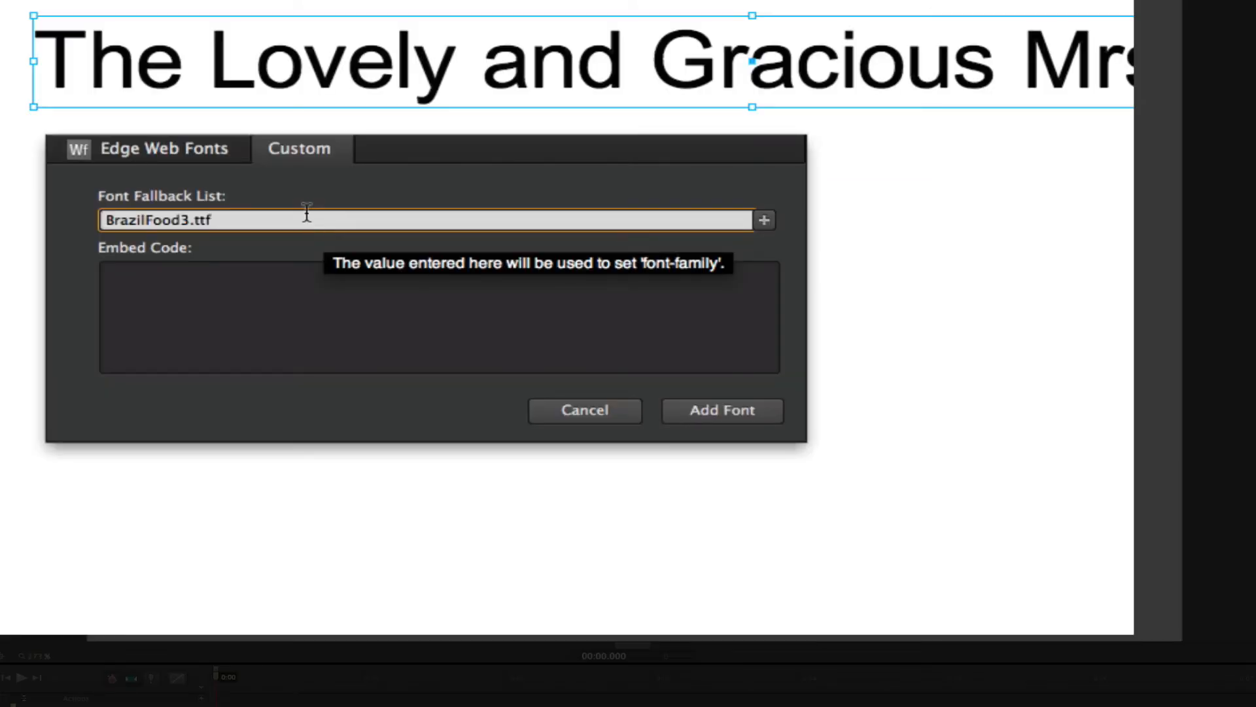
key("Backspace")
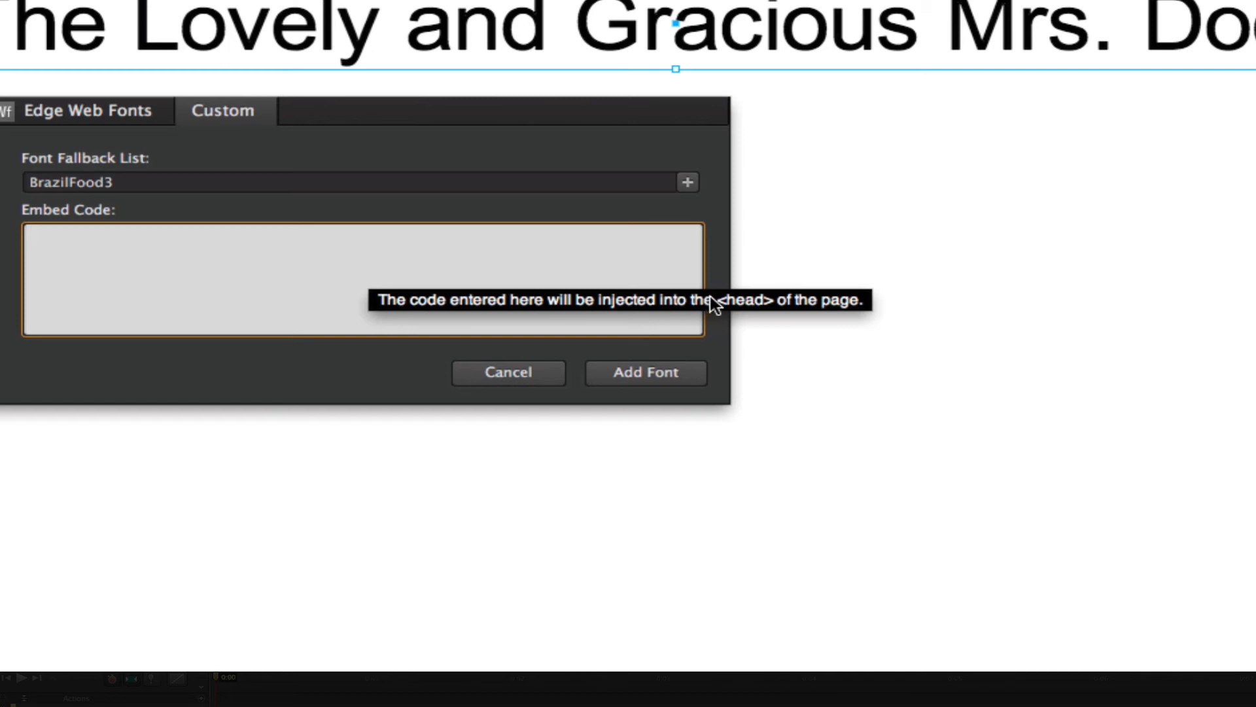
Step: Begin the embed code with <link rel="stylesheet" href="mystyle.css"
left_click(239, 259)
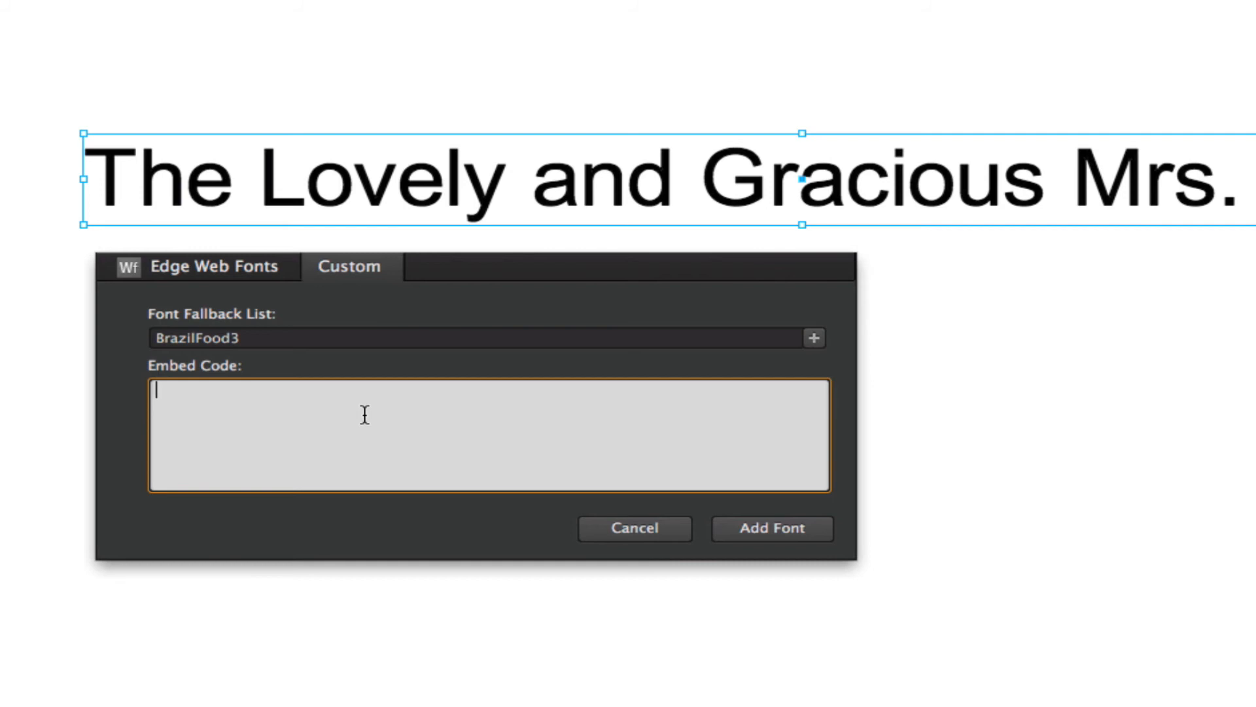
type("<")
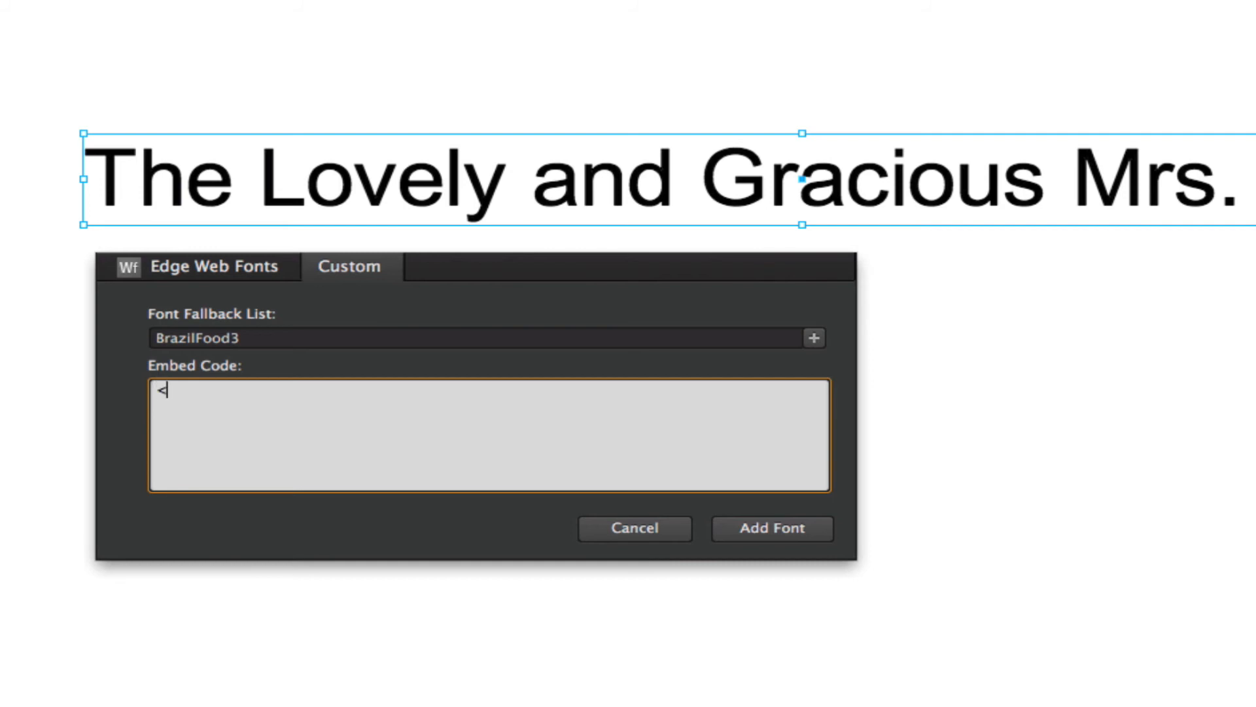
type("link")
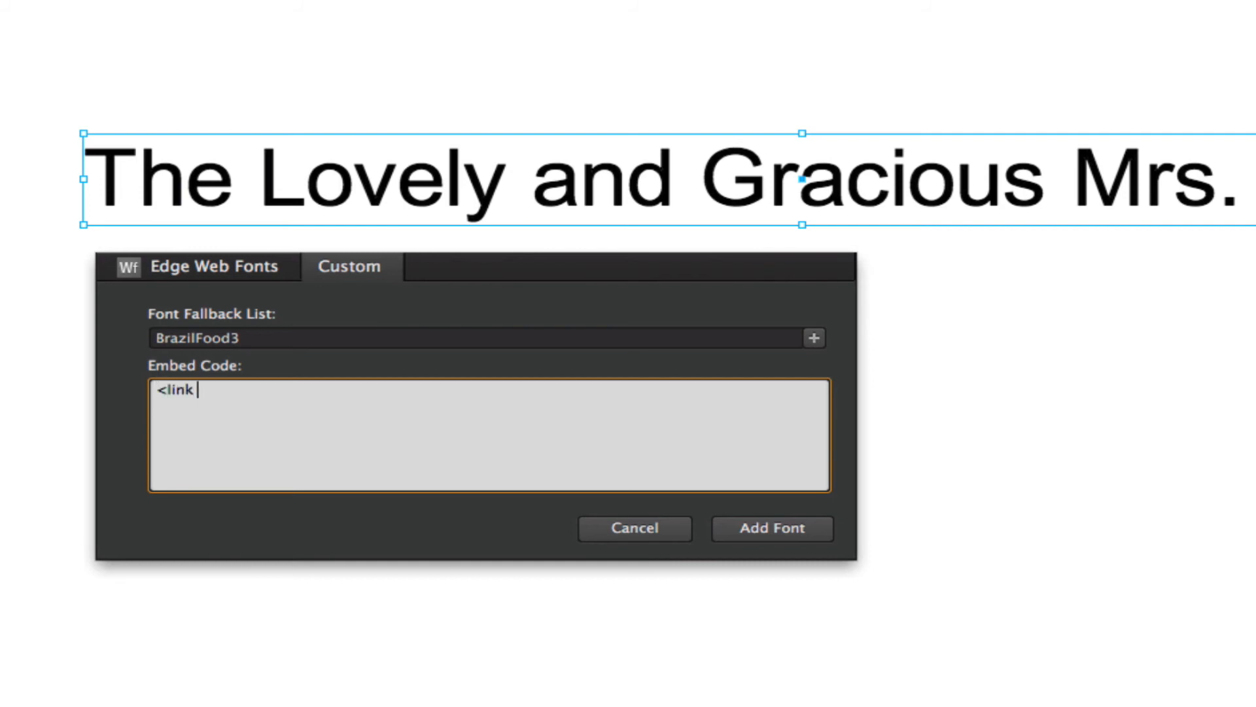
type("rel")
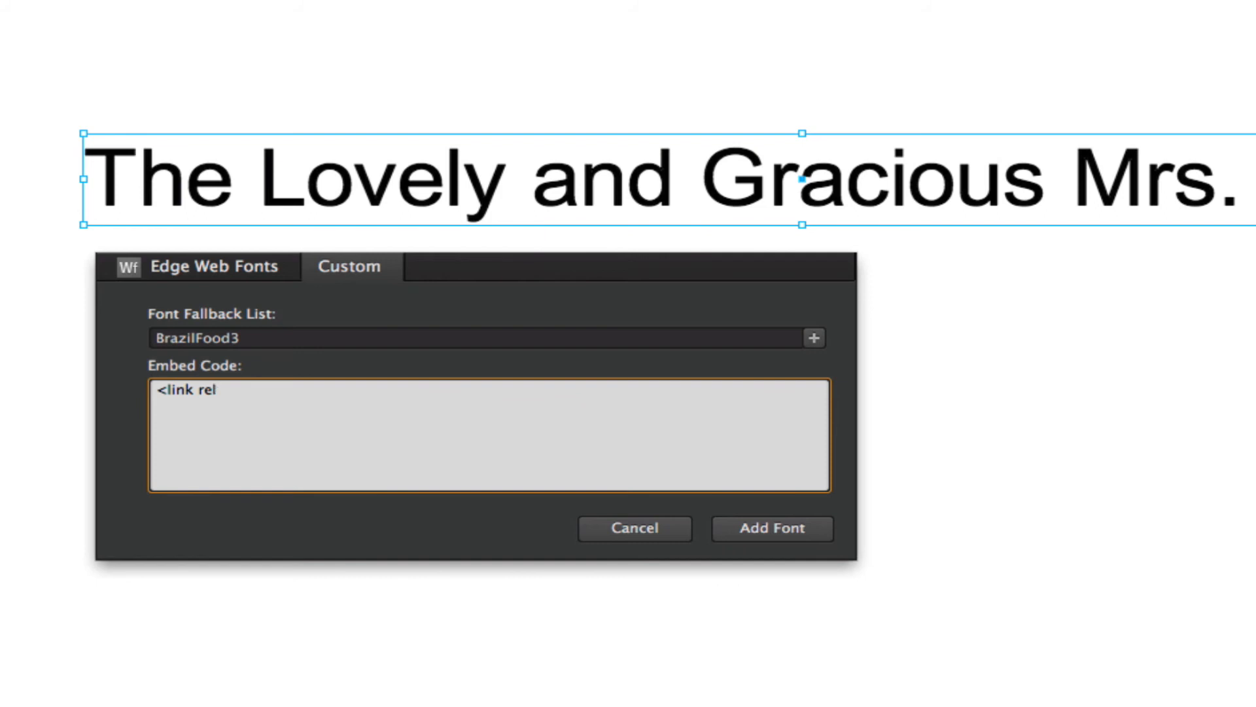
type("=")
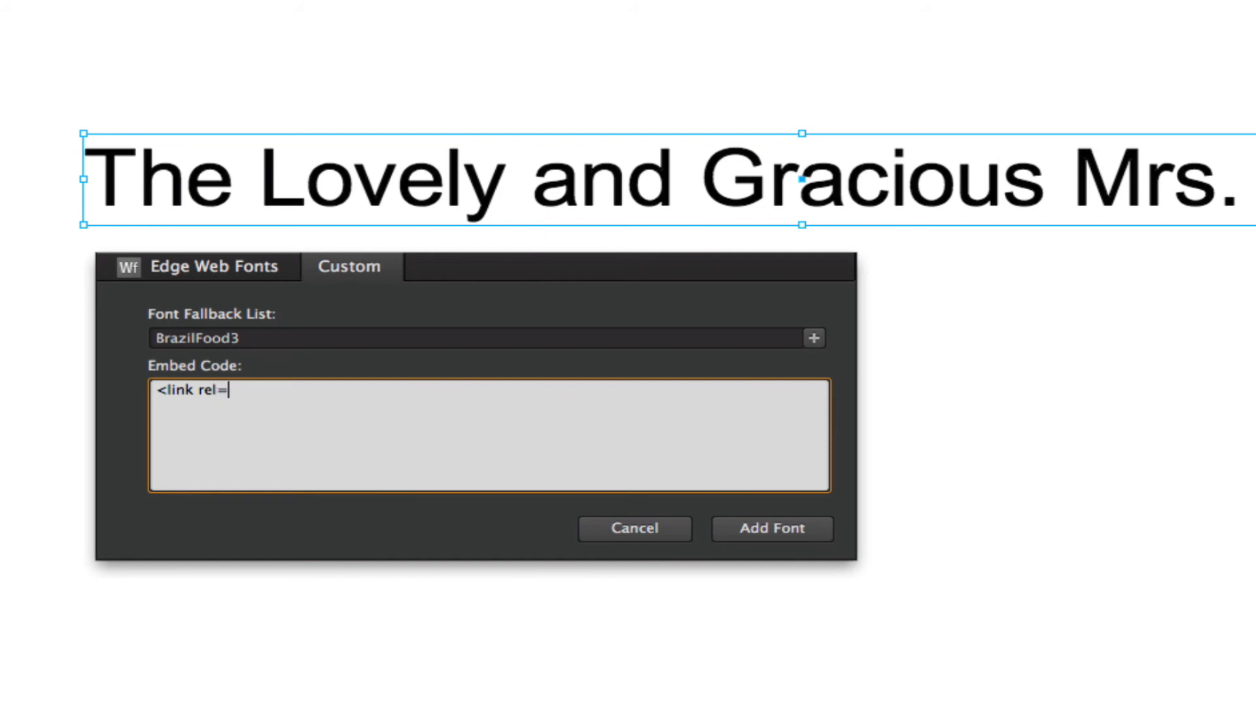
type("\"sty")
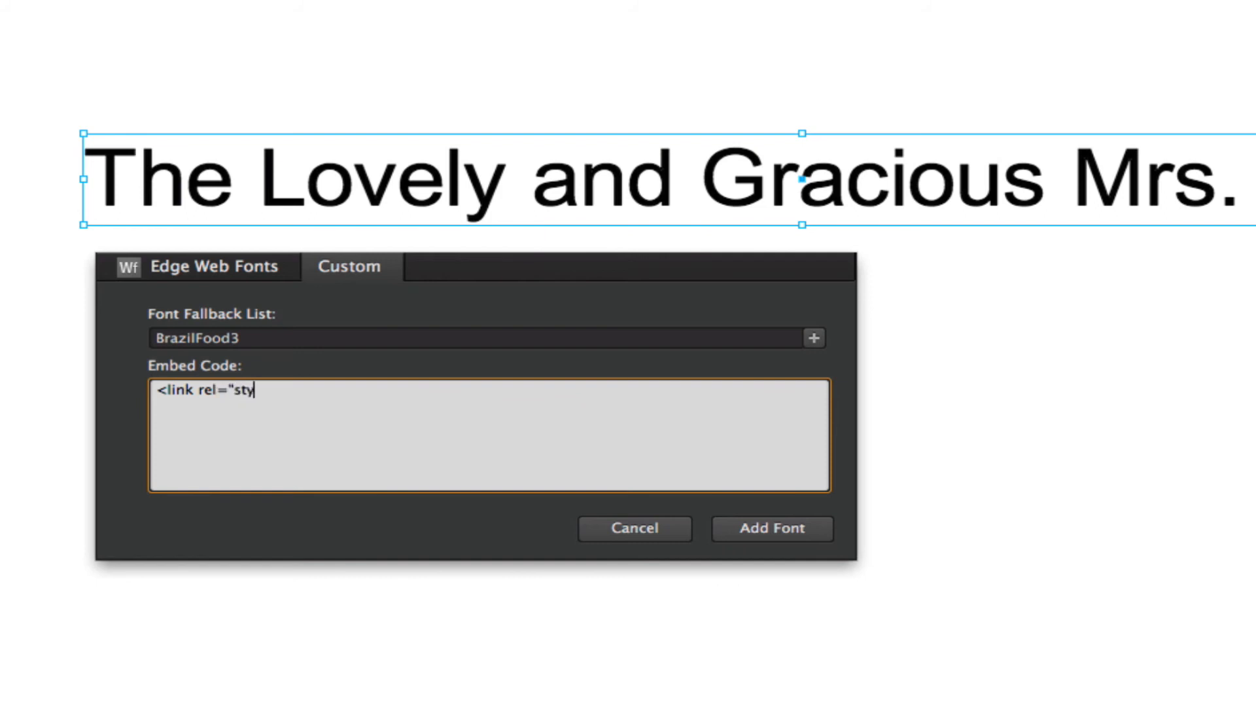
type("lesheet")
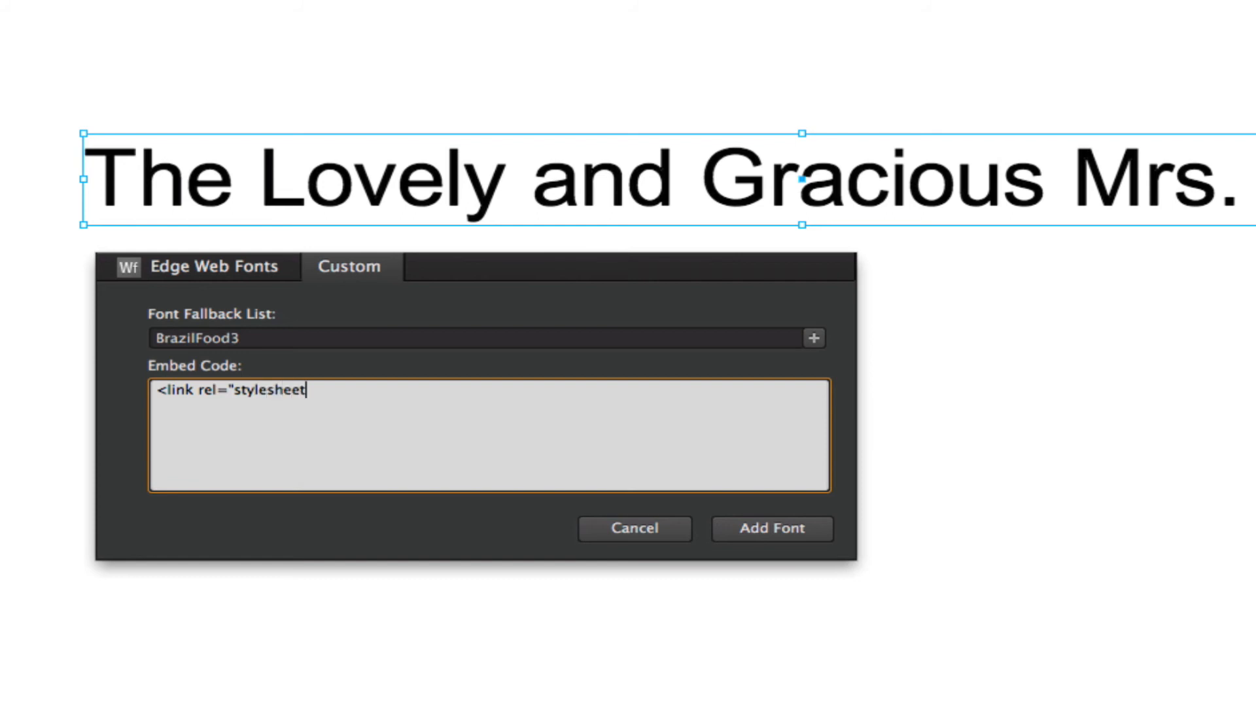
type("\"")
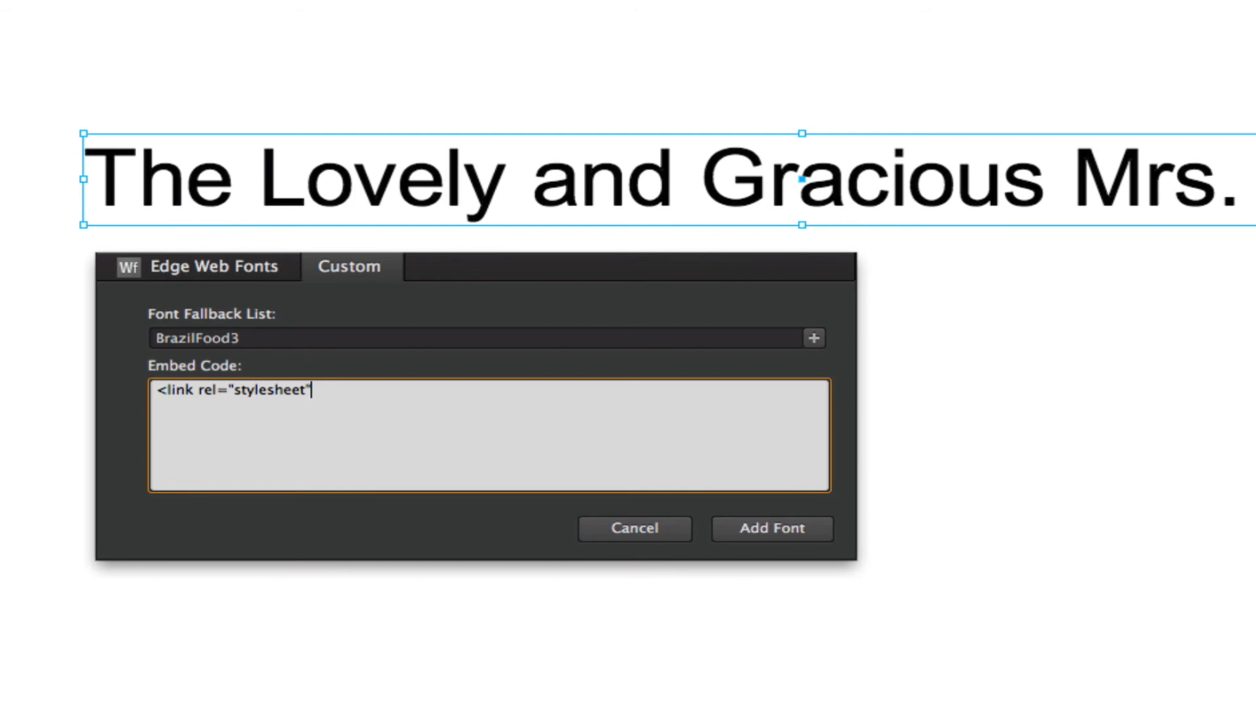
type("href=")
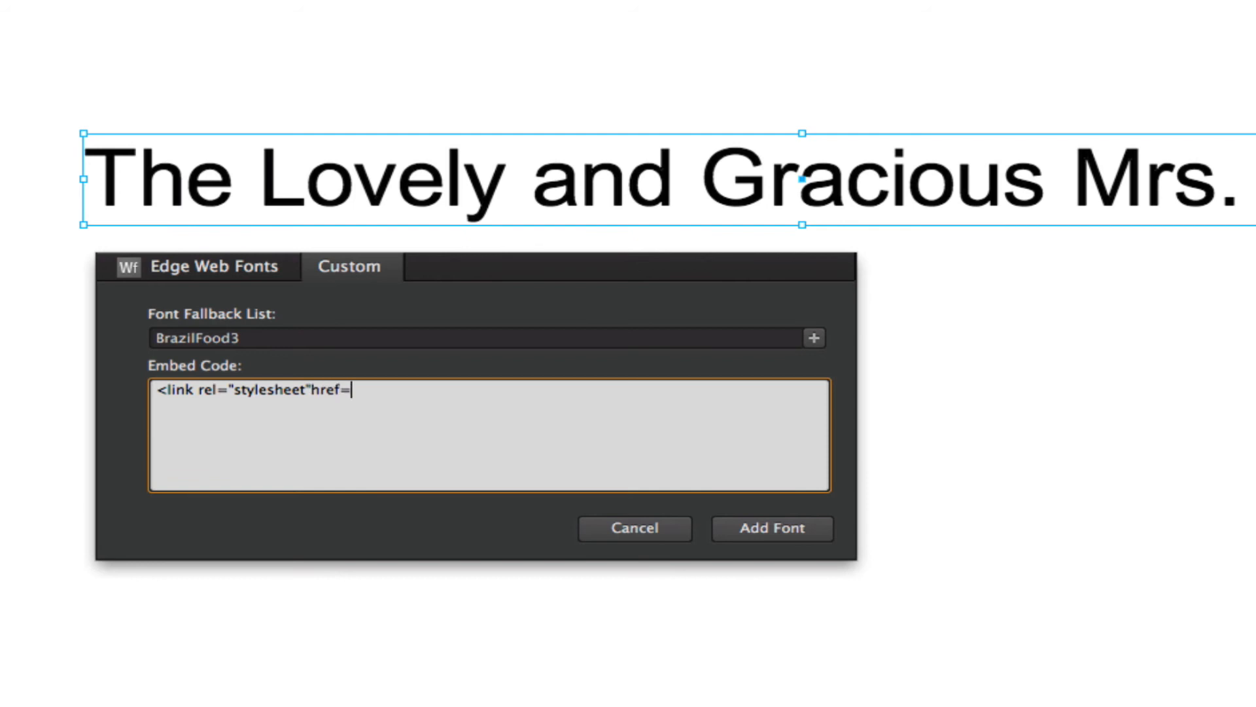
type("\"m")
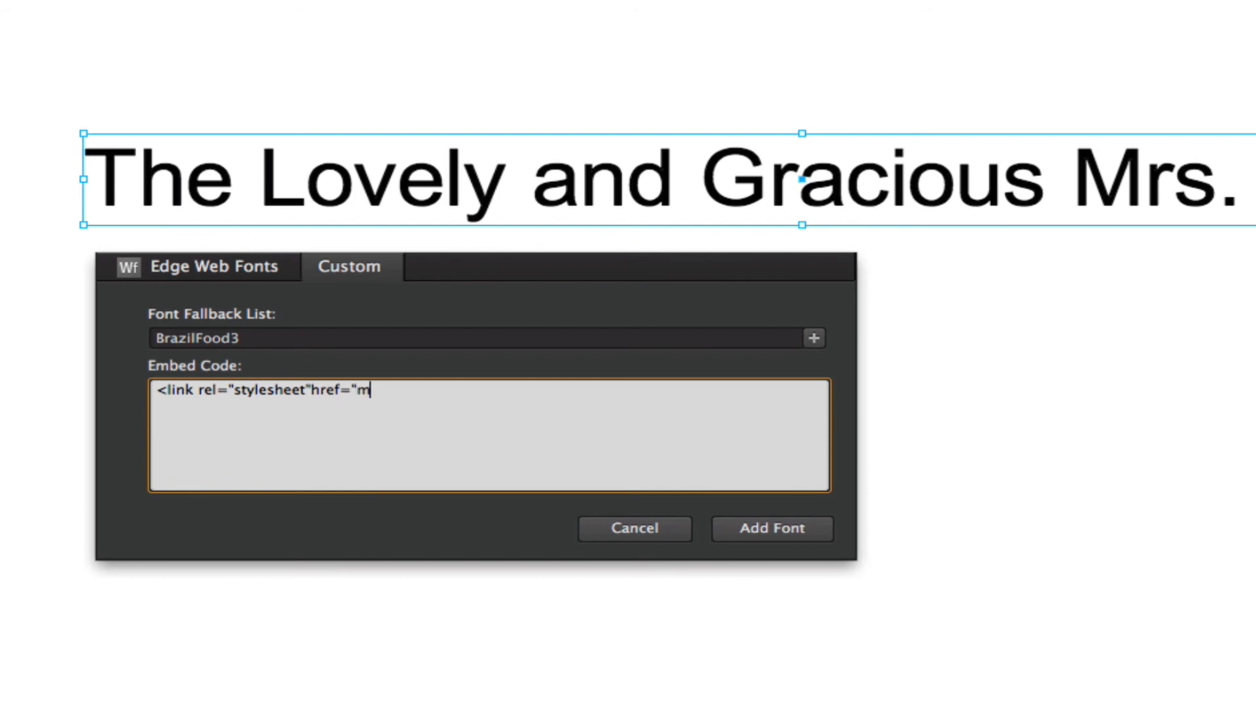
type("ystl")
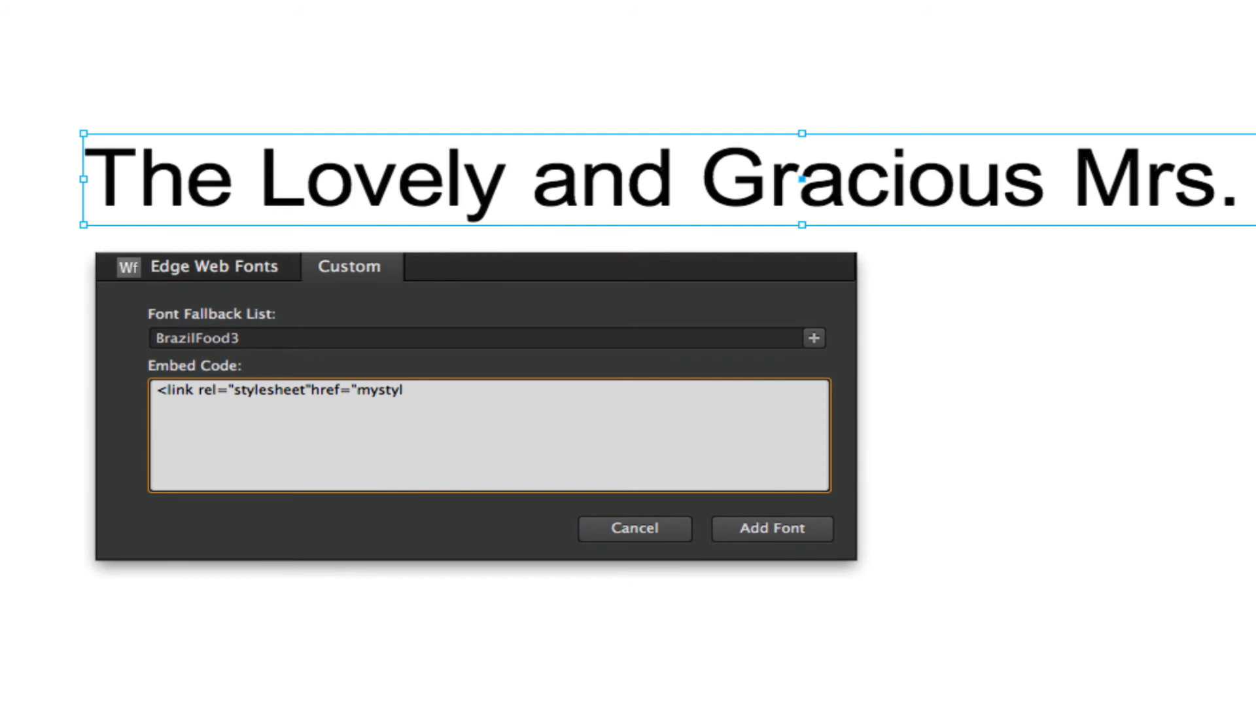
type("e.css")
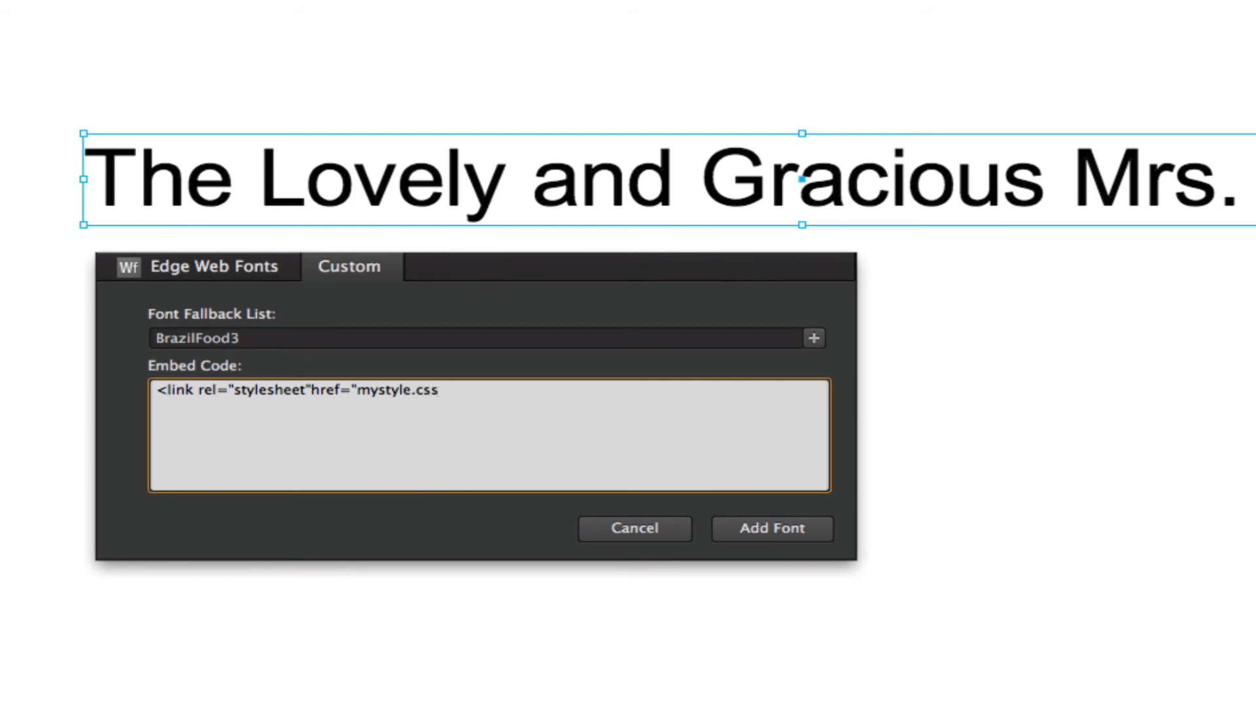
type("\"")
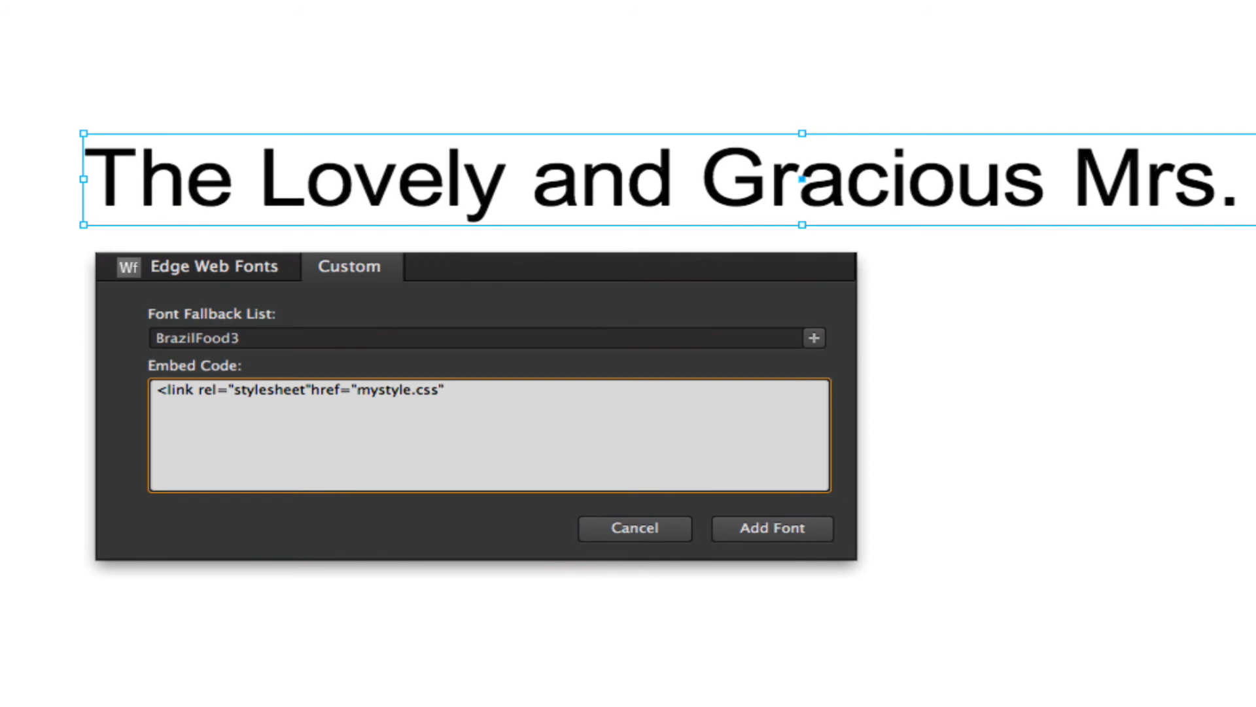
Step: Add type="text/css" and media="screen" to the link tag
type("ty")
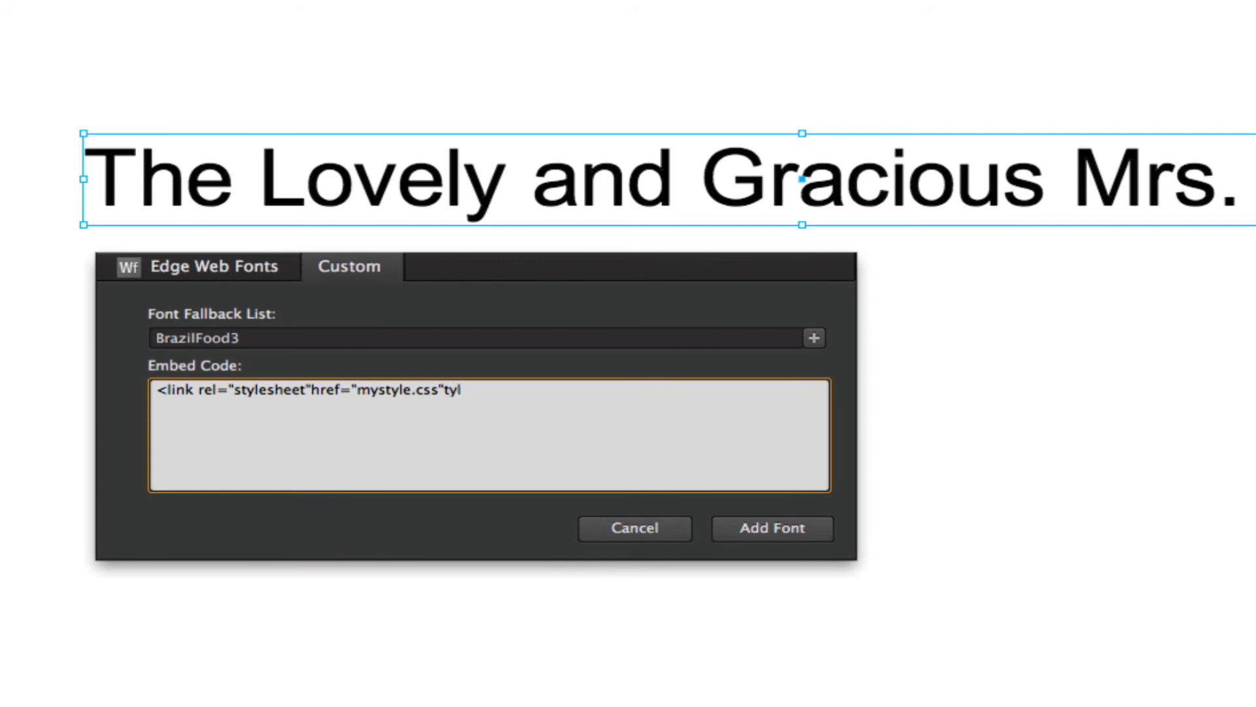
key("Backspace")
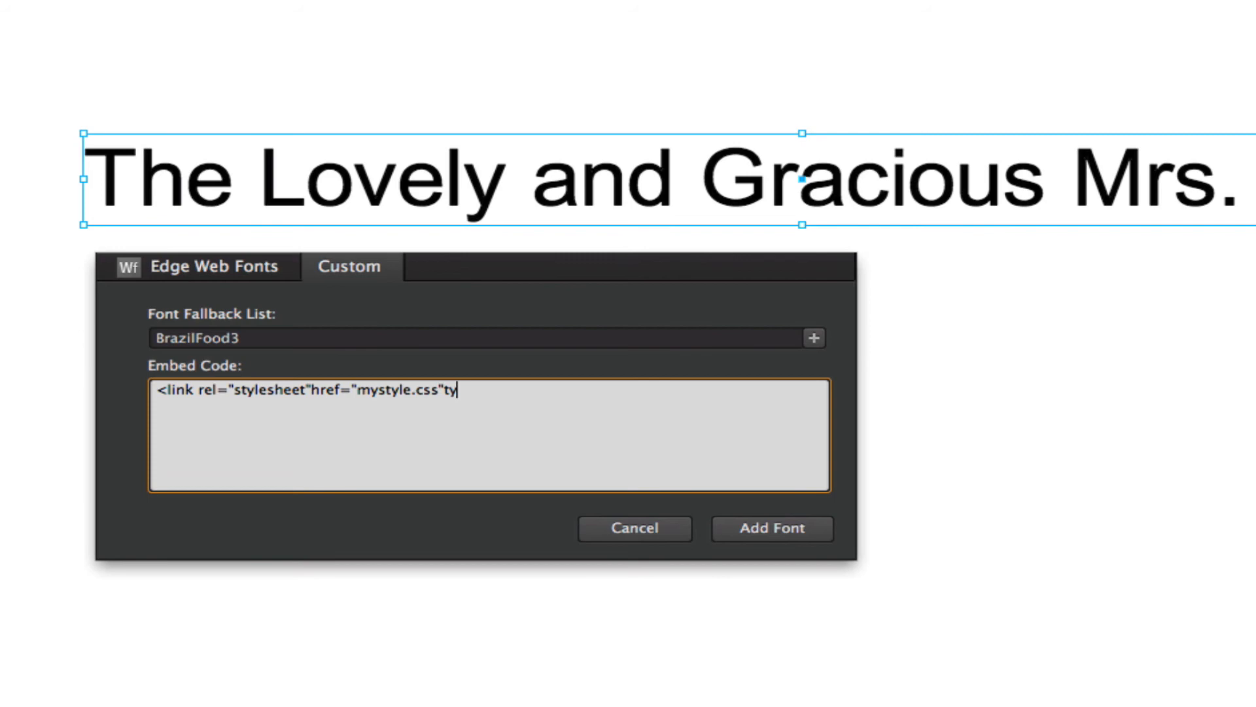
type("pe=\"")
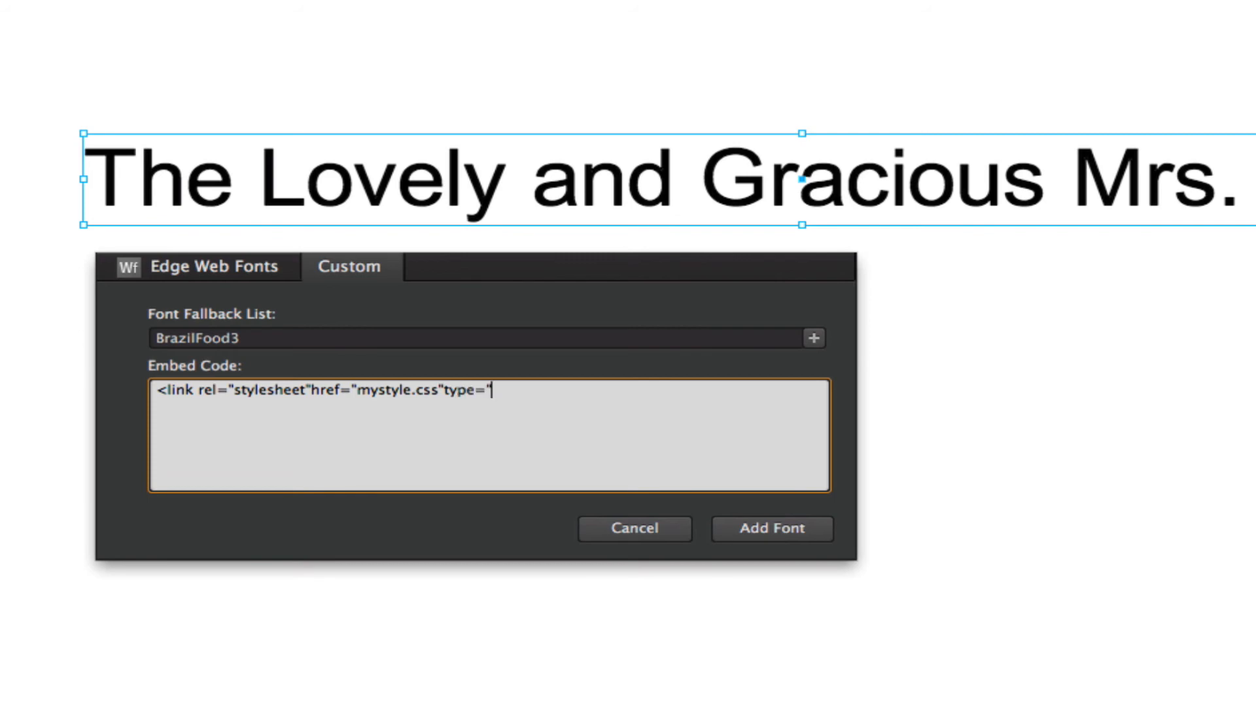
type("tex")
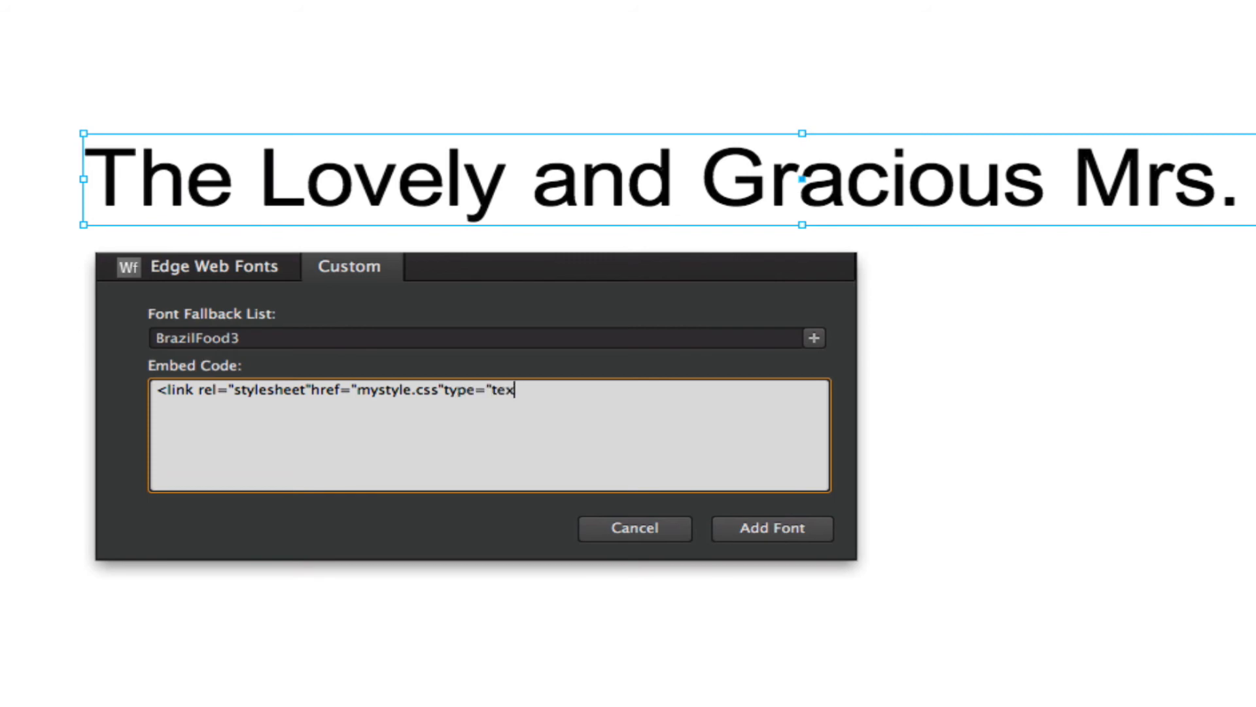
type("t/css")
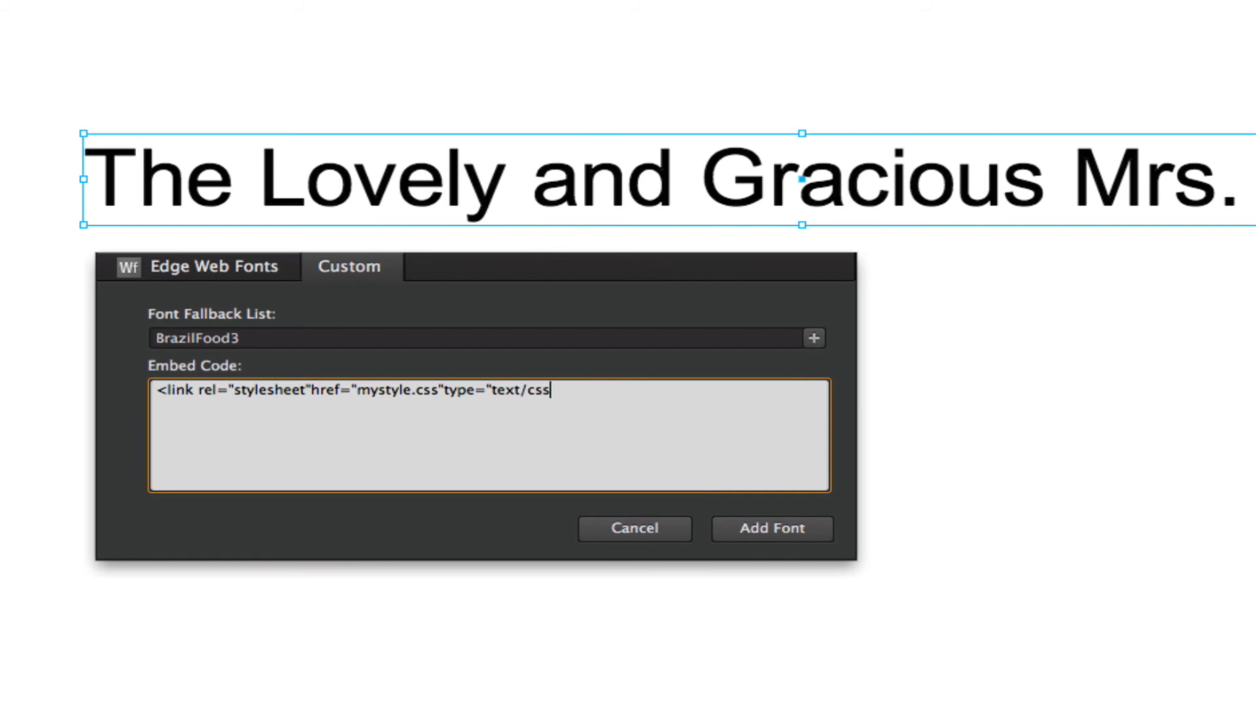
type("\"")
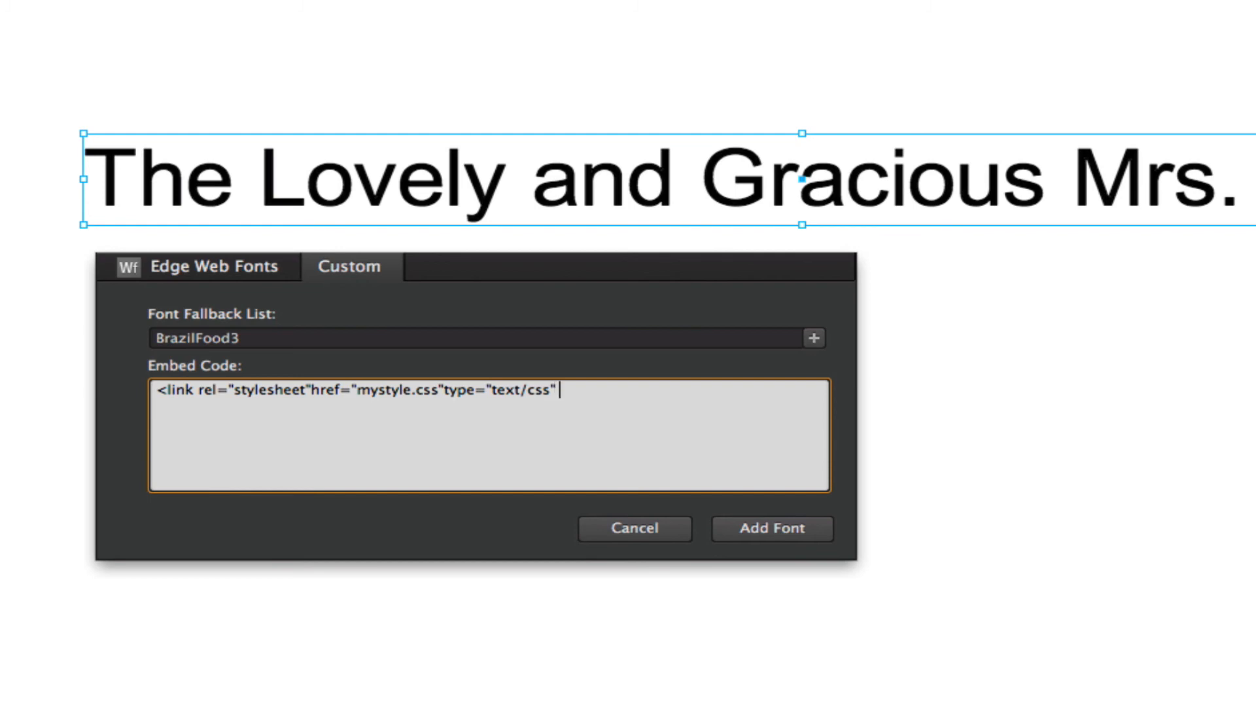
type("media=")
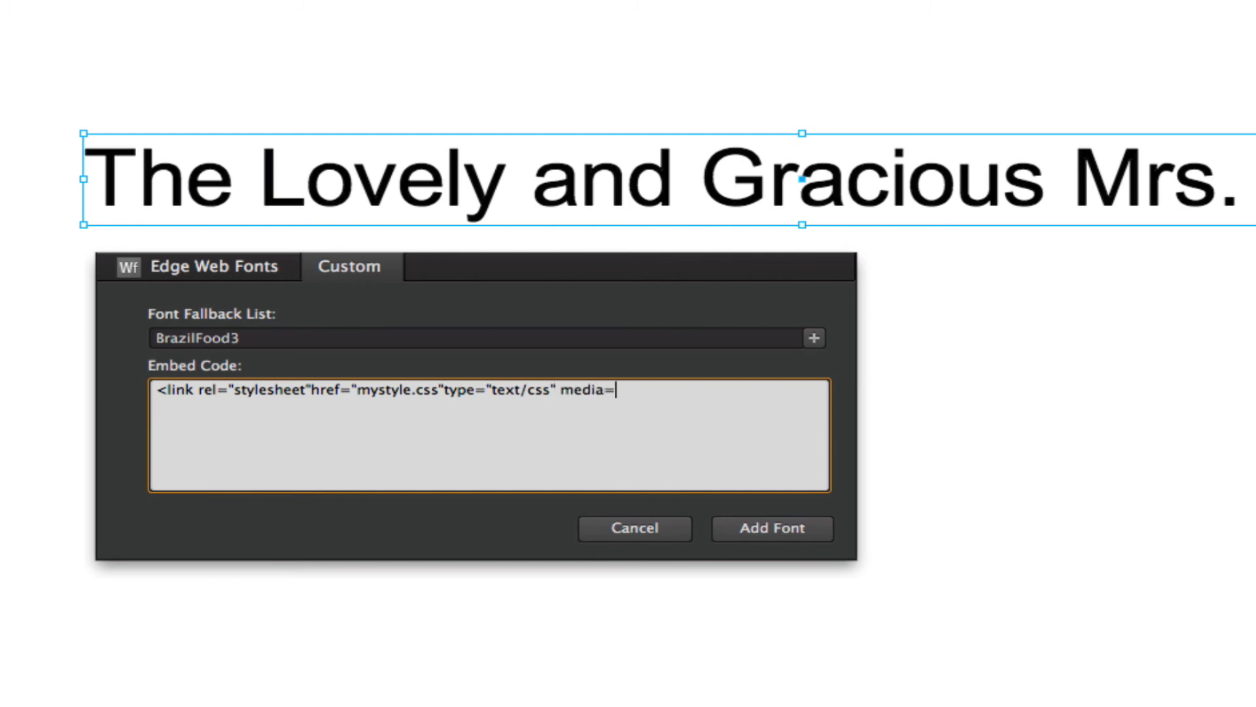
type("\"s")
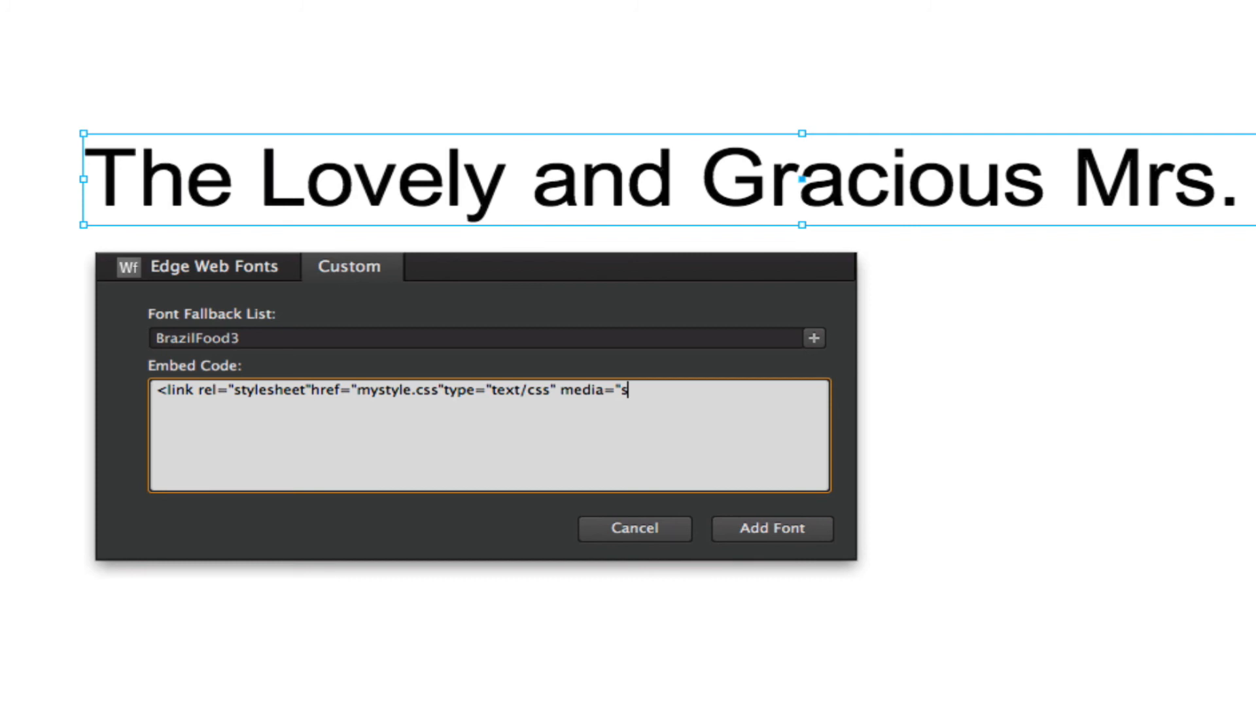
type("creen\"")
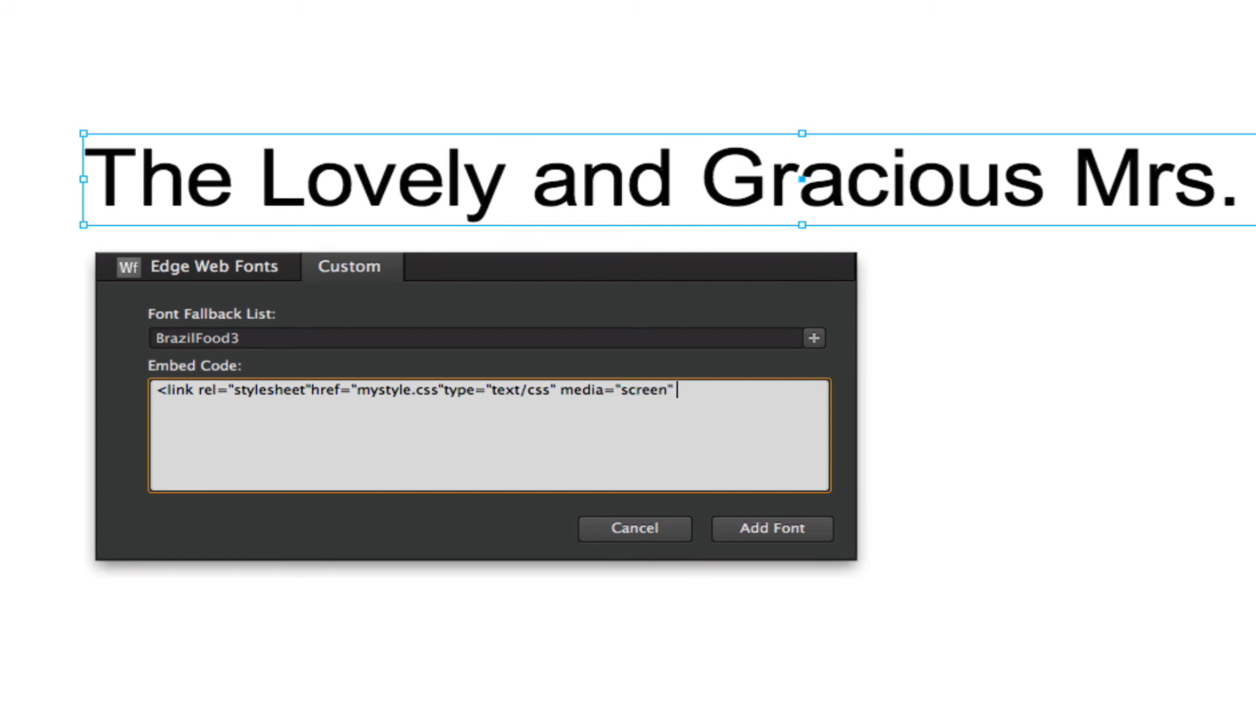
Step: Finish the tag with title, charset="utf8" and the closing />
type("title")
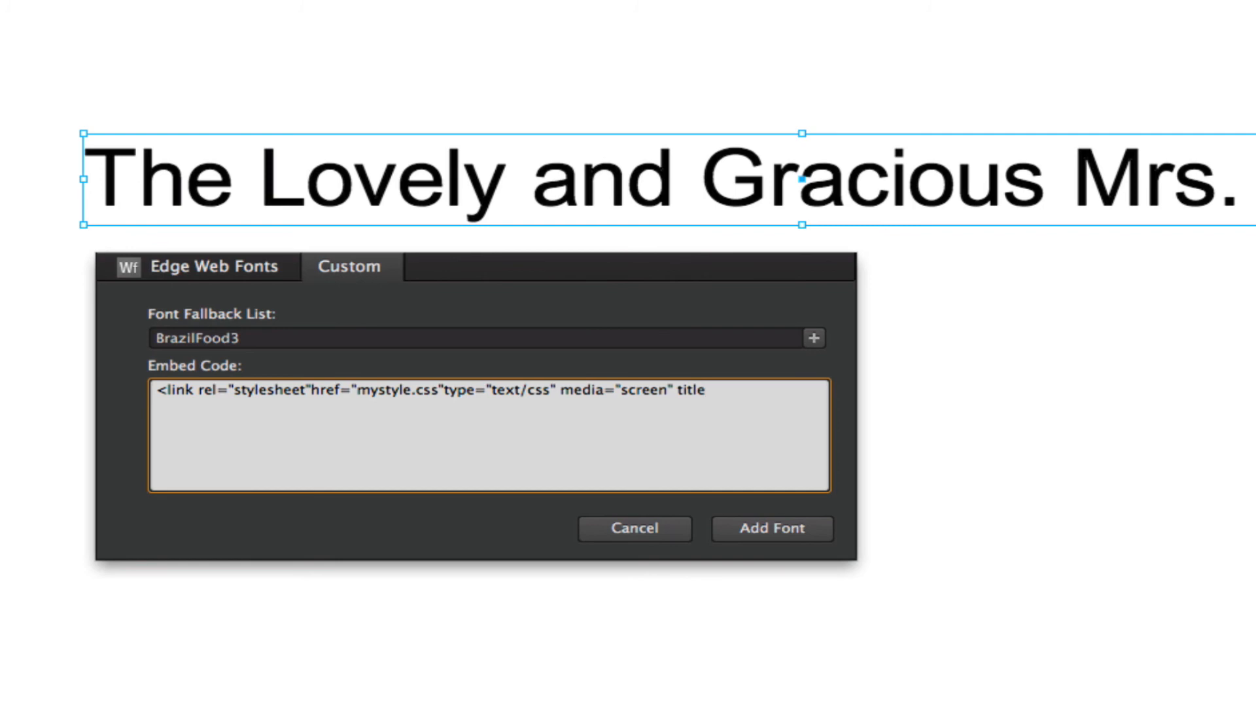
type("=\"")
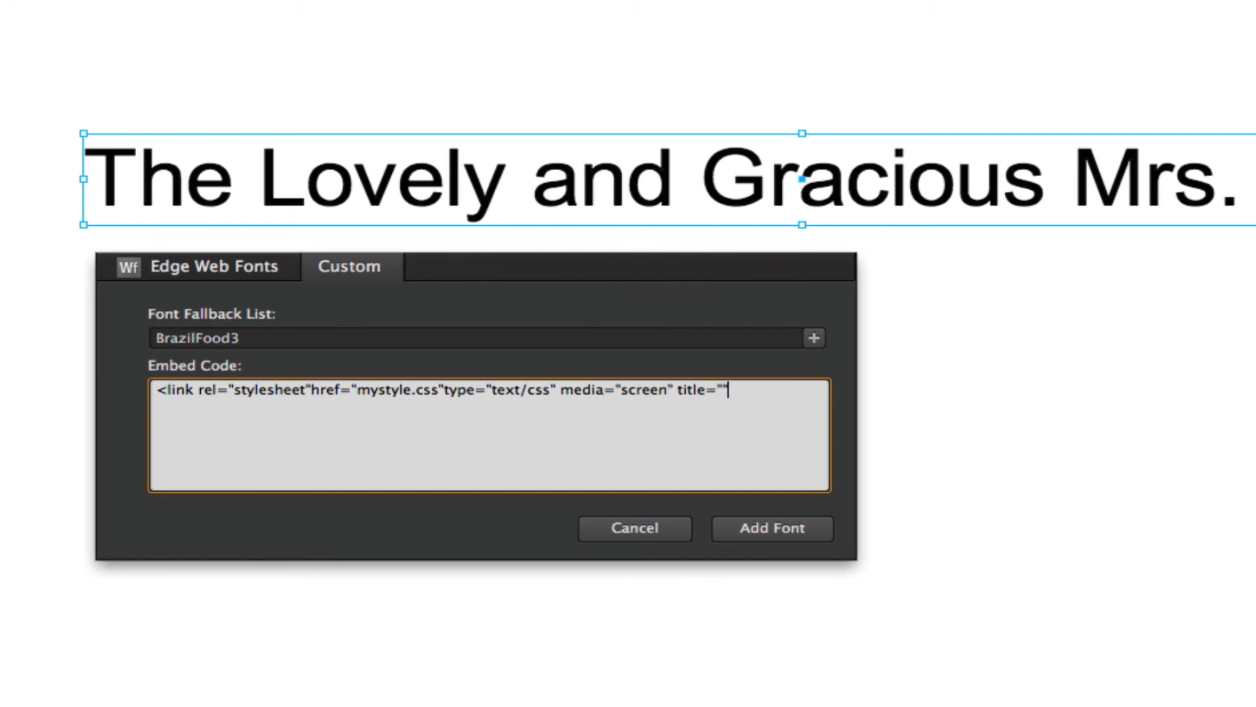
type("c")
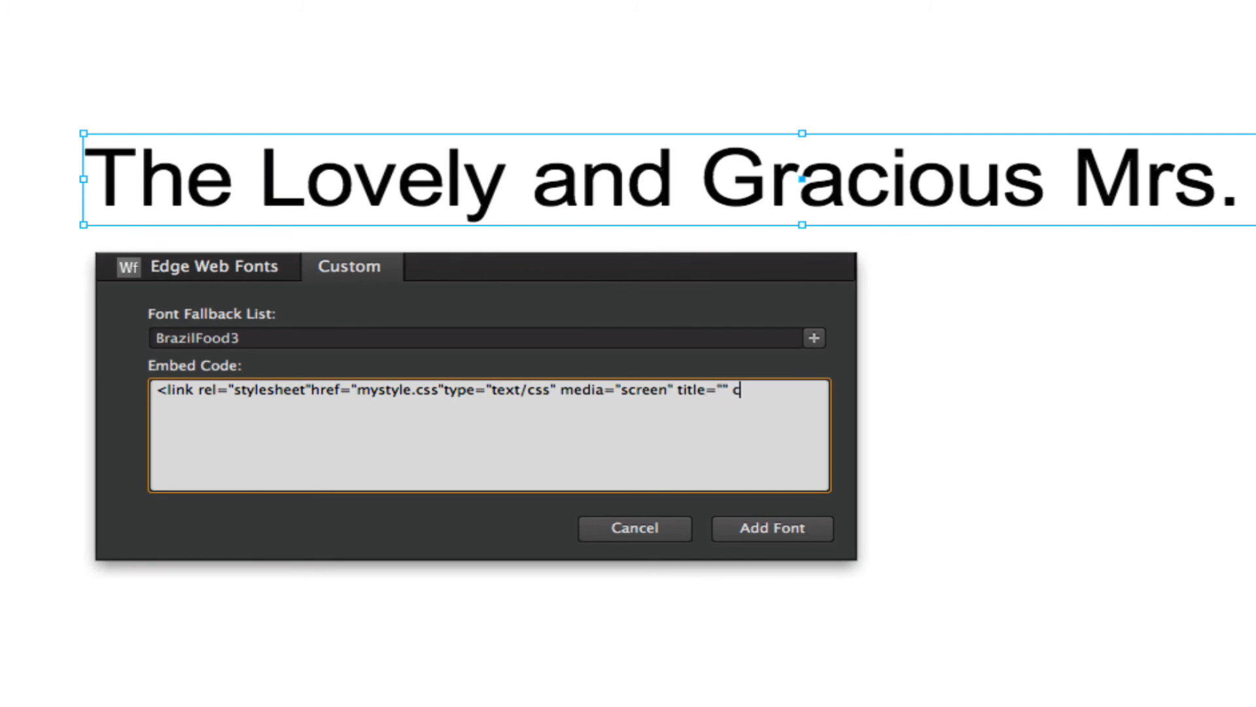
type("har")
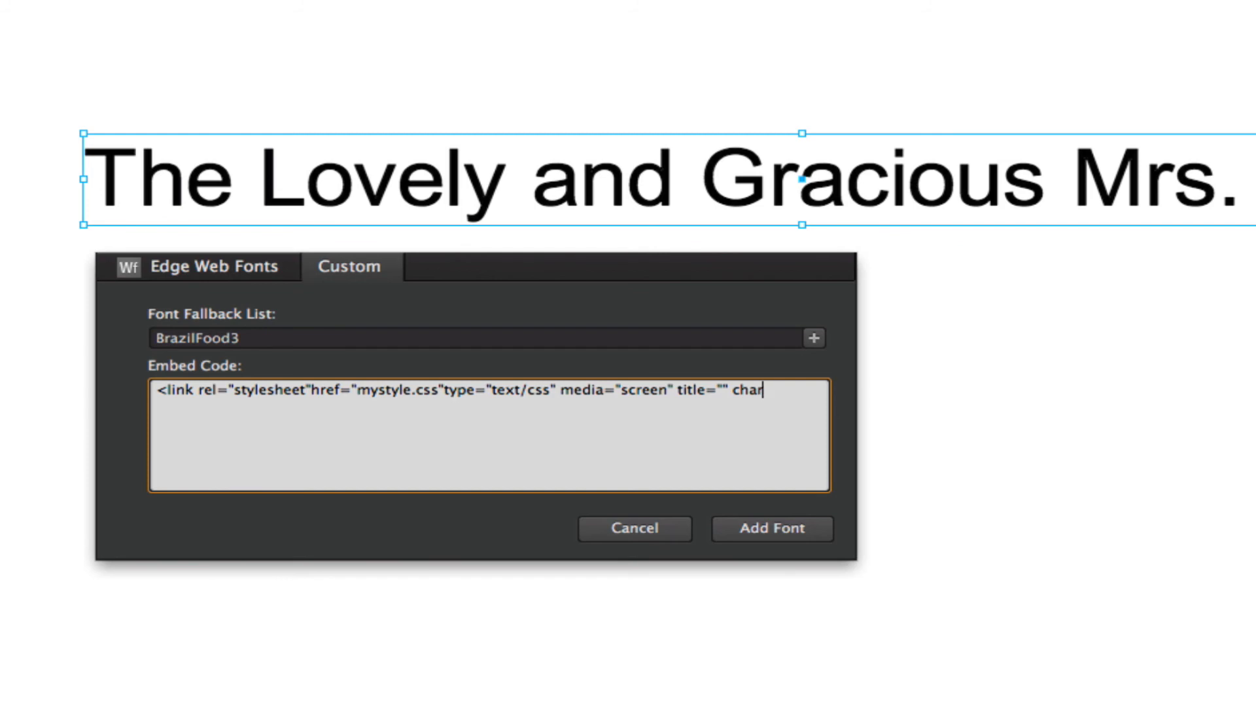
type("set")
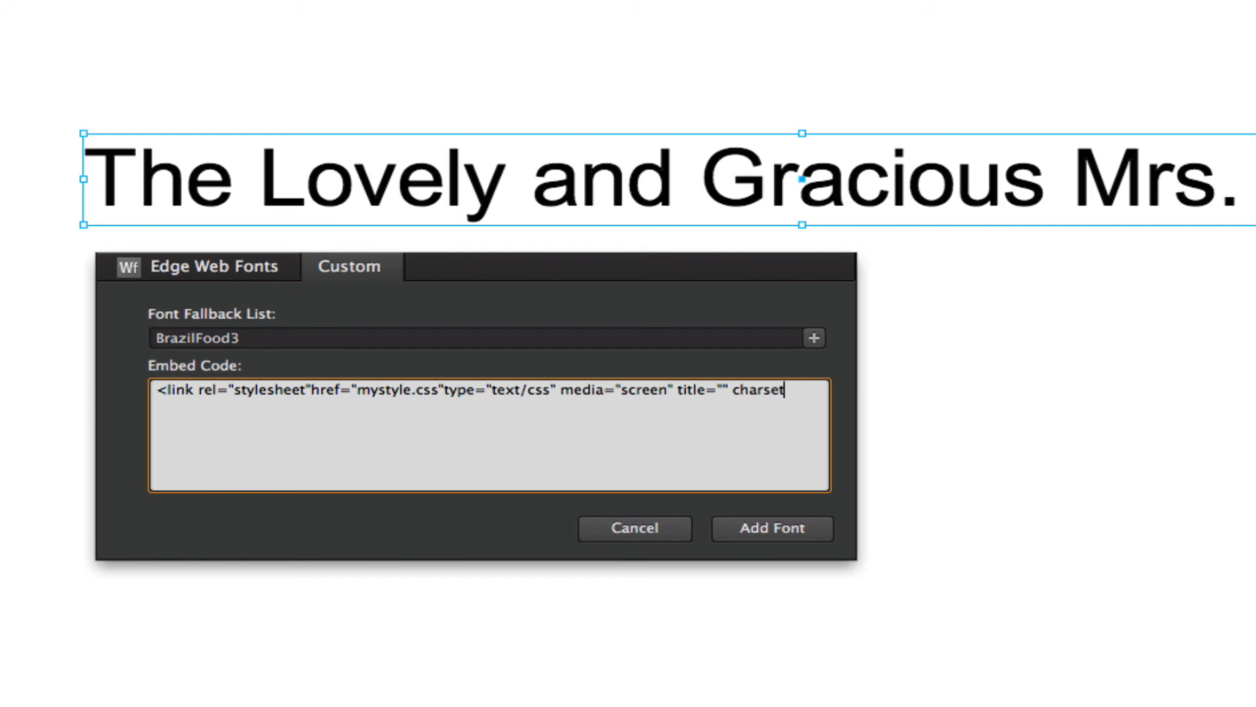
type("=\"")
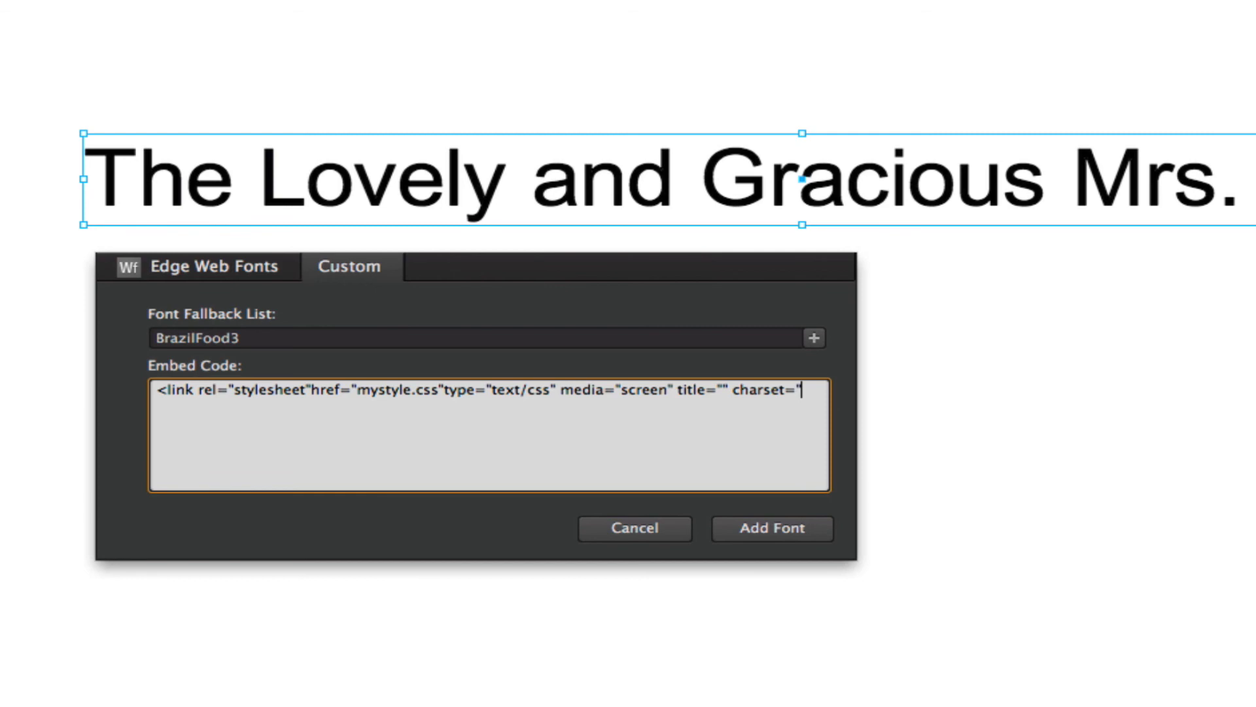
type("u")
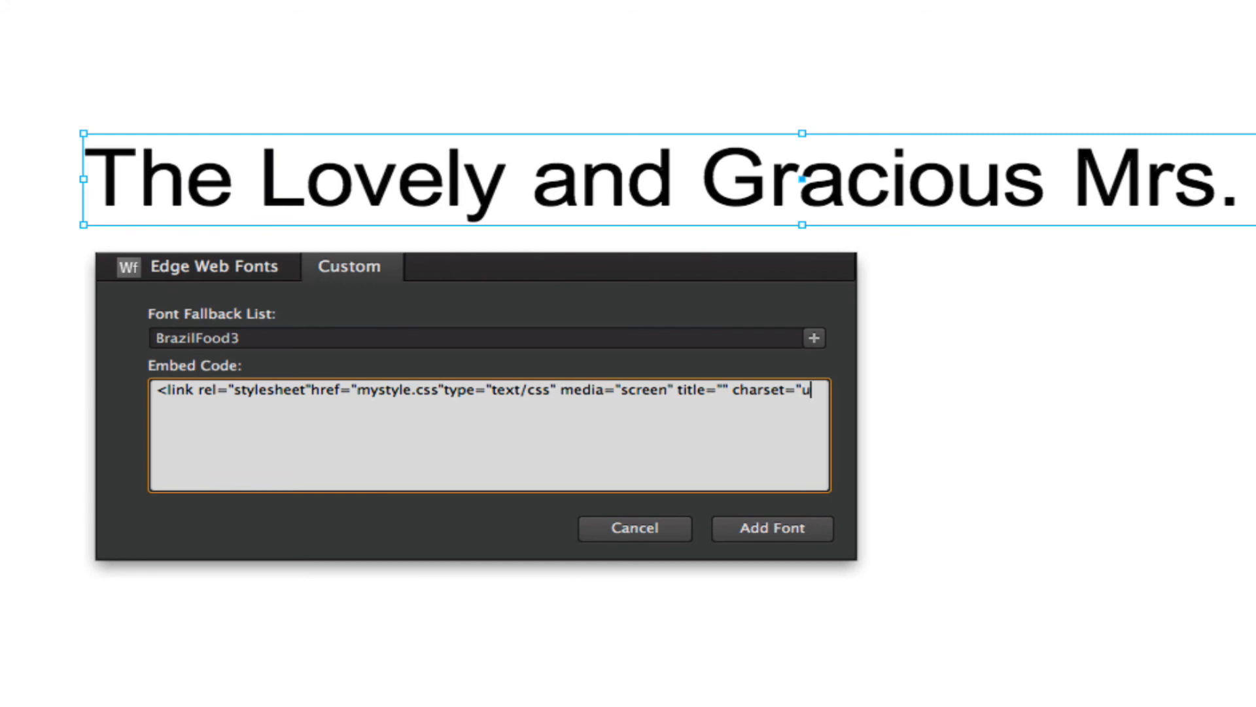
type("tf-")
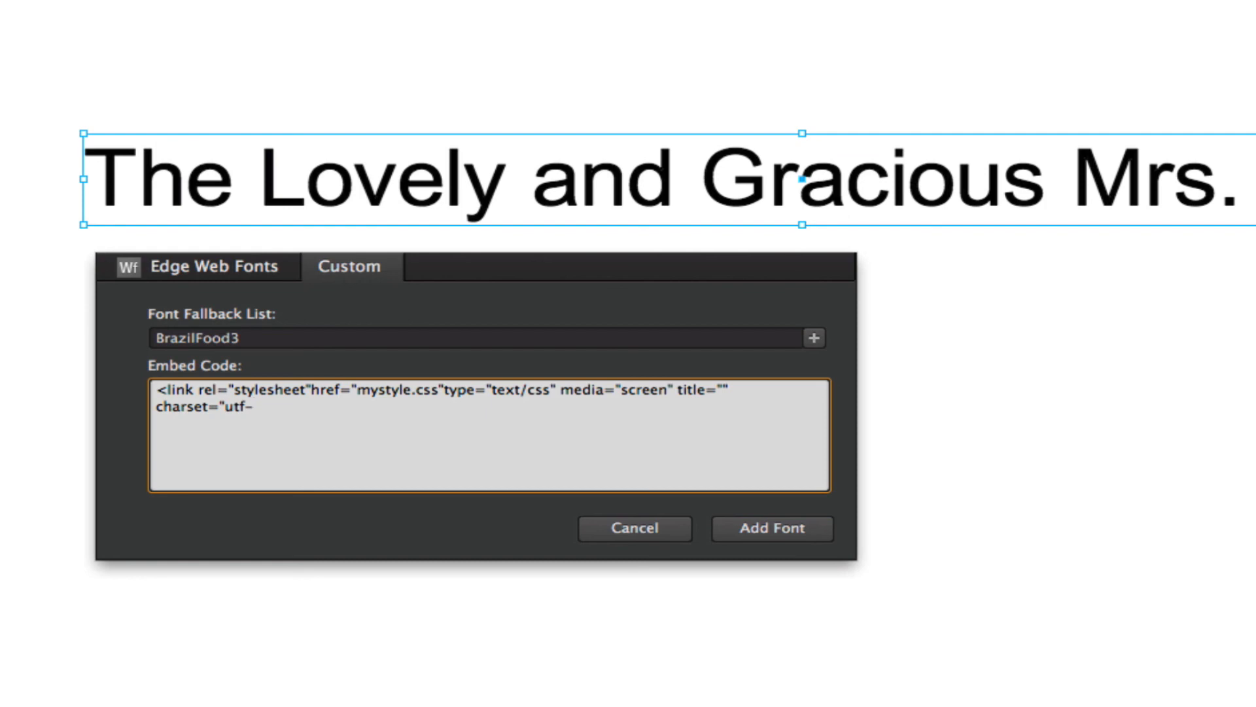
type("8\"")
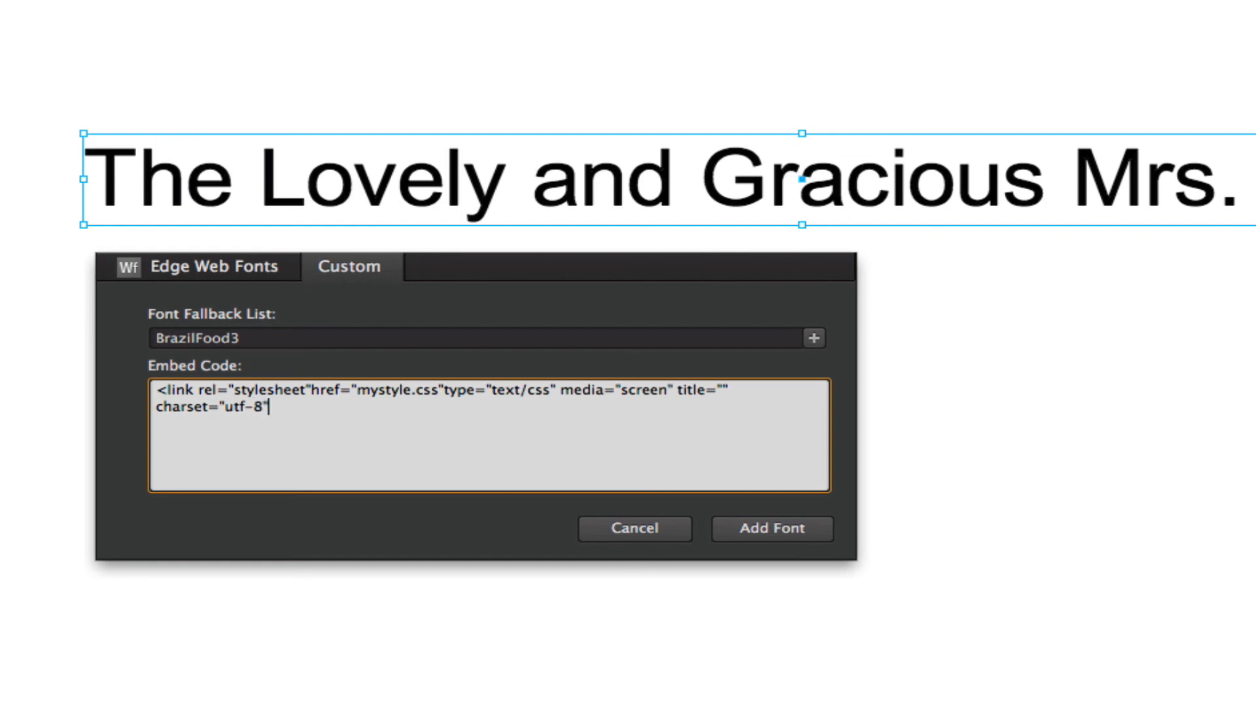
type("/")
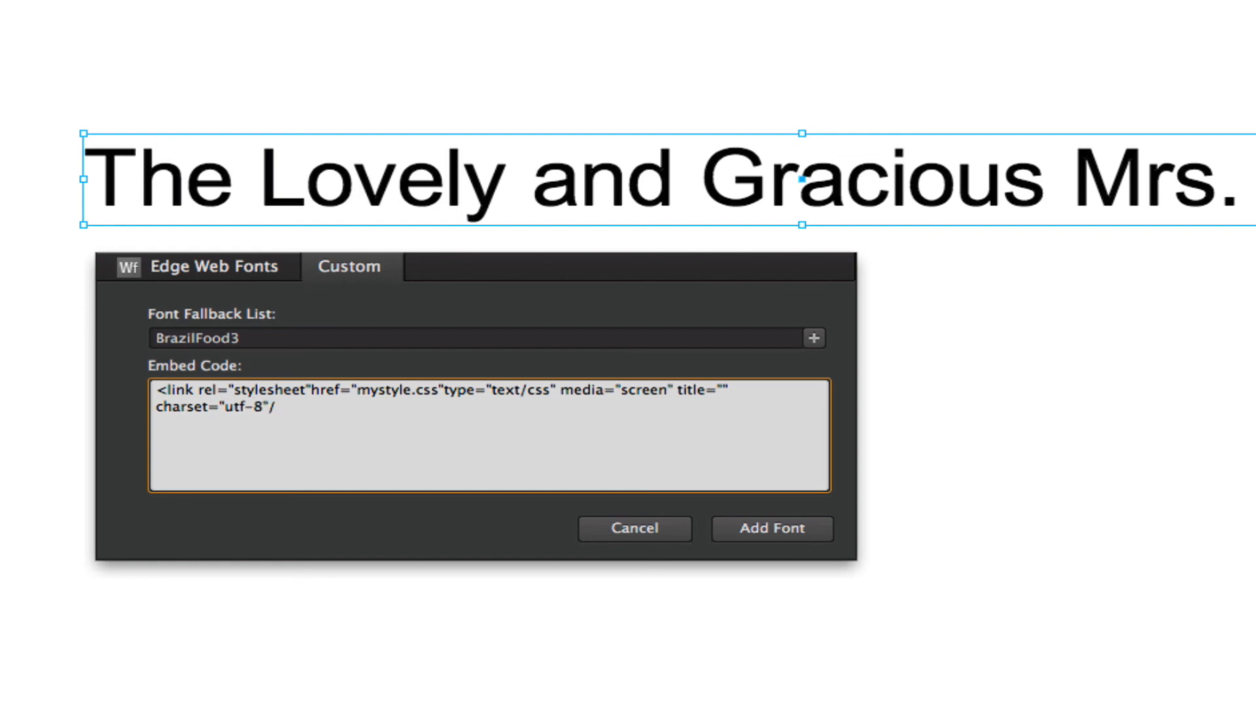
type(">")
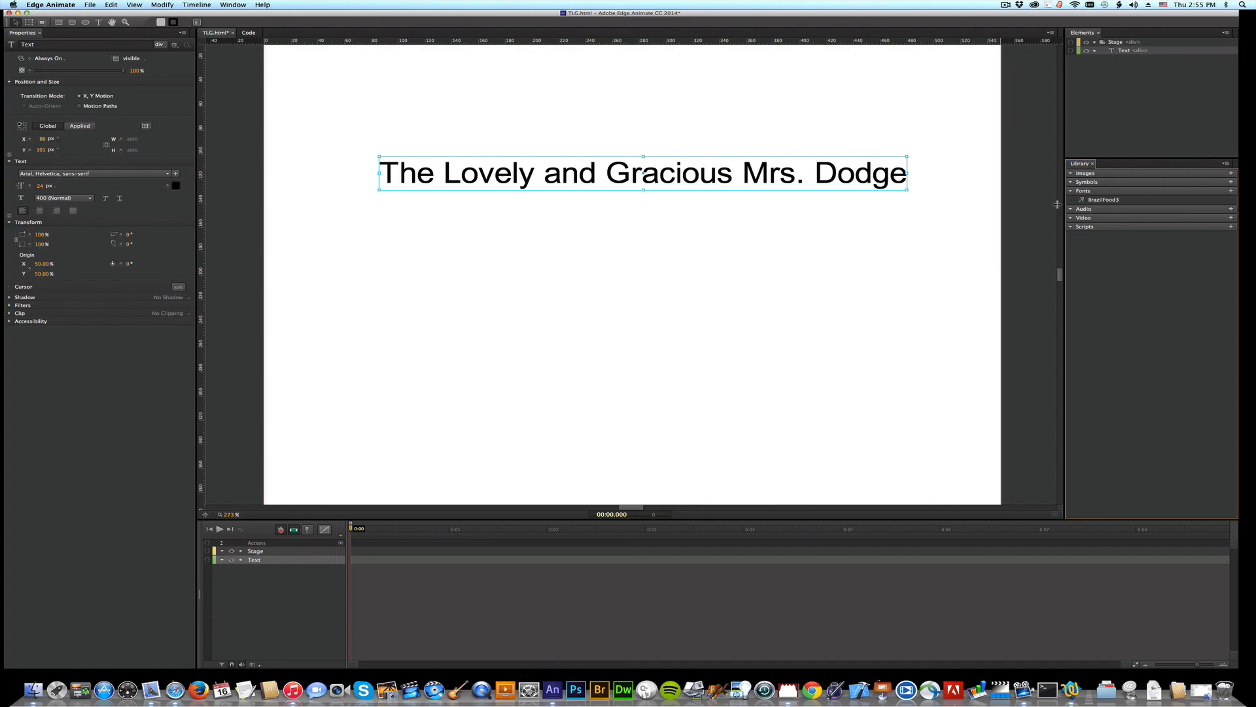
Step: Pick BrazilFood3 from the Properties font dropdown for the title text
left_click(92, 172)
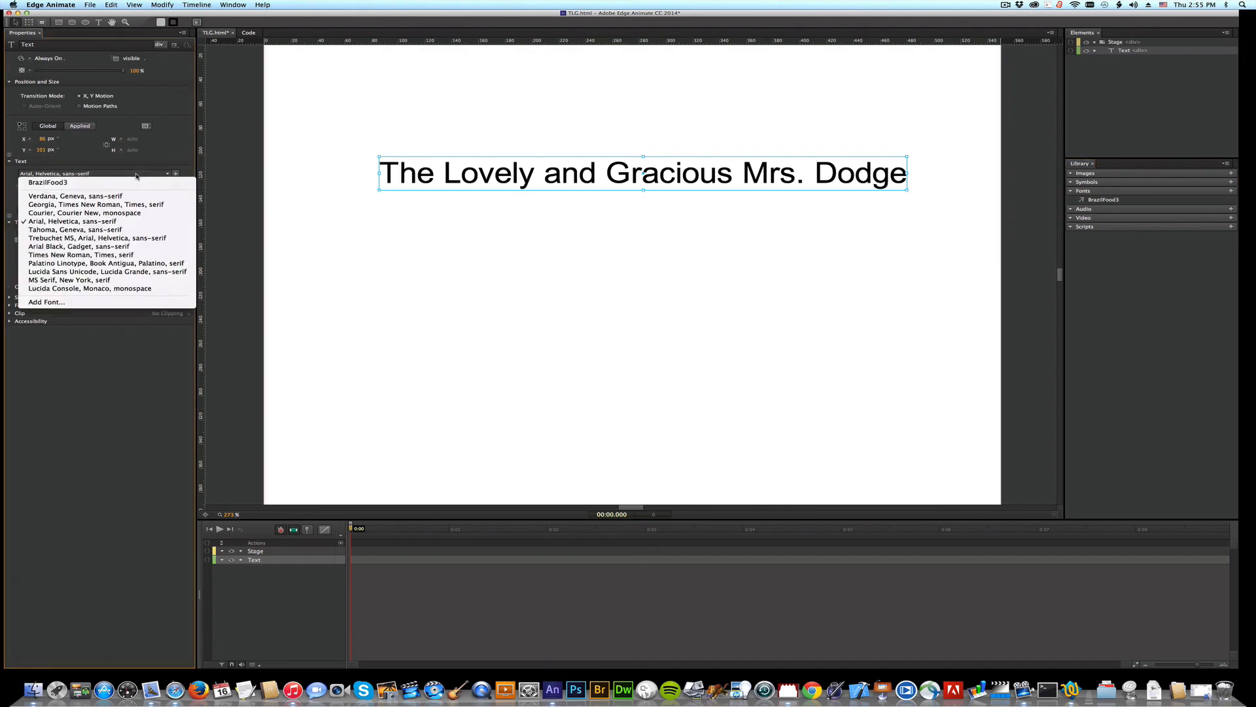
left_click(47, 182)
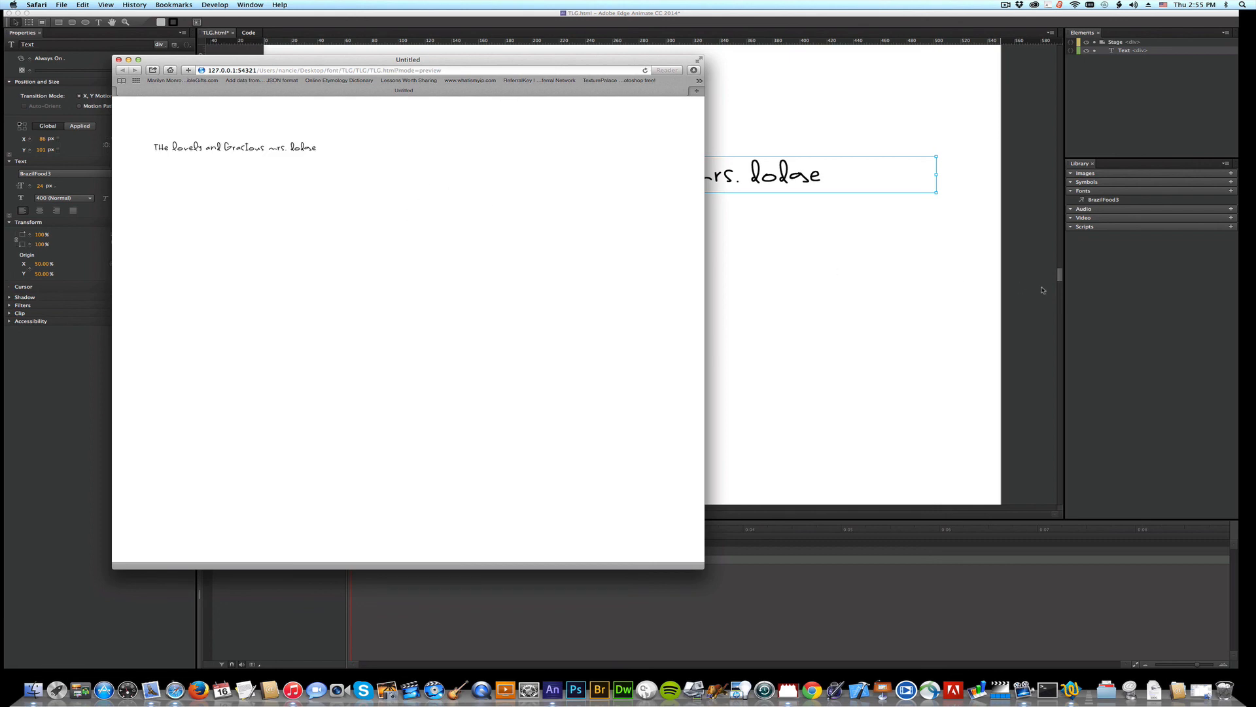
mouse_move(778, 319)
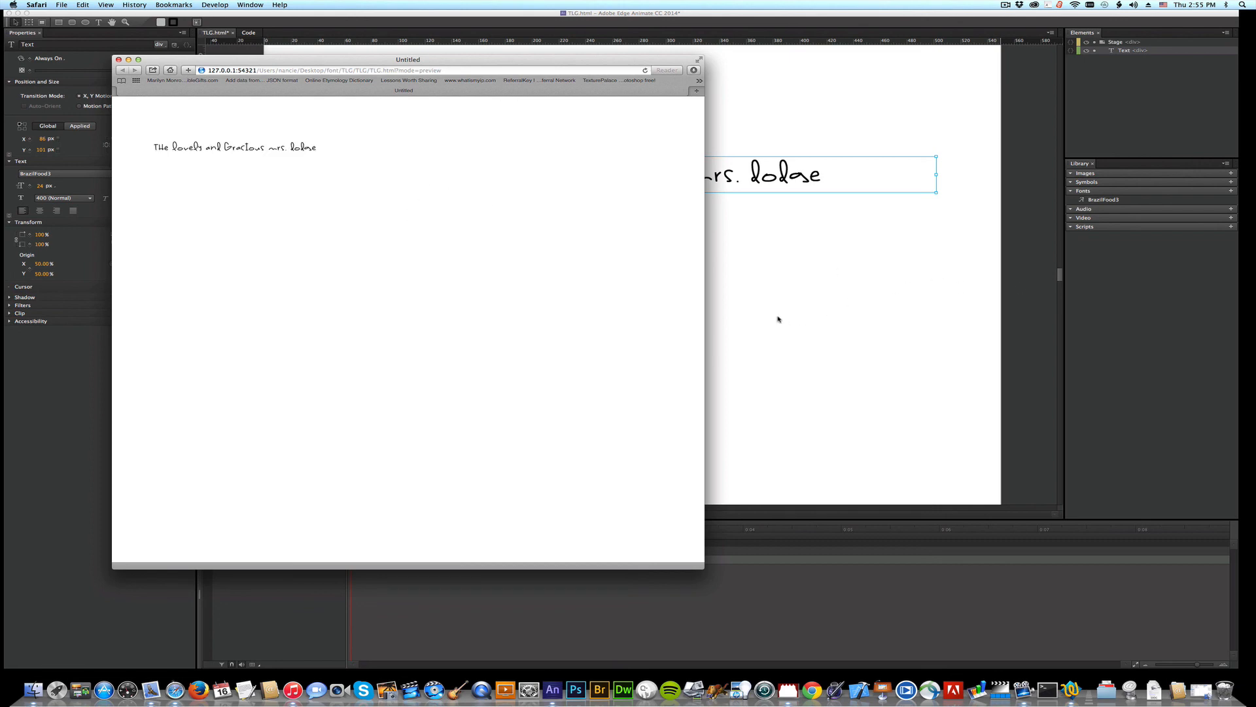
mouse_move(754, 431)
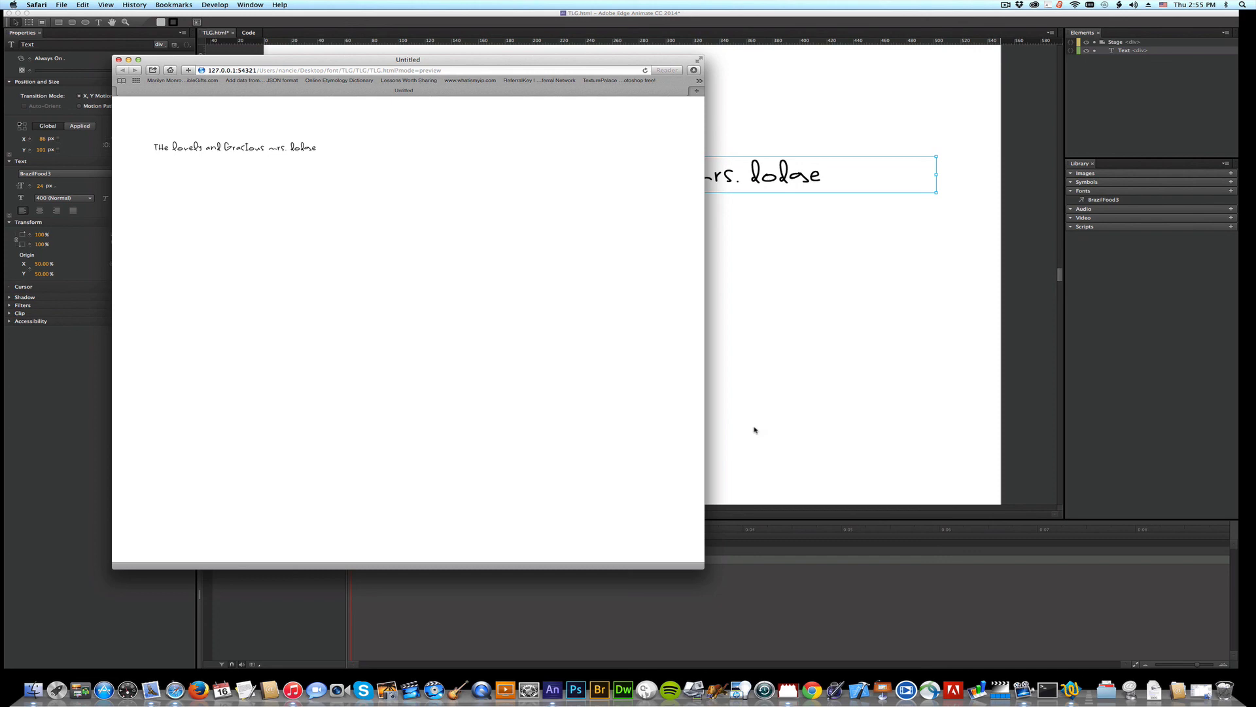